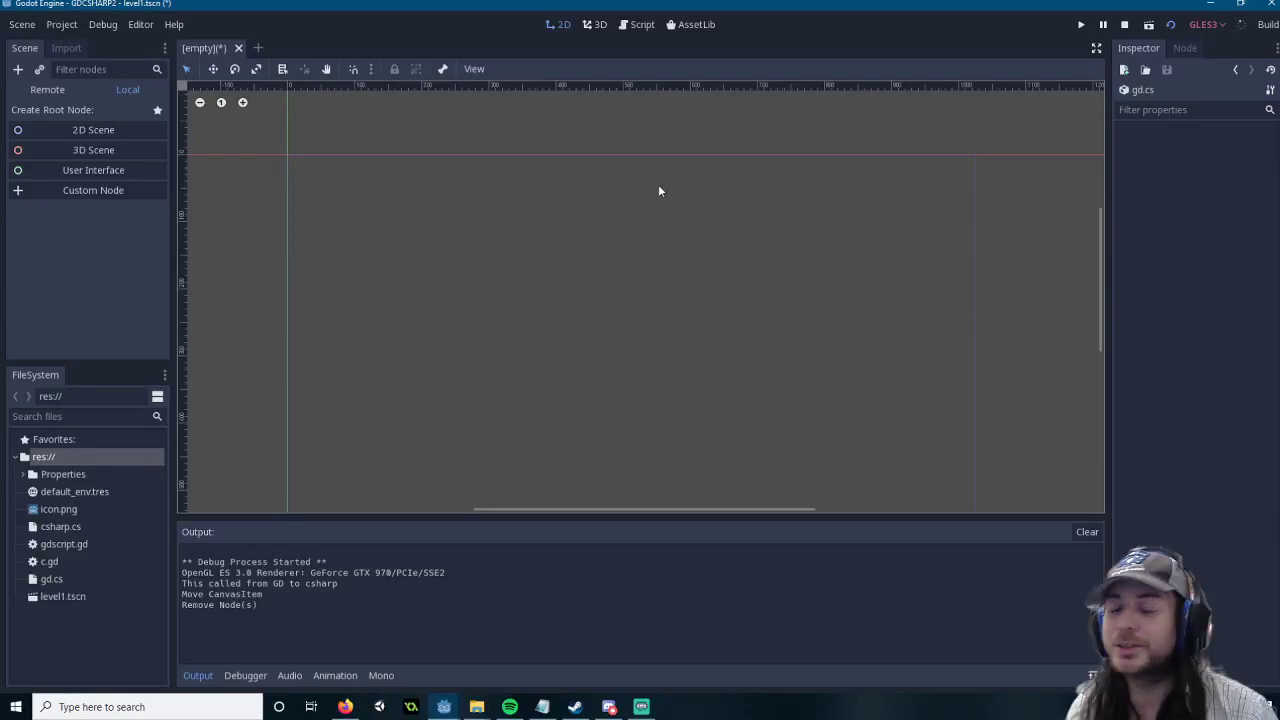
mouse_move(483, 190)
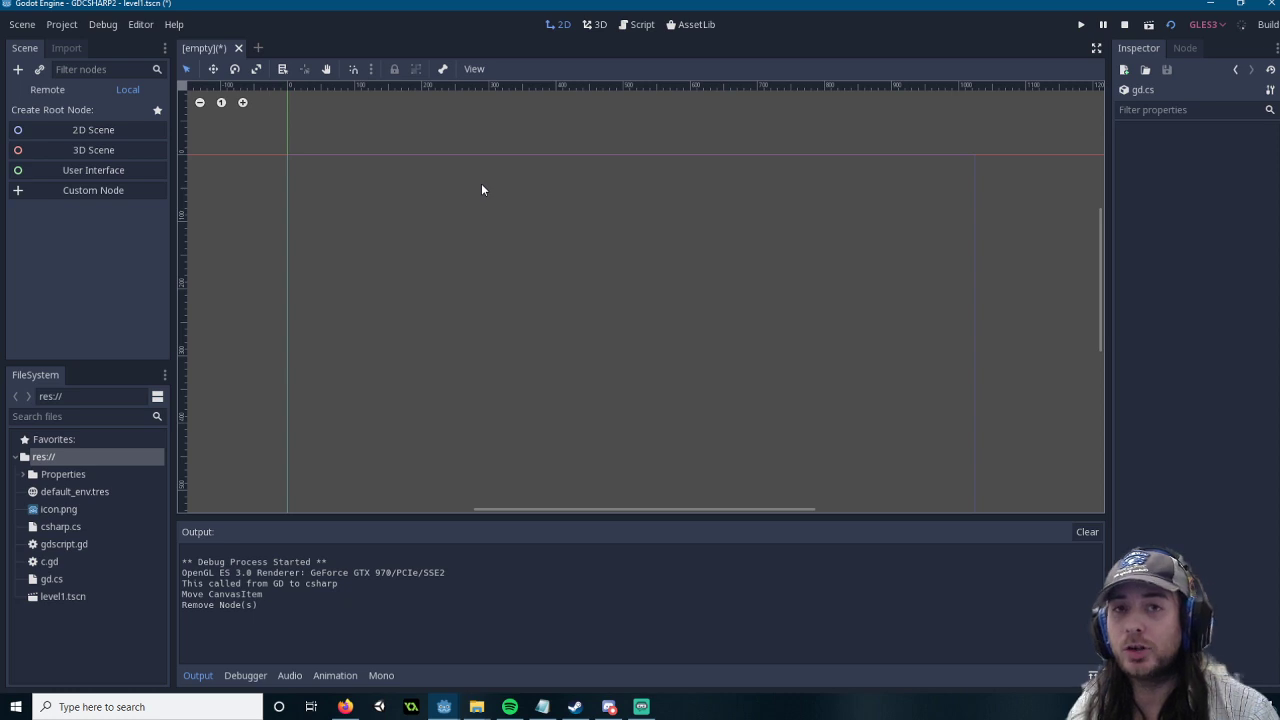
mouse_move(367, 184)
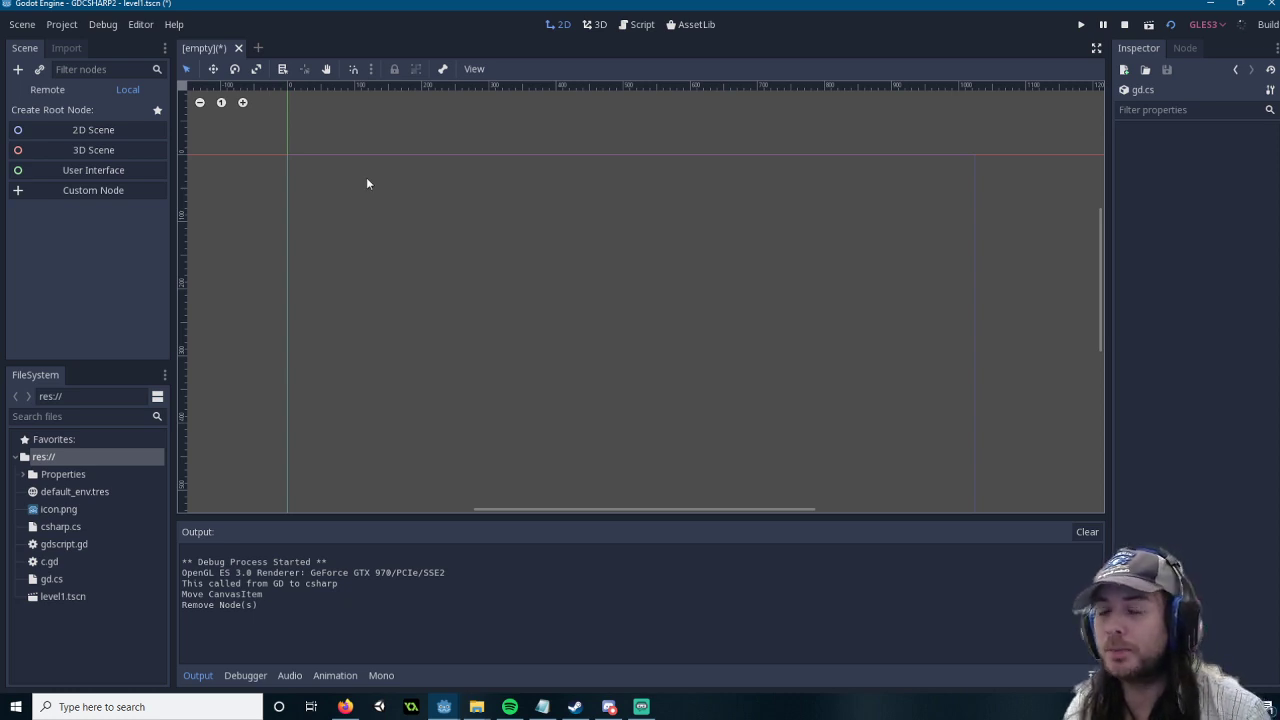
Step: Create a 2D scene rooted at Level1 with a Node2D child carrying a new C# script, csharpscript.cs
left_click(93, 130)
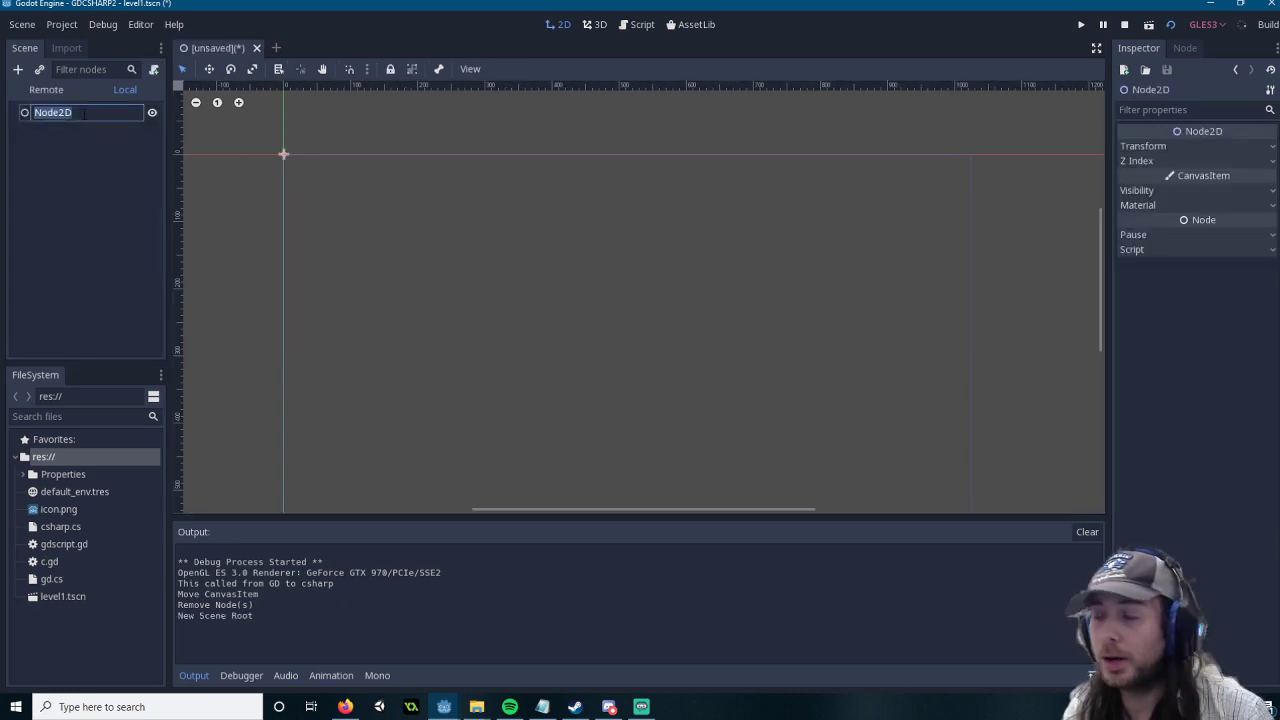
type("Level1")
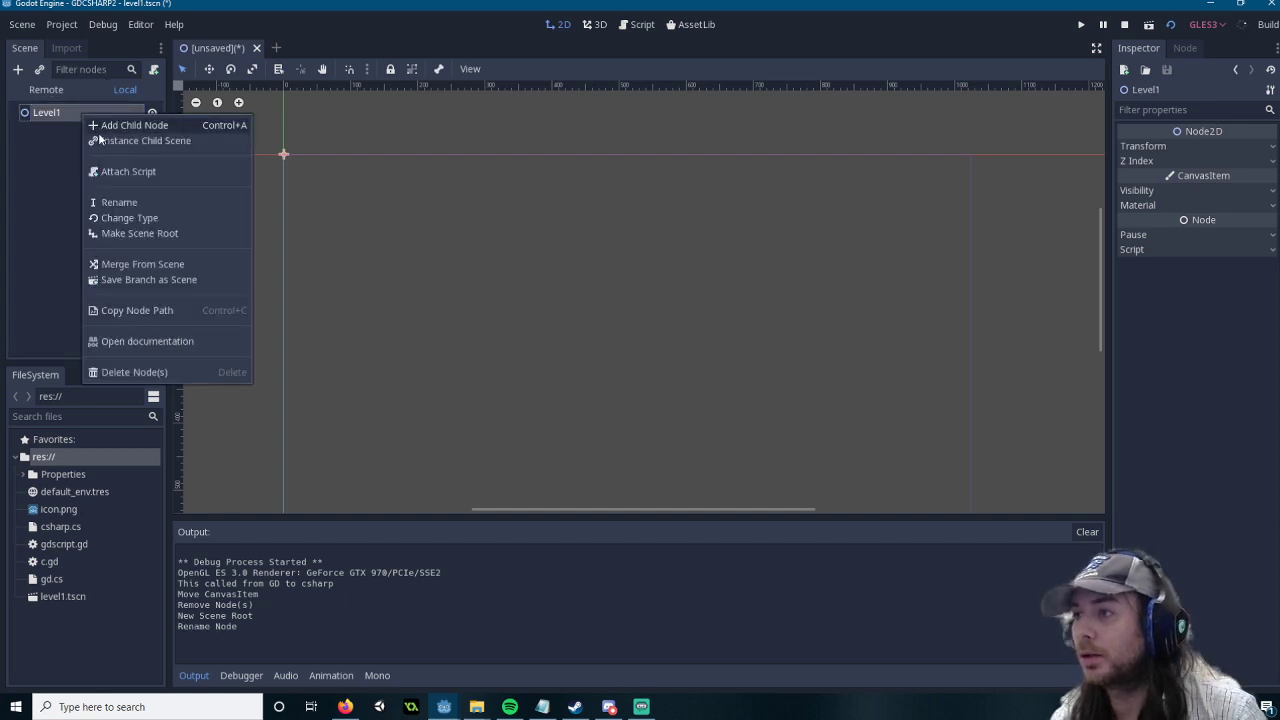
left_click(135, 124)
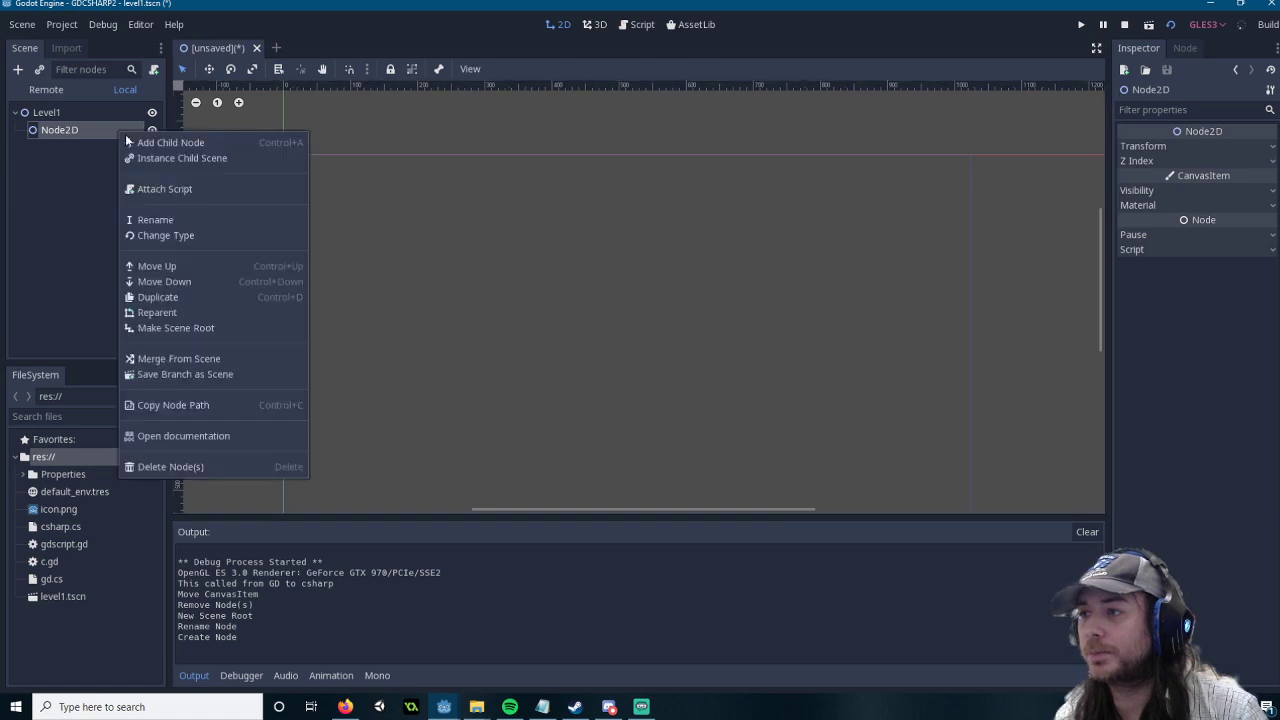
left_click(164, 188)
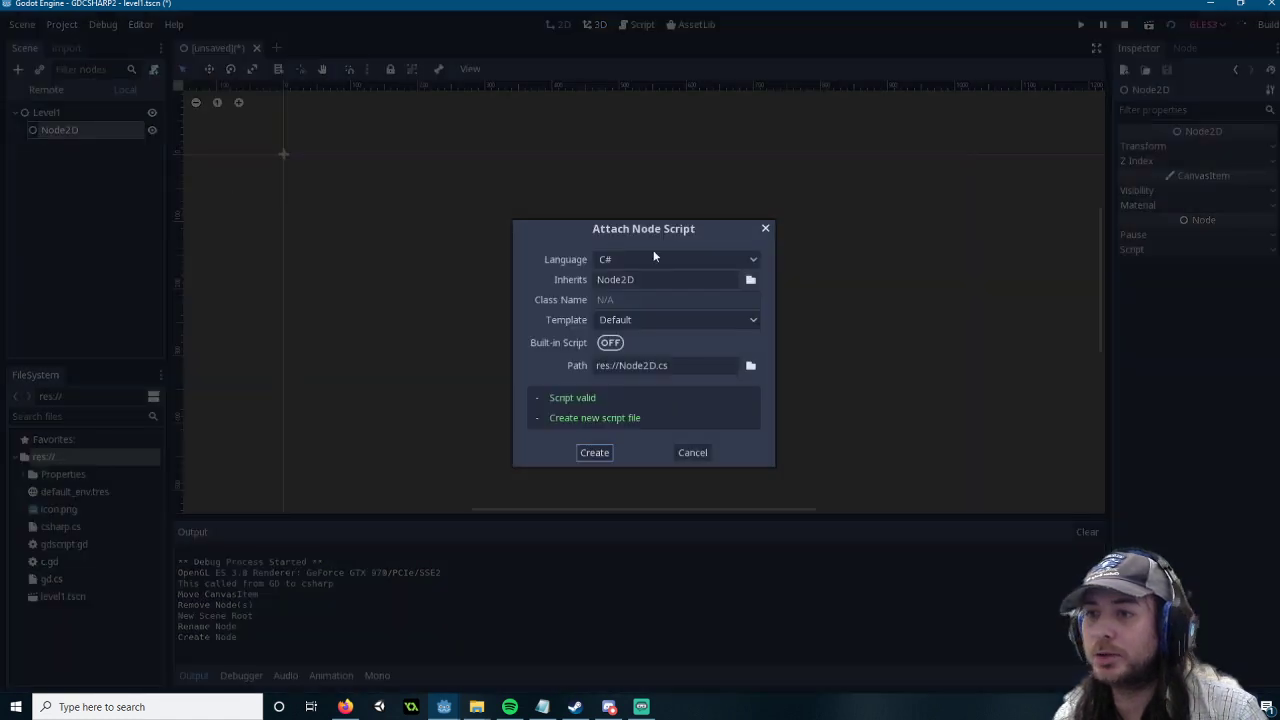
left_click(665, 365)
type("csharpscript")
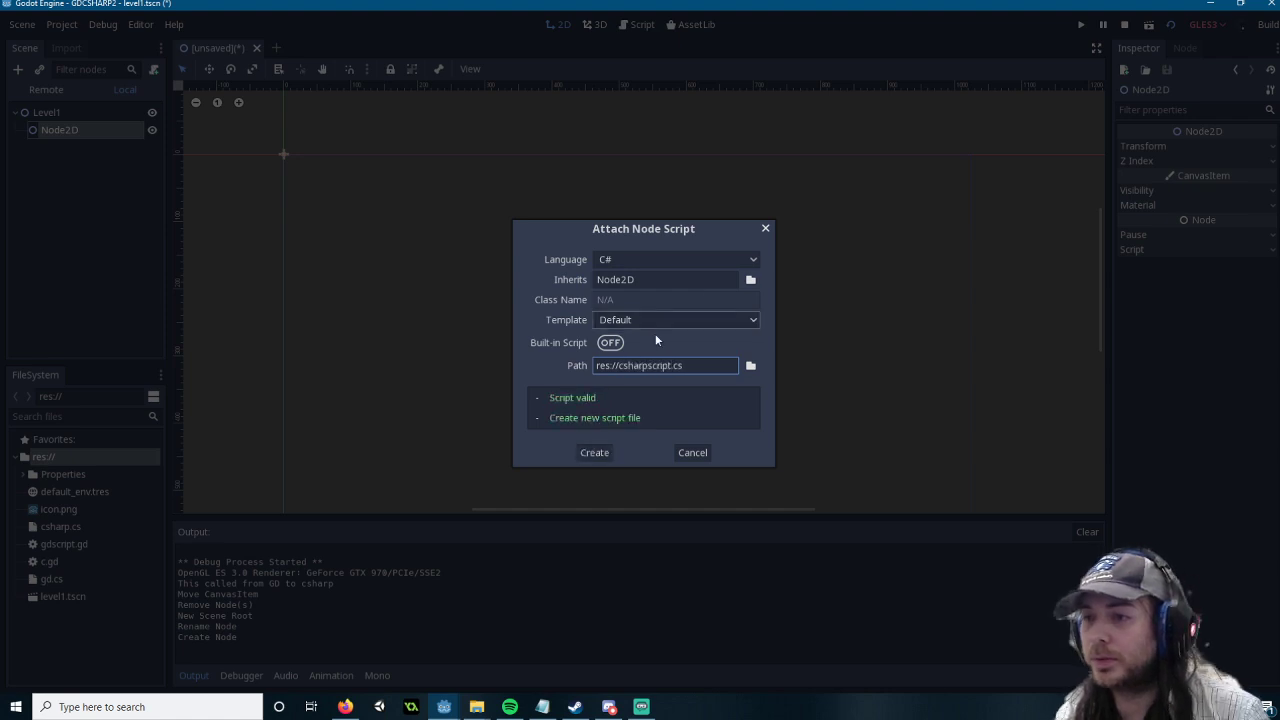
left_click(594, 452)
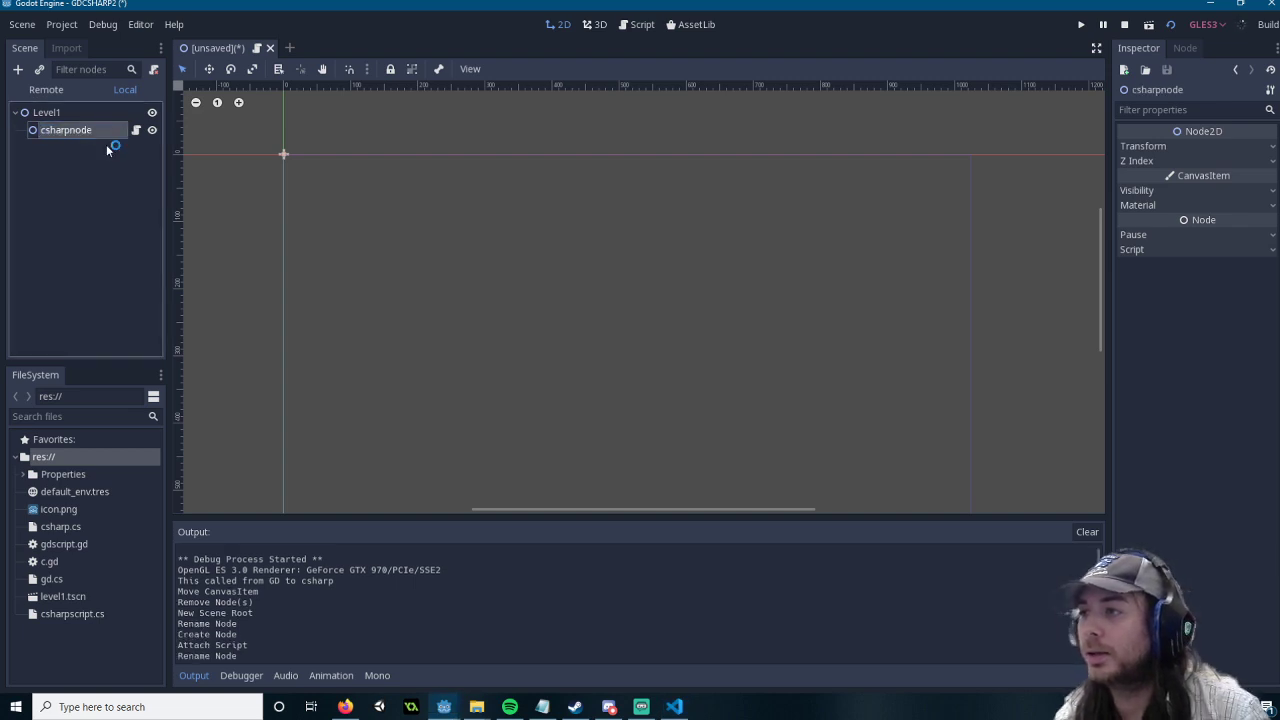
Step: Add a Button under Level1 and set its Text to 'call c# sharp from GD'
left_click(17, 69)
type("button")
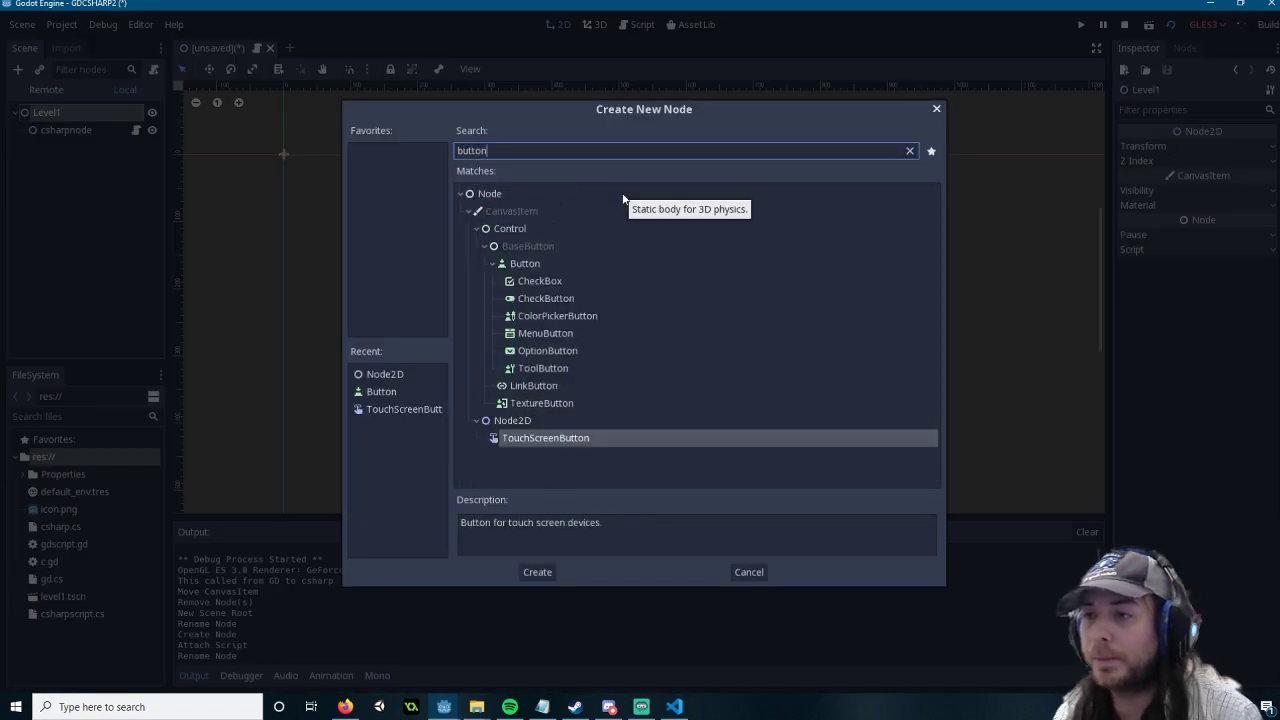
left_click(537, 571)
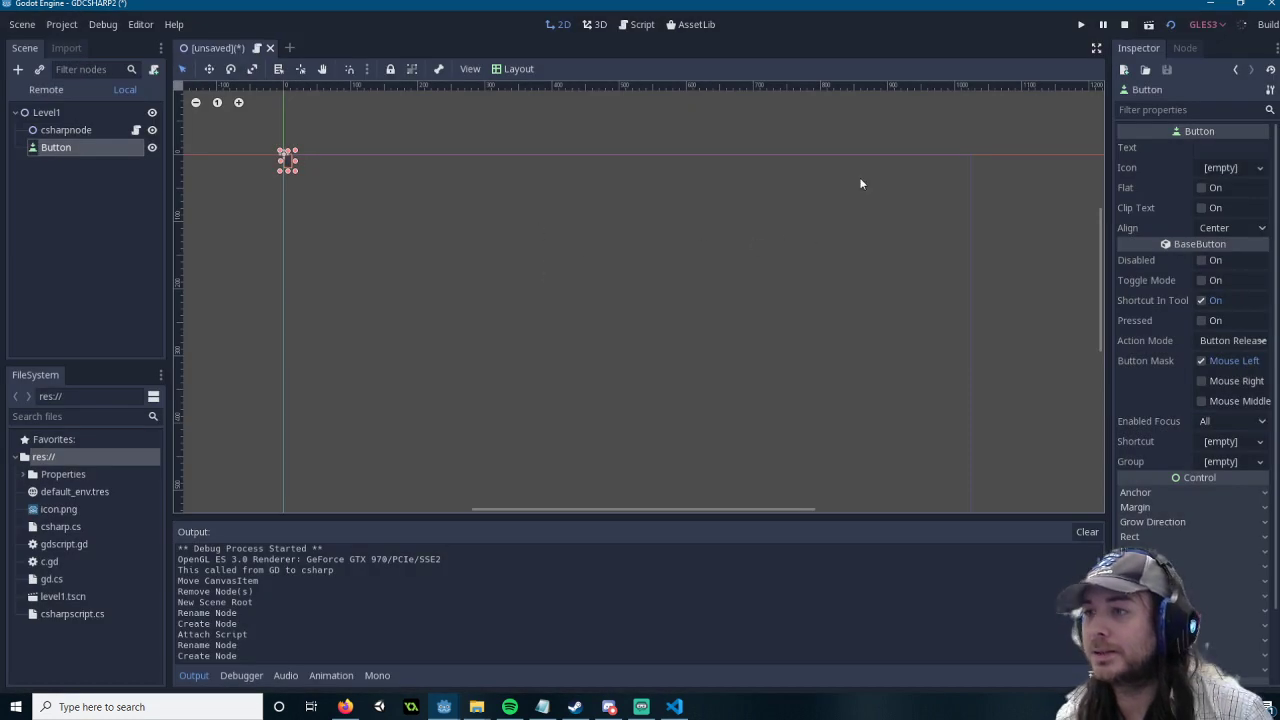
left_click(1230, 147)
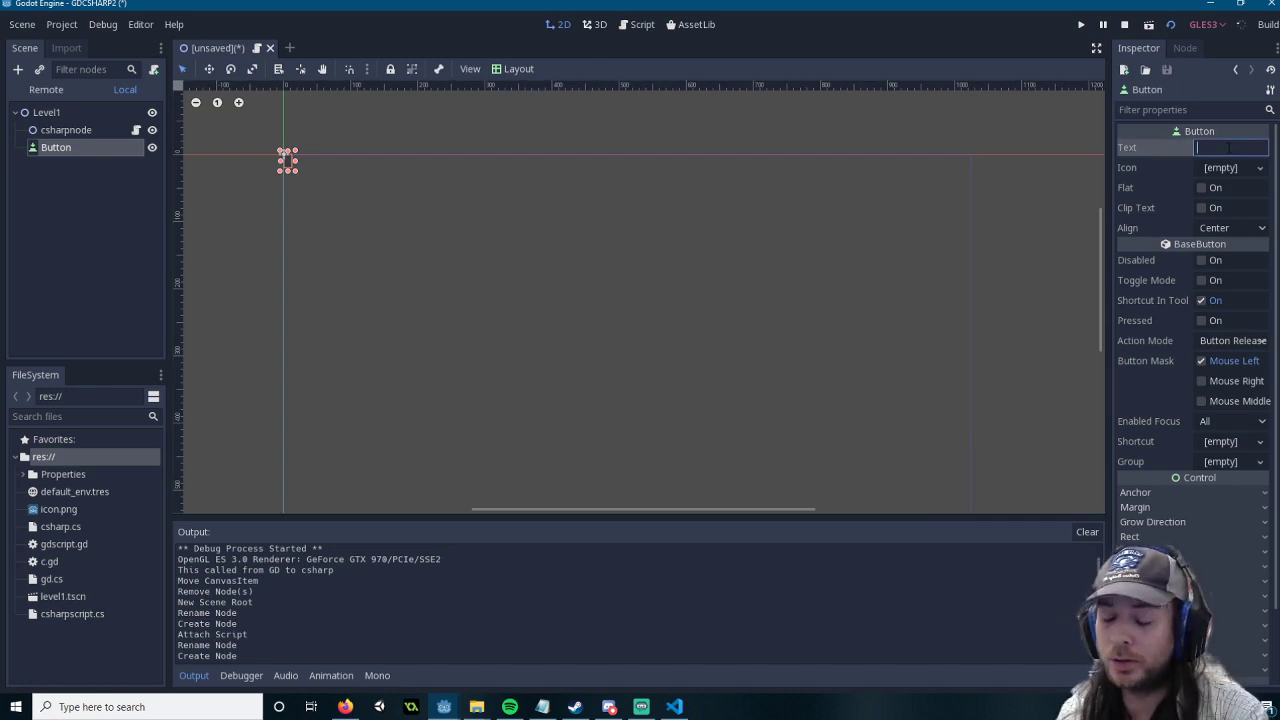
type("cal")
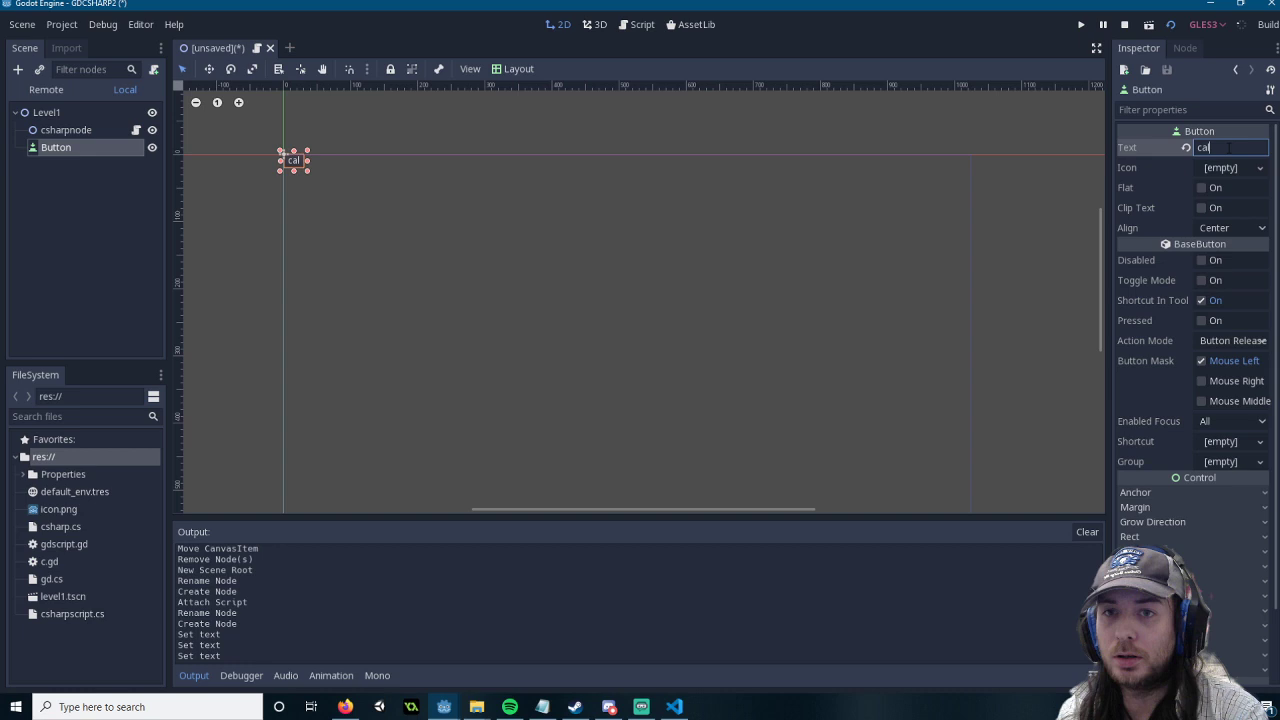
type("ll c# sharp from GD")
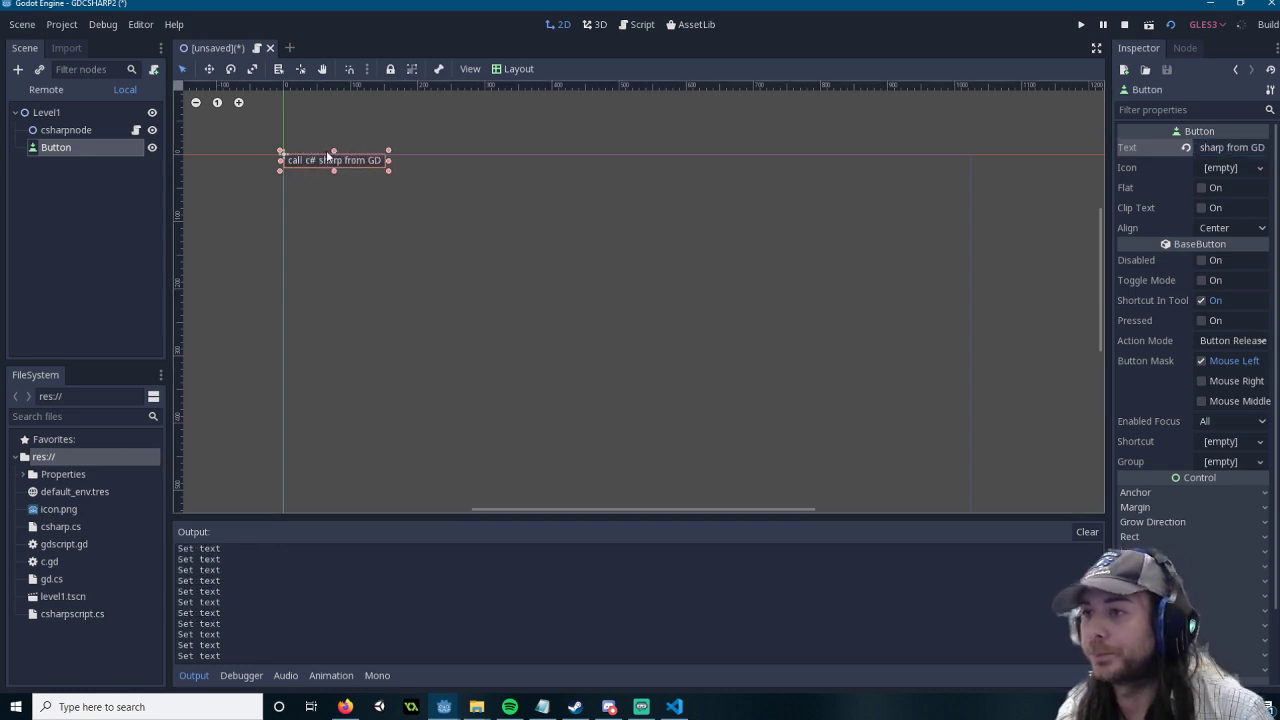
Step: Write a public void dowork() method in csharpscript.cs that calls GD.Print with the message
right_click(56, 147)
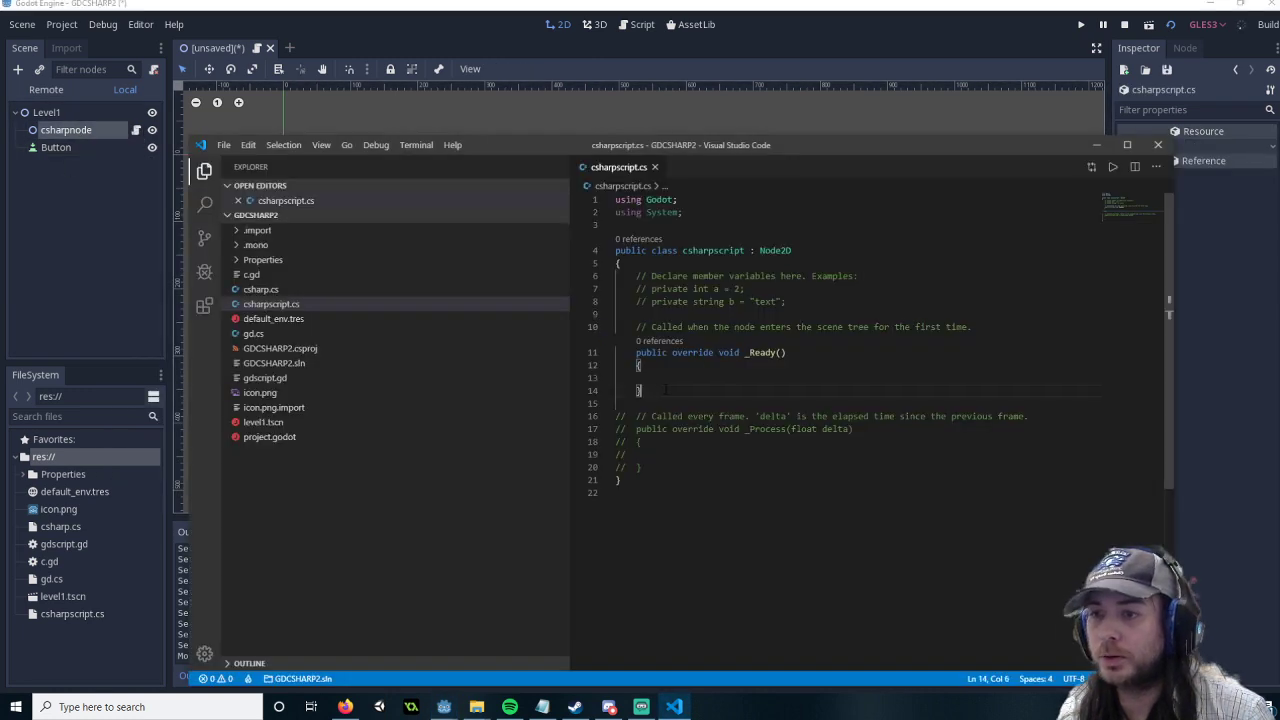
type("public v")
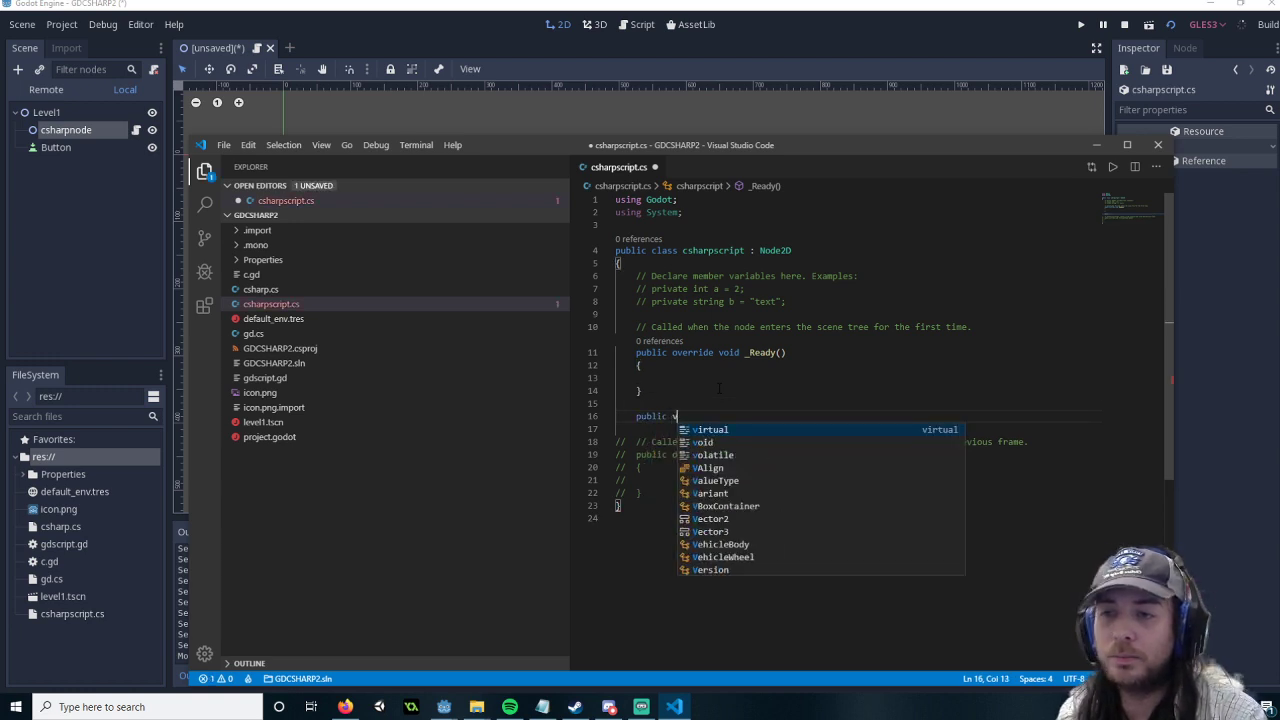
type("oid wo")
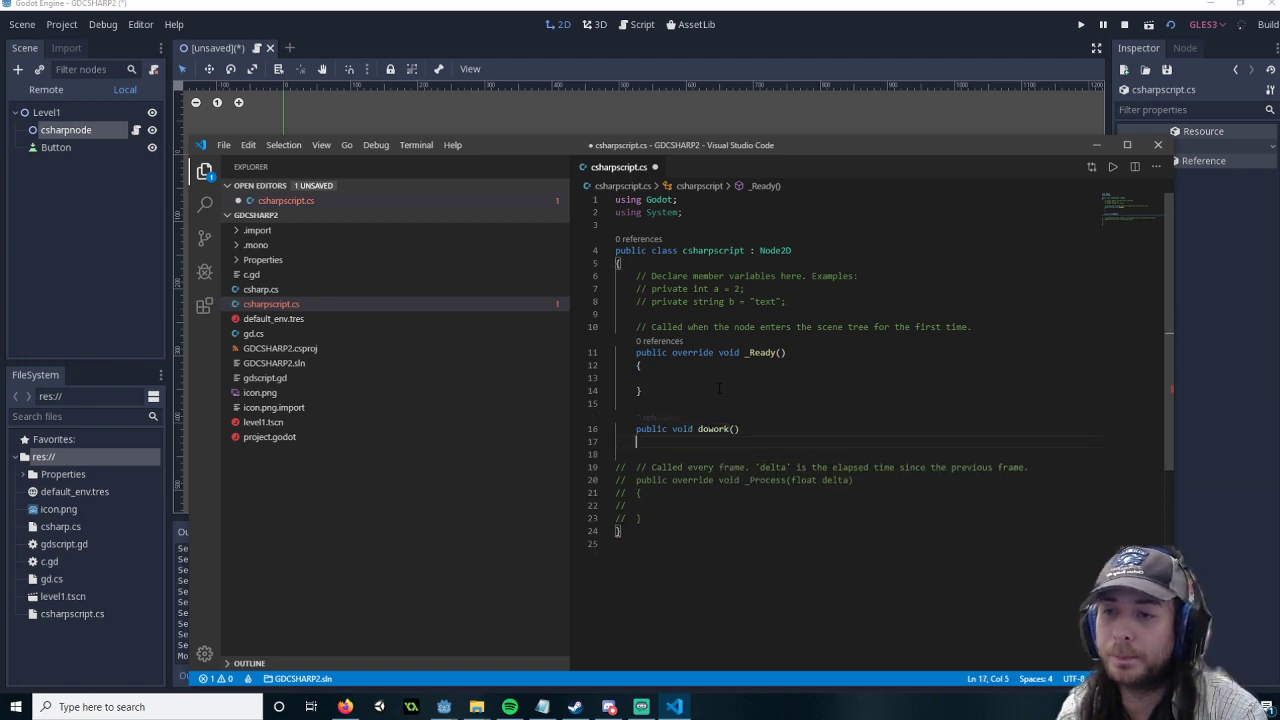
type("pr")
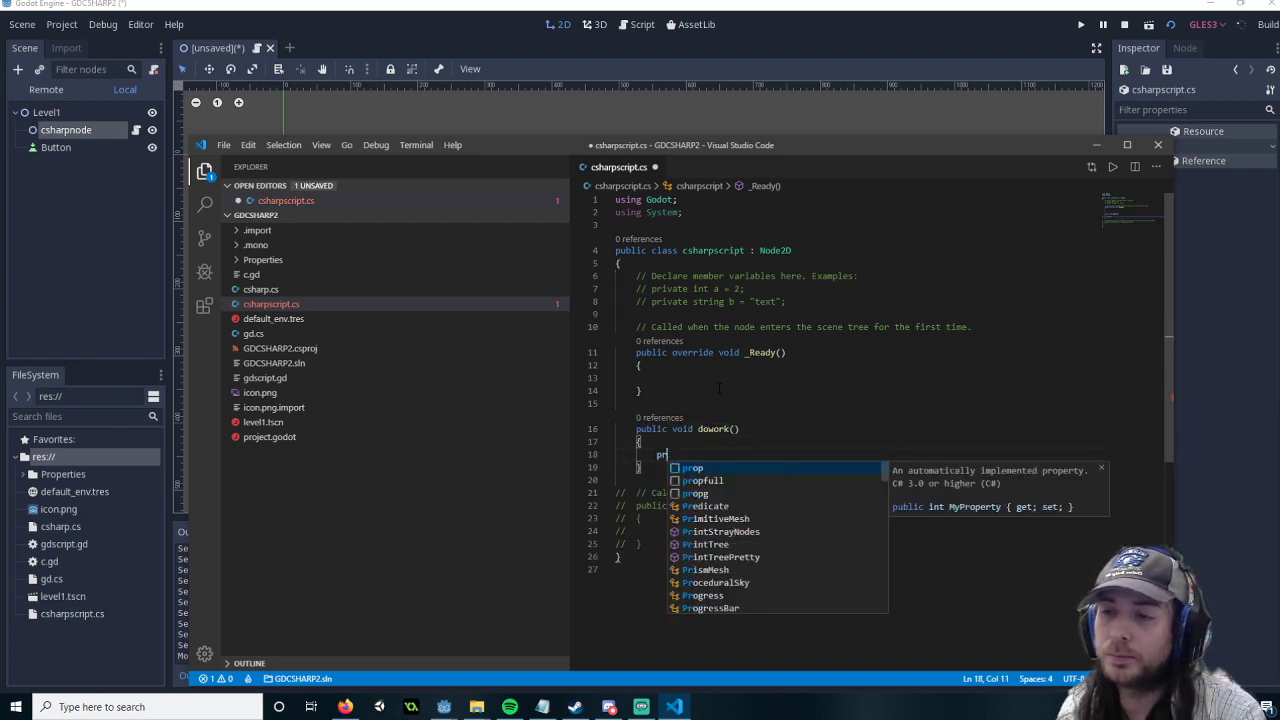
type("GD.Print(\"This was called from GD but excuted in Csharp\");")
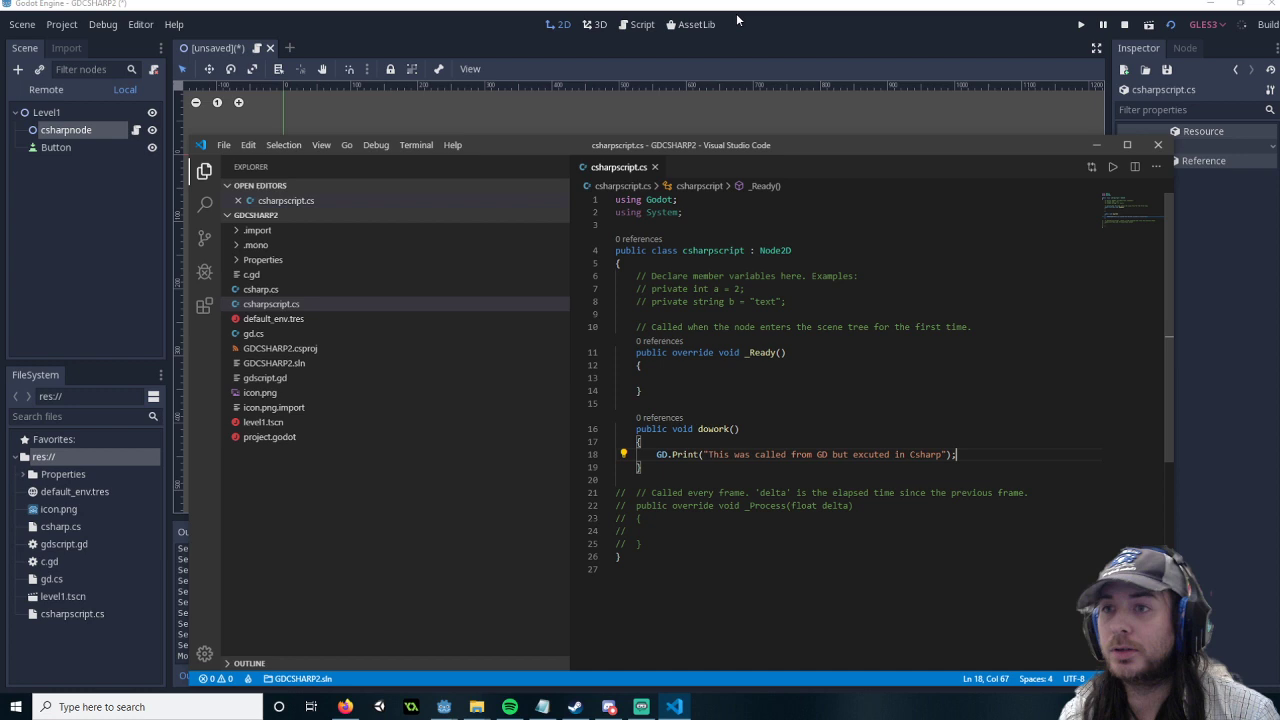
Step: Attach a new GDScript script, Button.gd, to the Button node
right_click(55, 147)
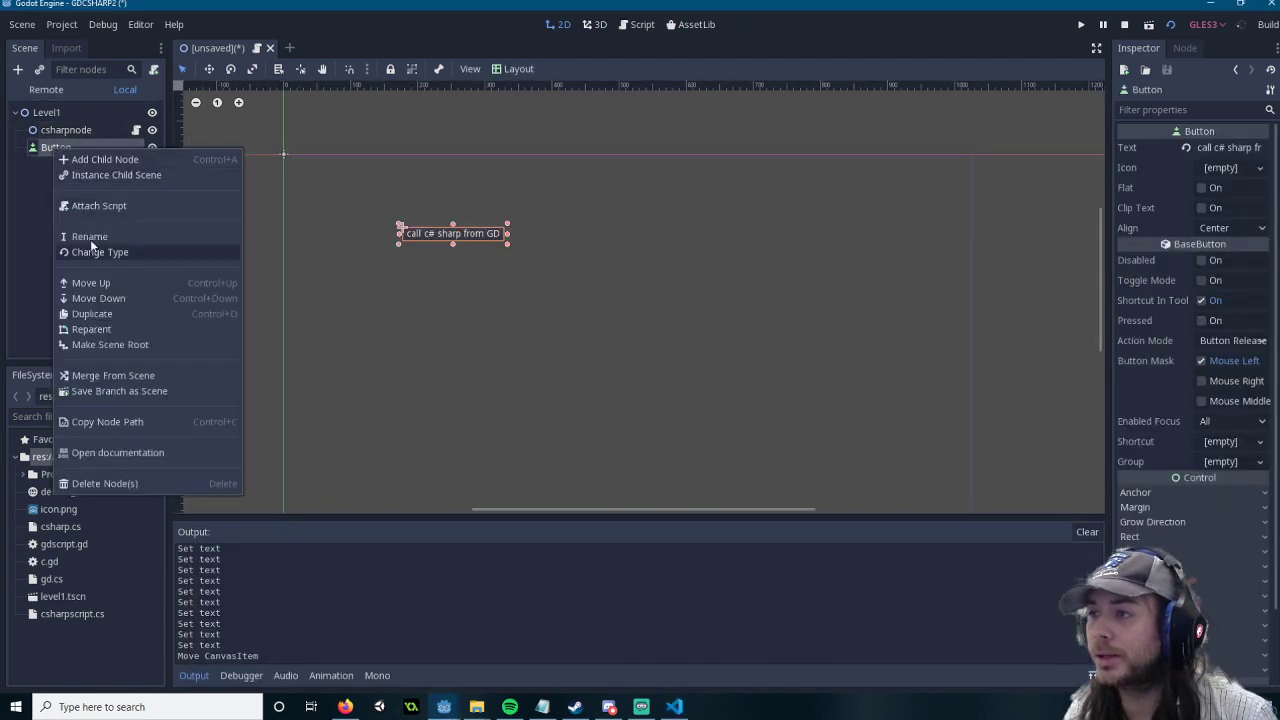
left_click(99, 205)
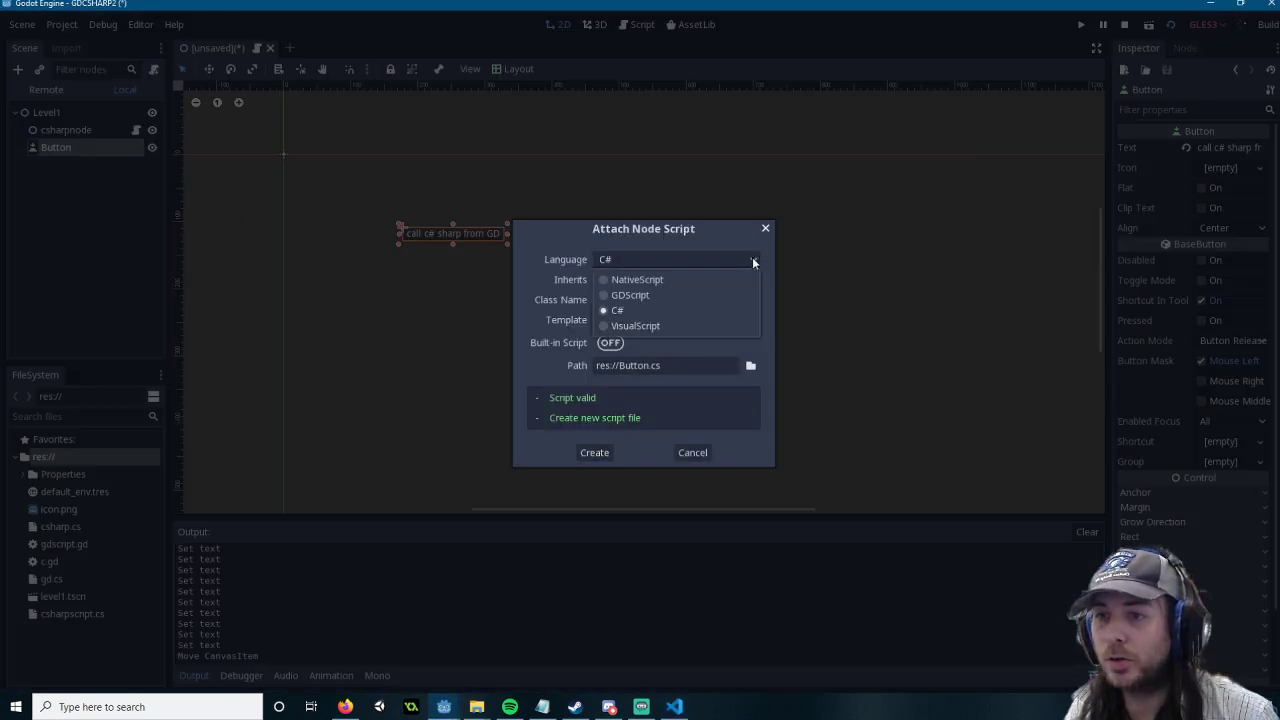
left_click(628, 295)
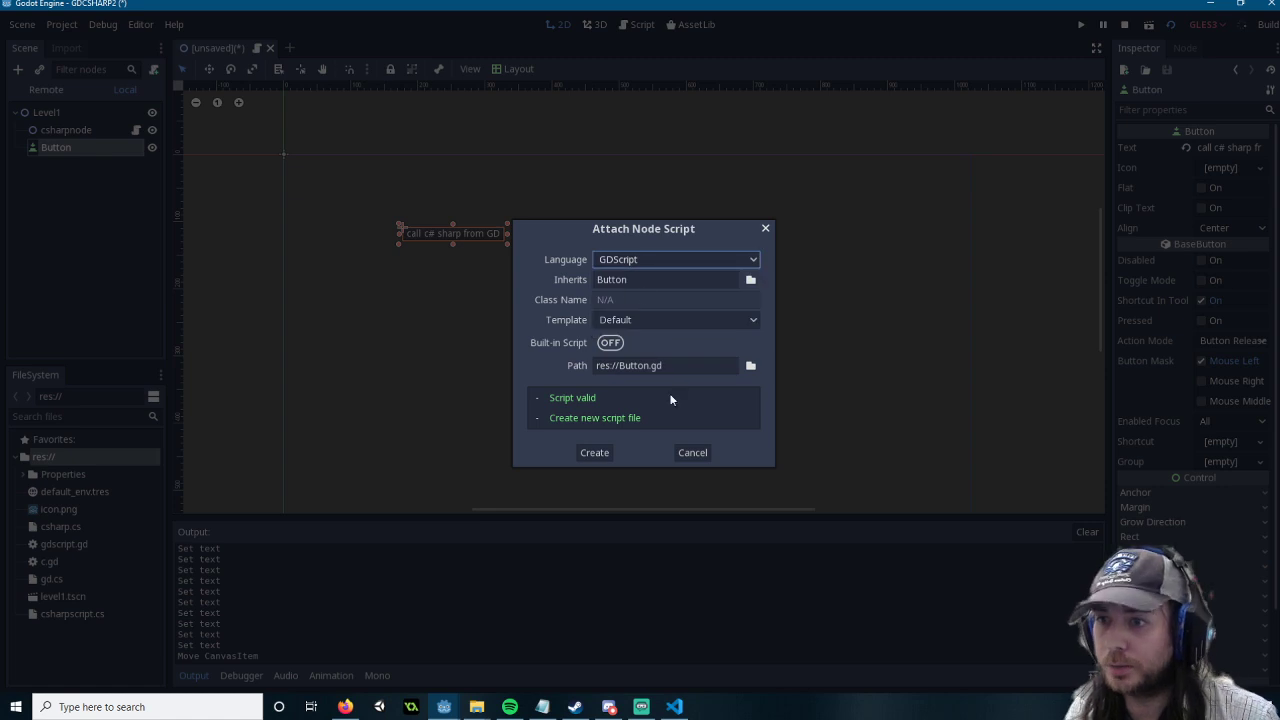
left_click(594, 452)
type("func _pressed():")
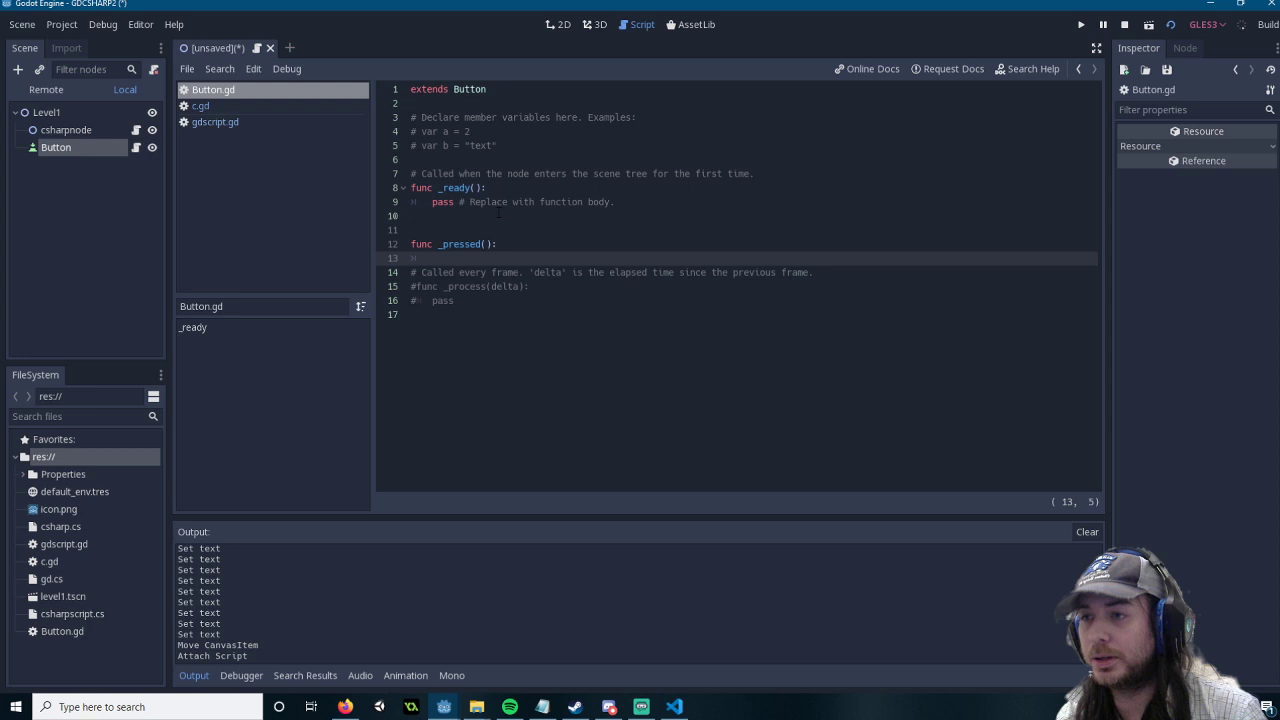
Step: In _pressed, write get_node("/root/Level1/csharpnode") followed by a .call( invocation
type("get_")
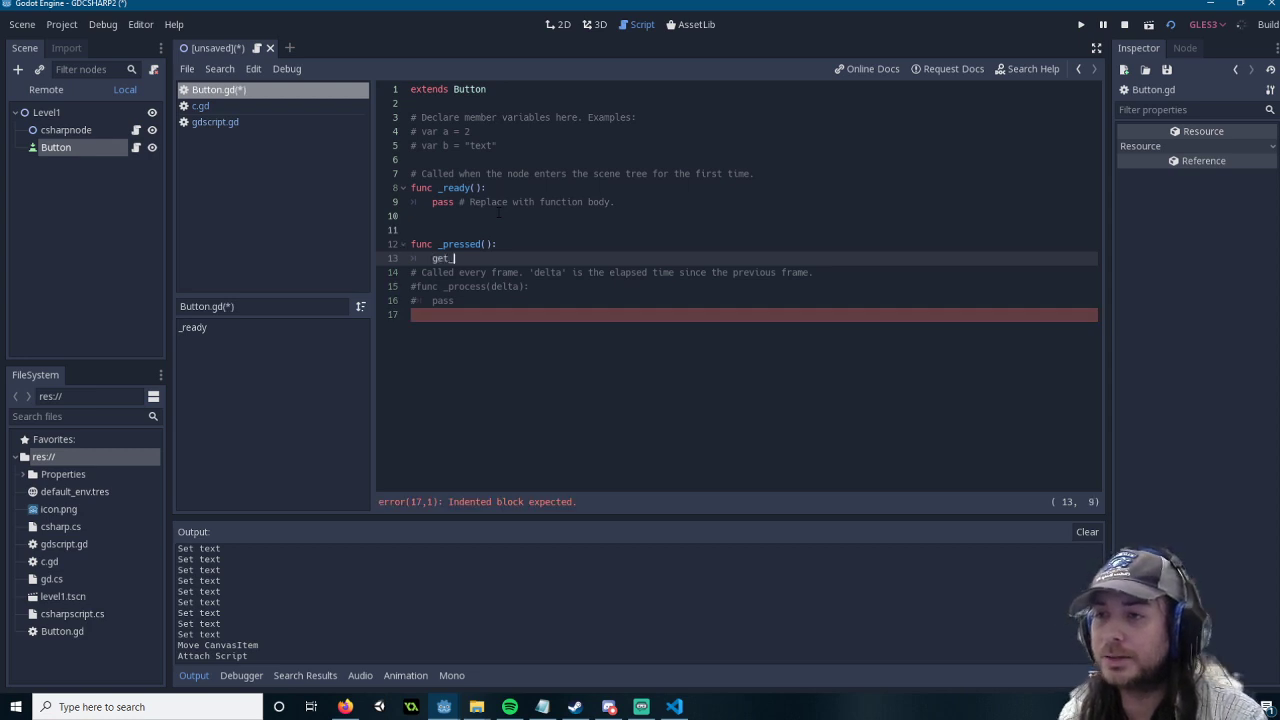
type("node(\"/r")
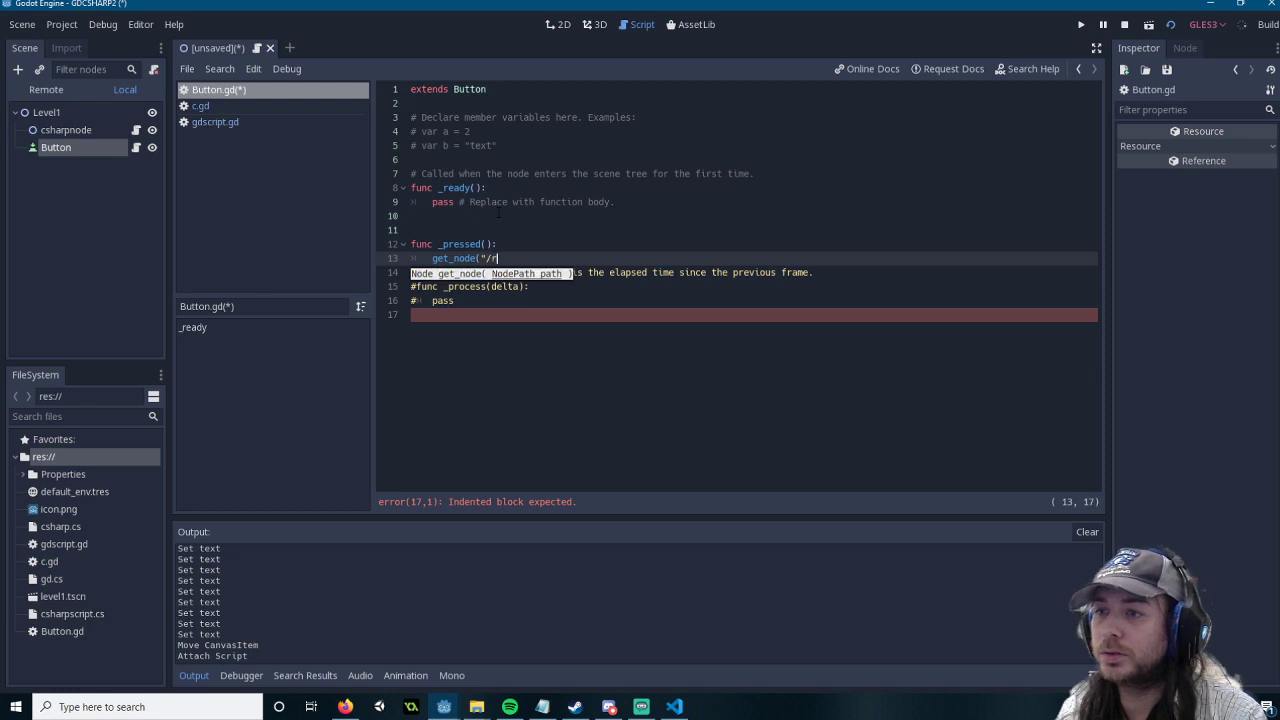
type("oot/L")
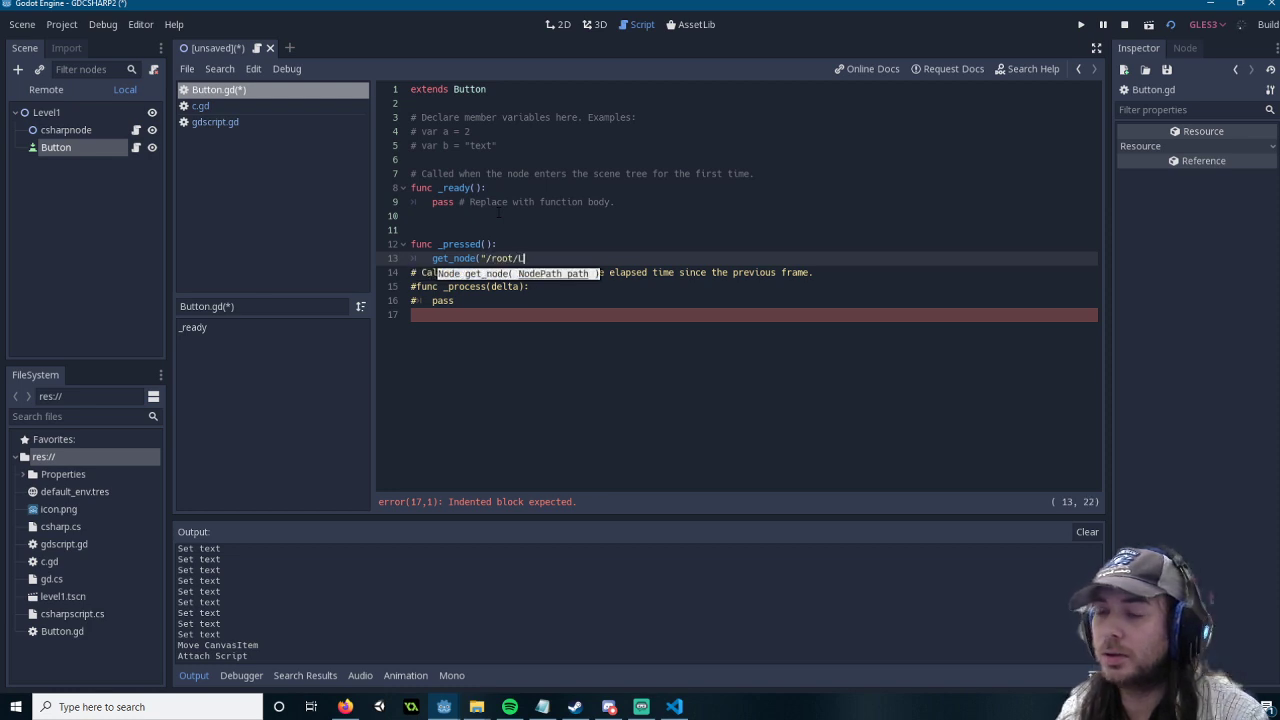
type("evel1/")
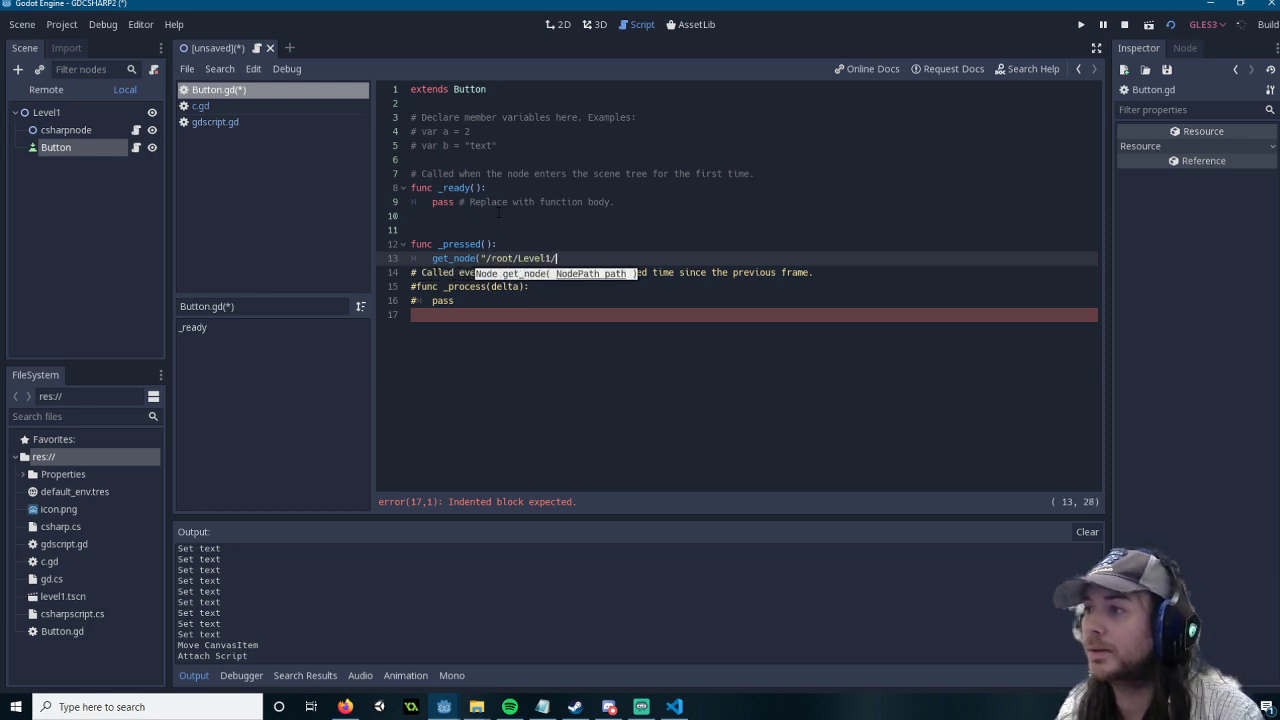
type("csharpnode\"")
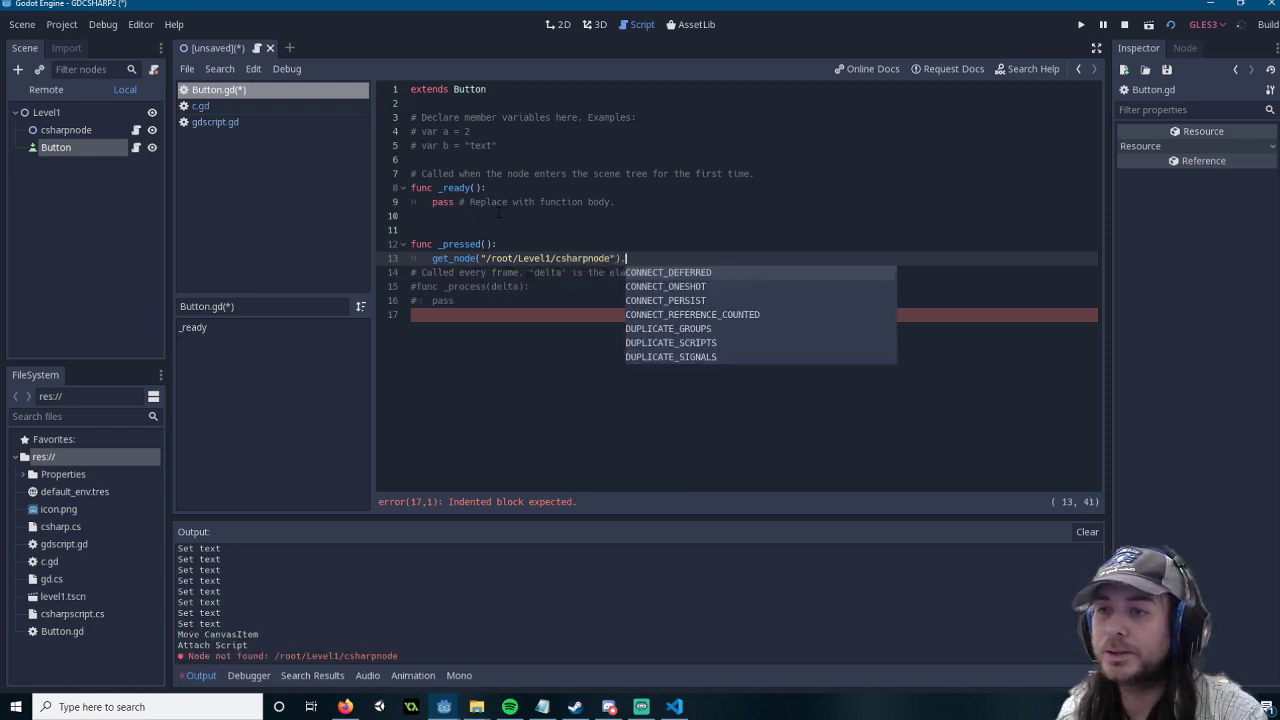
type(".call((")
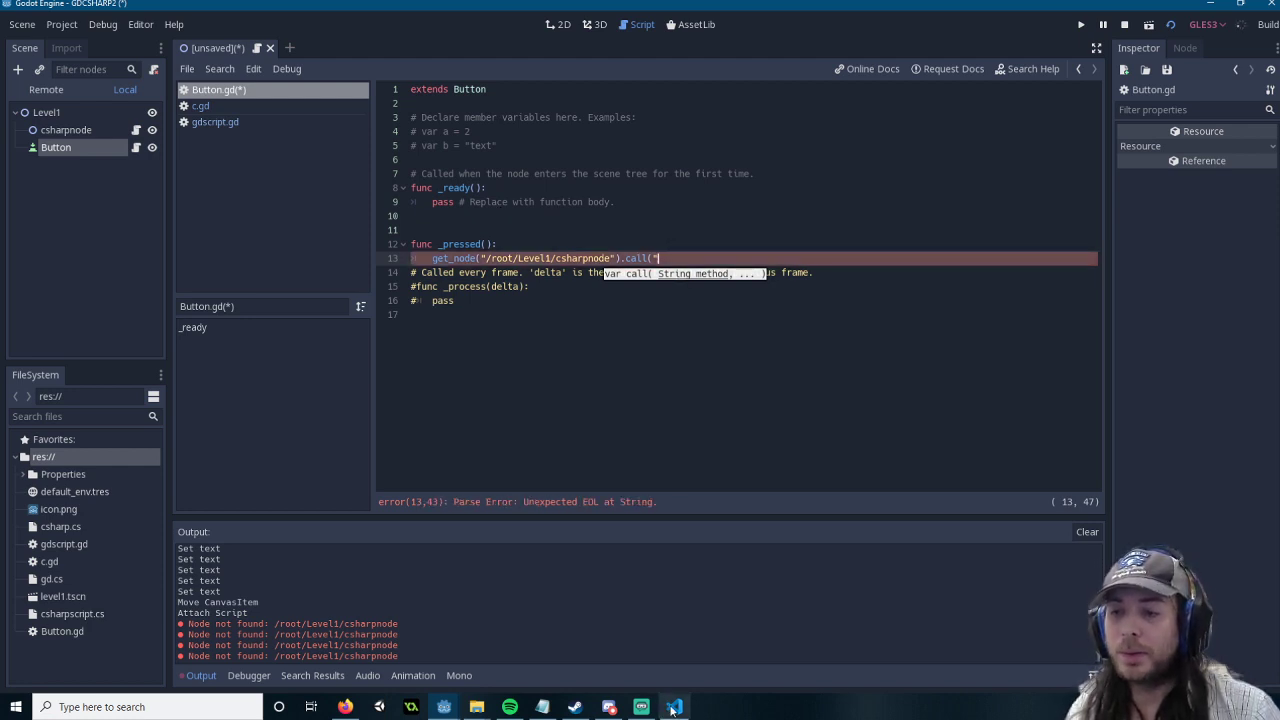
Step: Finish the call as call("dowork"), removing the stray extra arguments
left_click(674, 707)
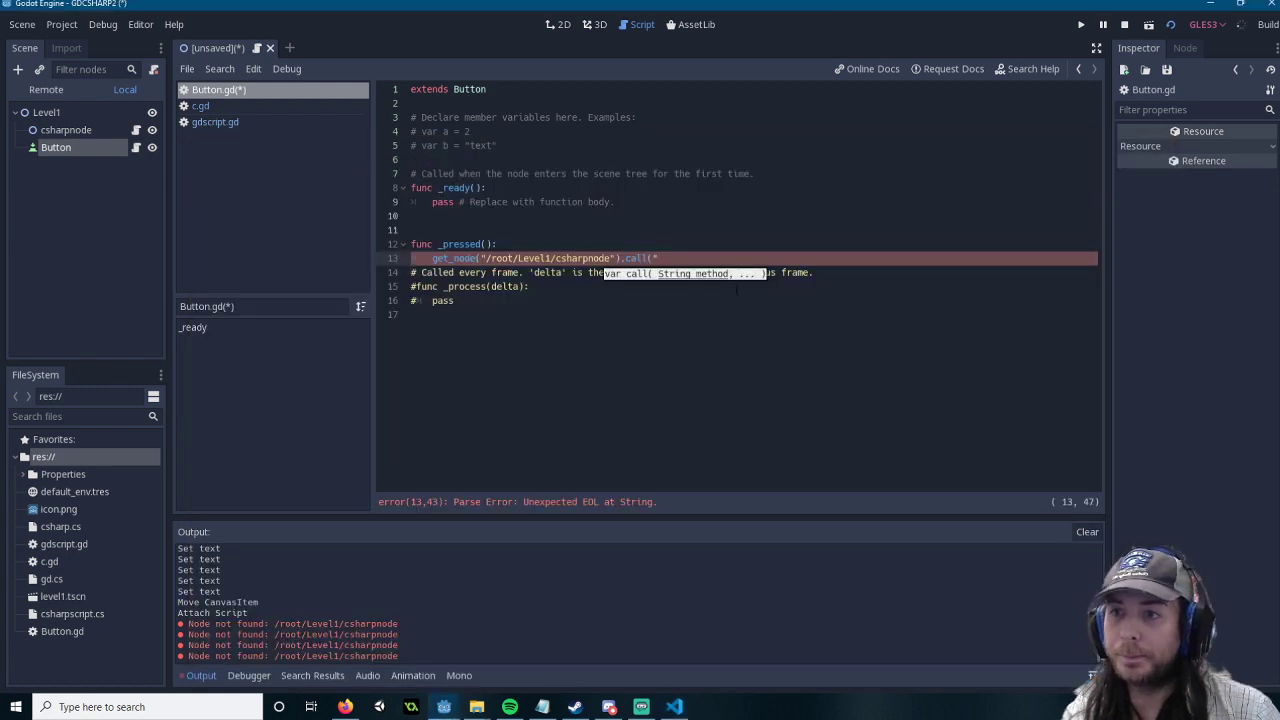
type("dowork")
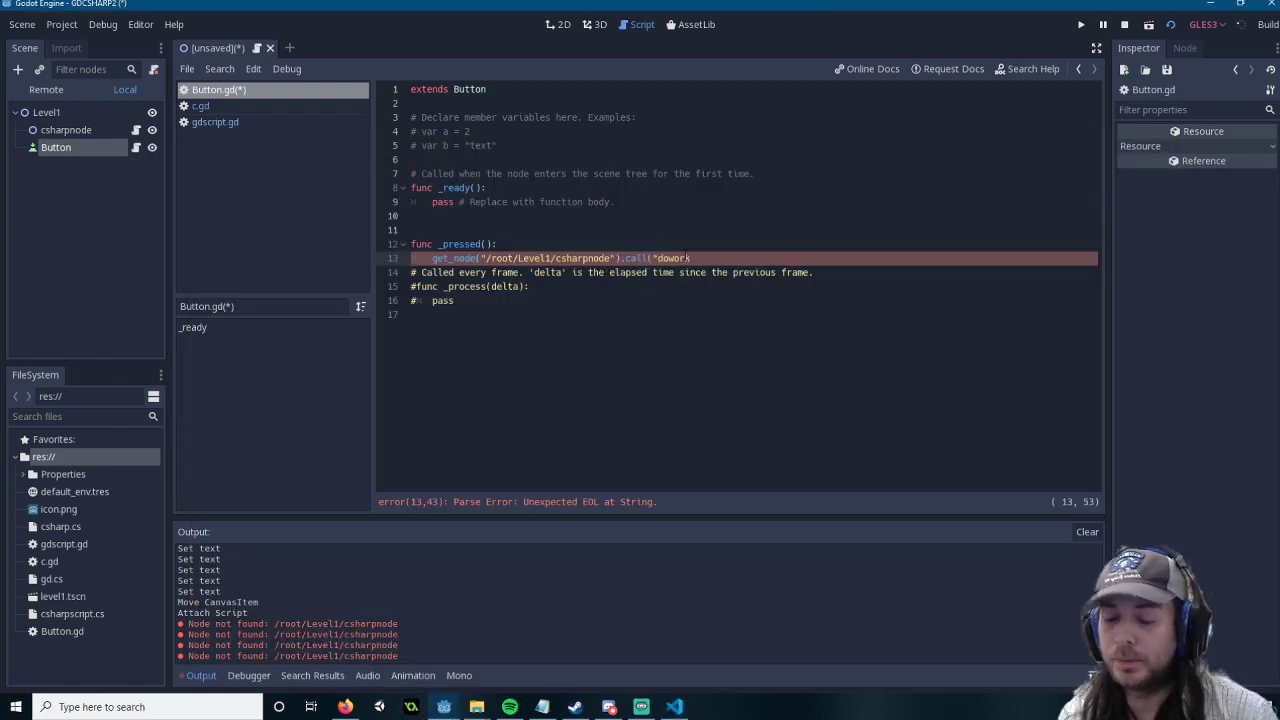
type("\"")
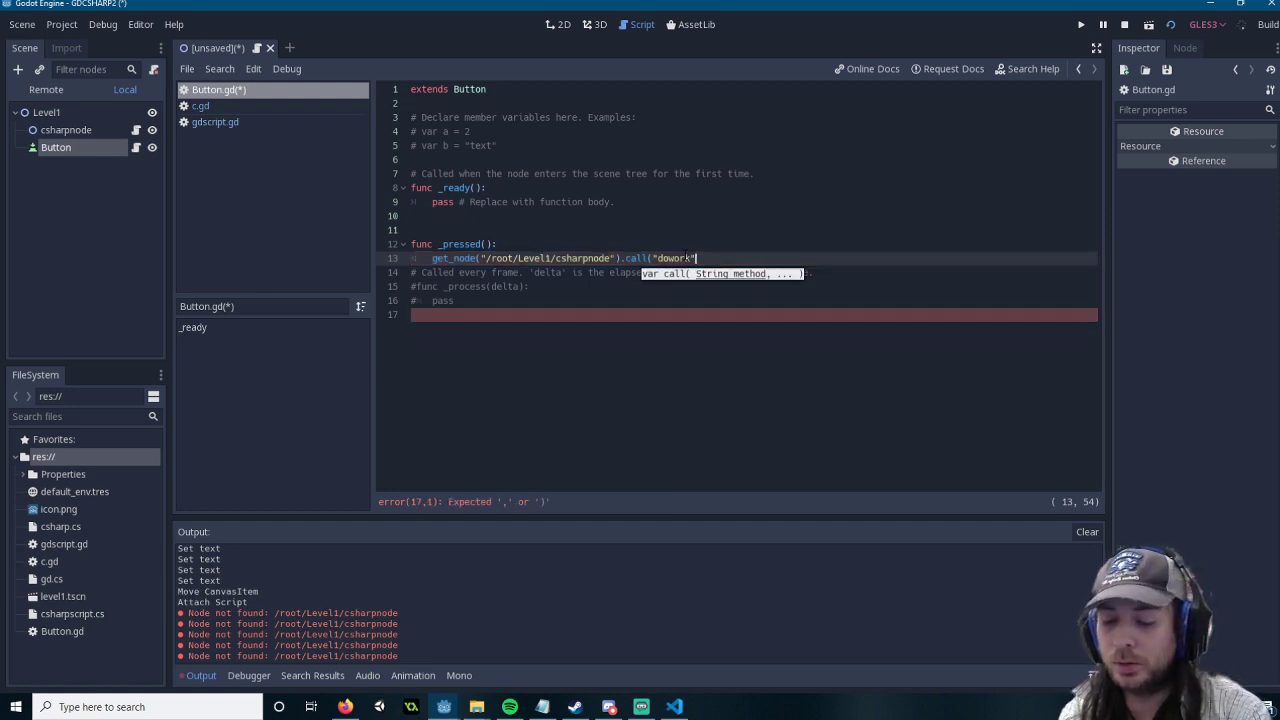
type(",")
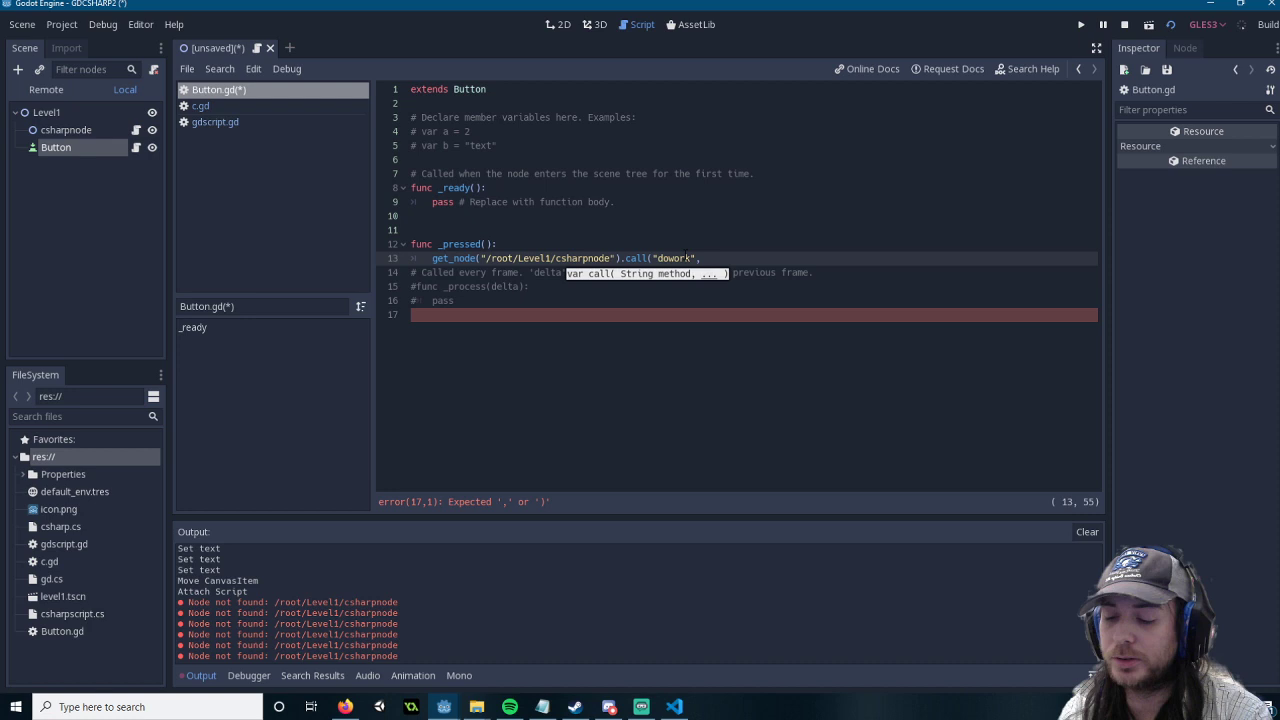
type("\"st")
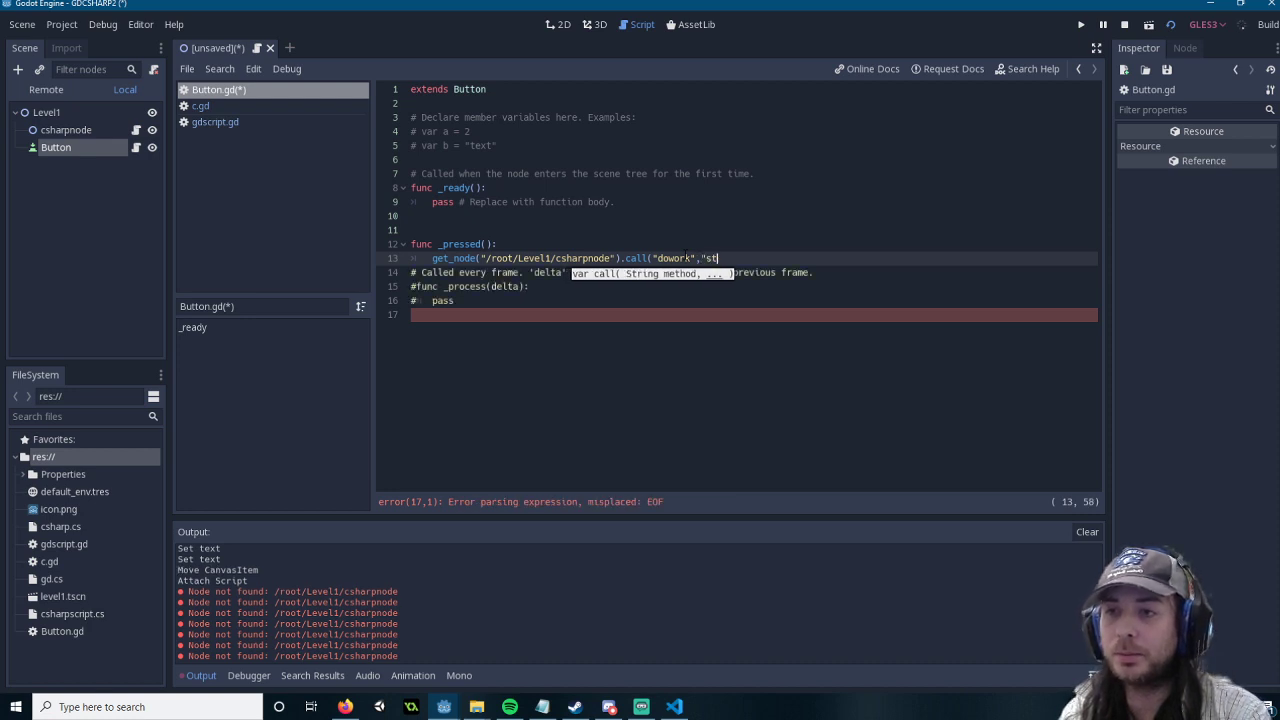
type("e\",12")
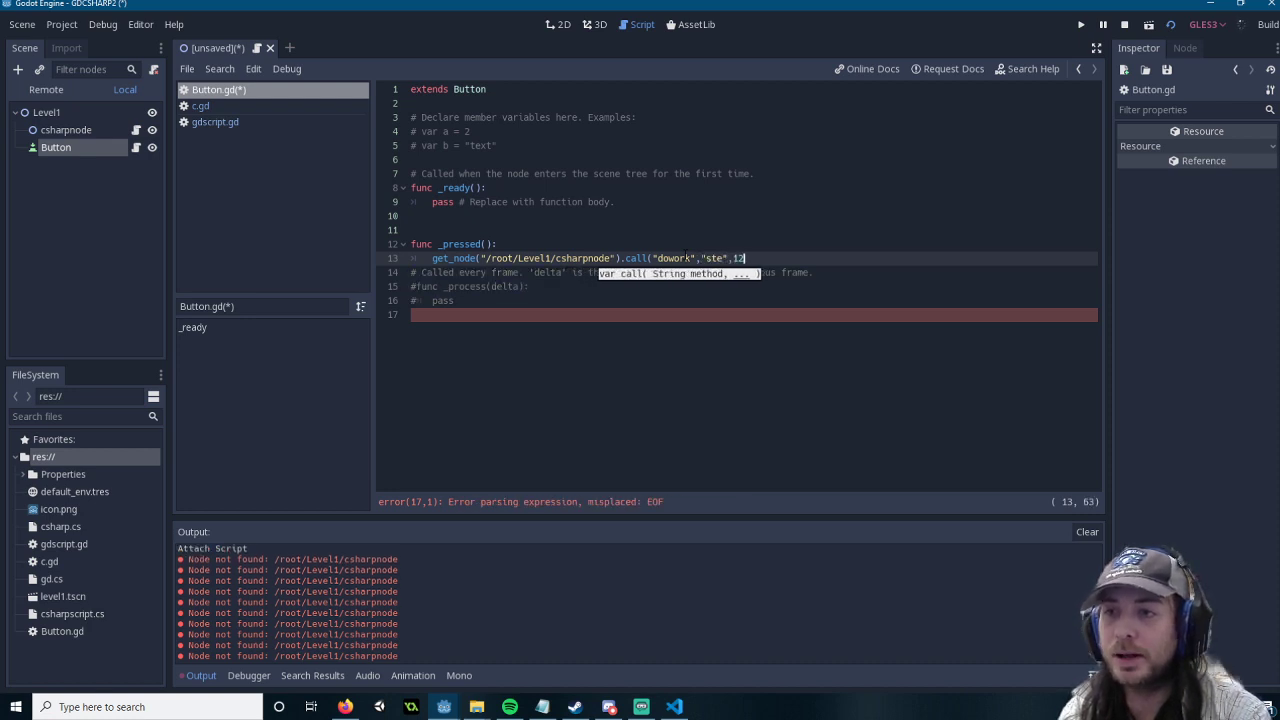
key("BackSpace")
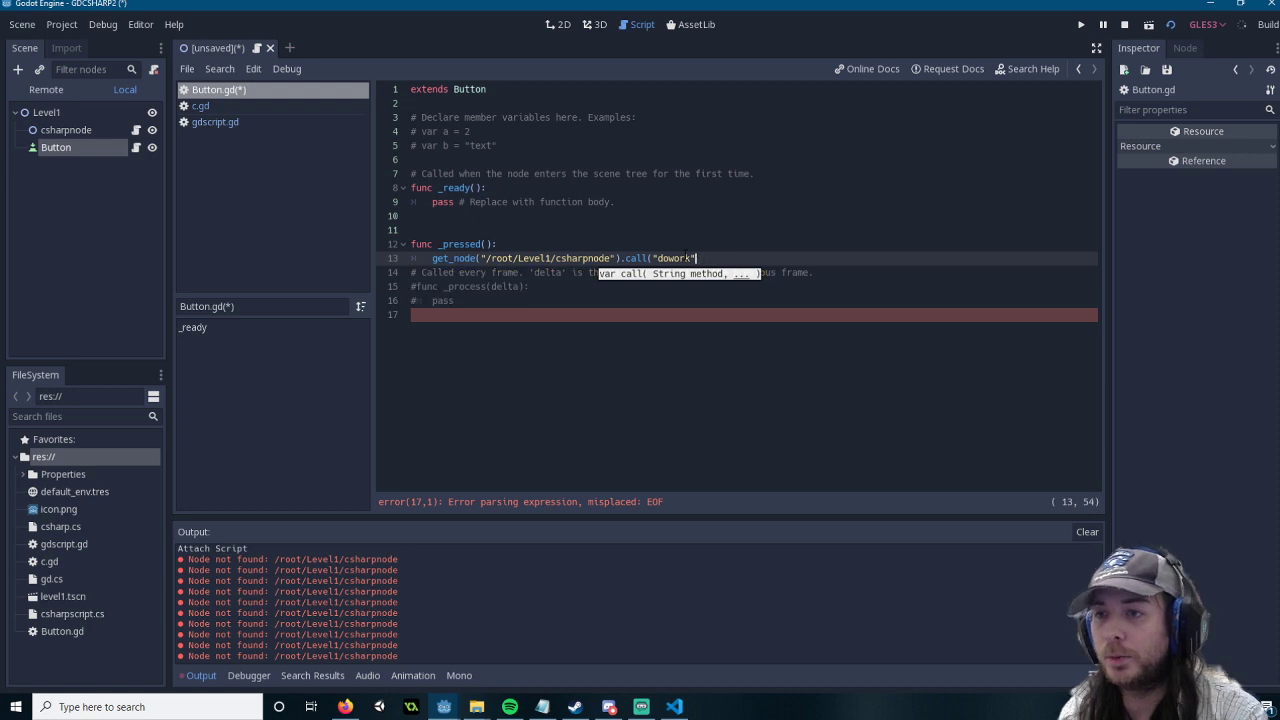
type(")")
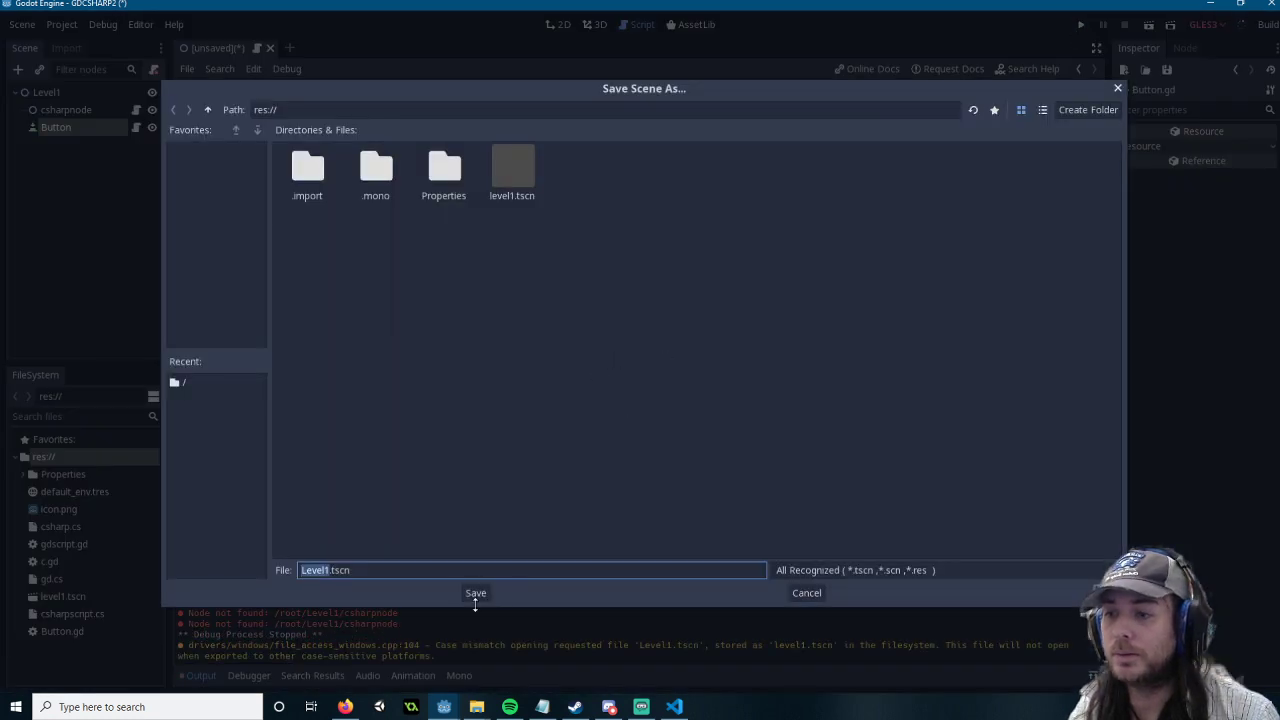
Step: Save over Level1.tscn, run the game, and press the button to print the C# message
left_click(476, 593)
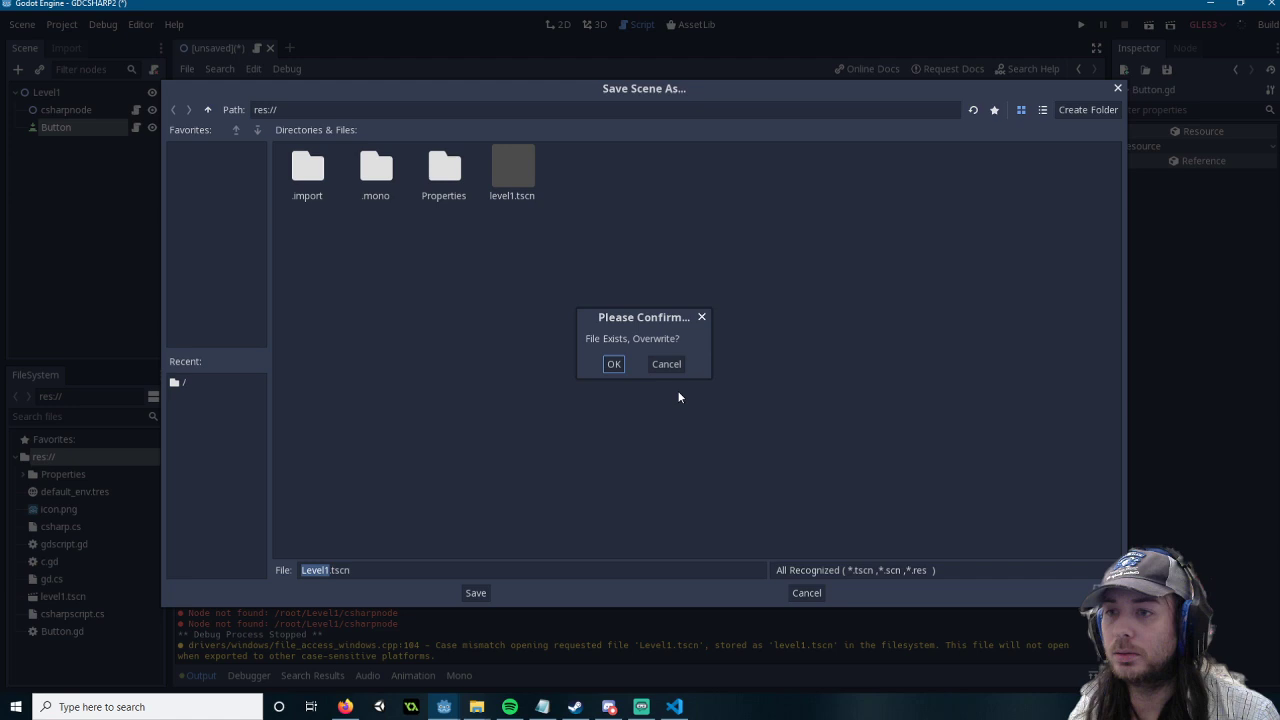
left_click(614, 364)
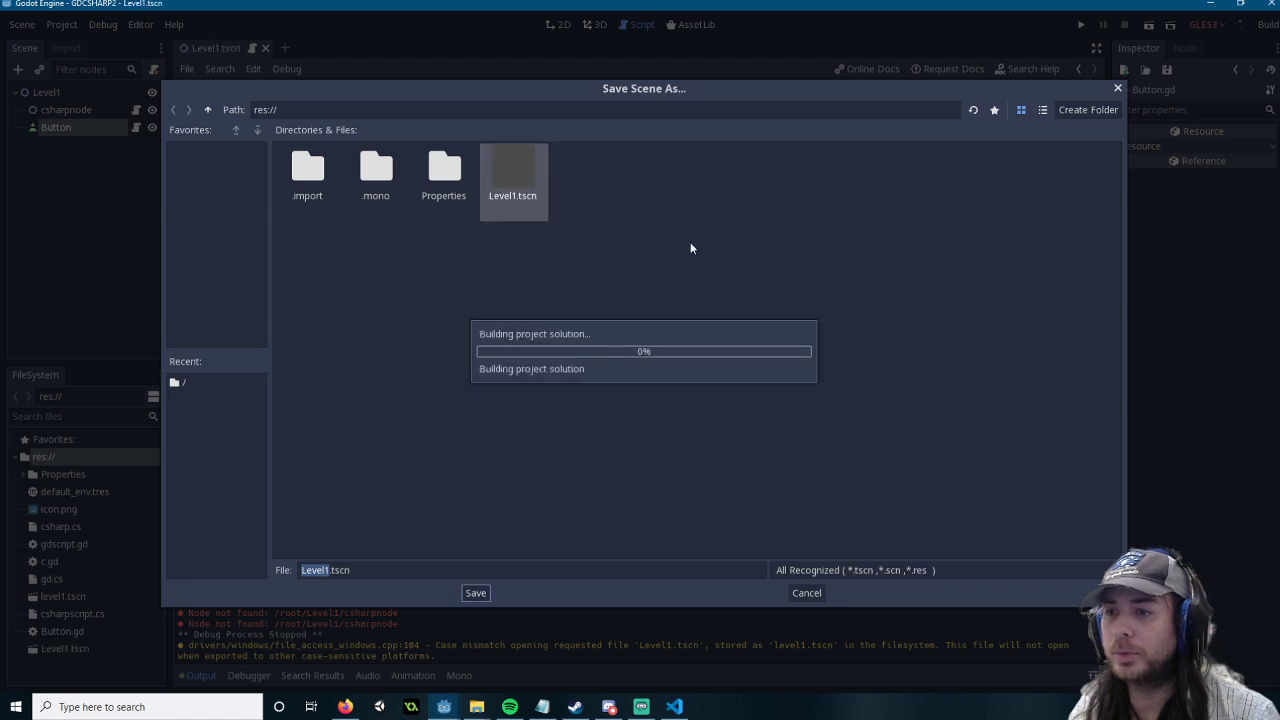
left_click(475, 592)
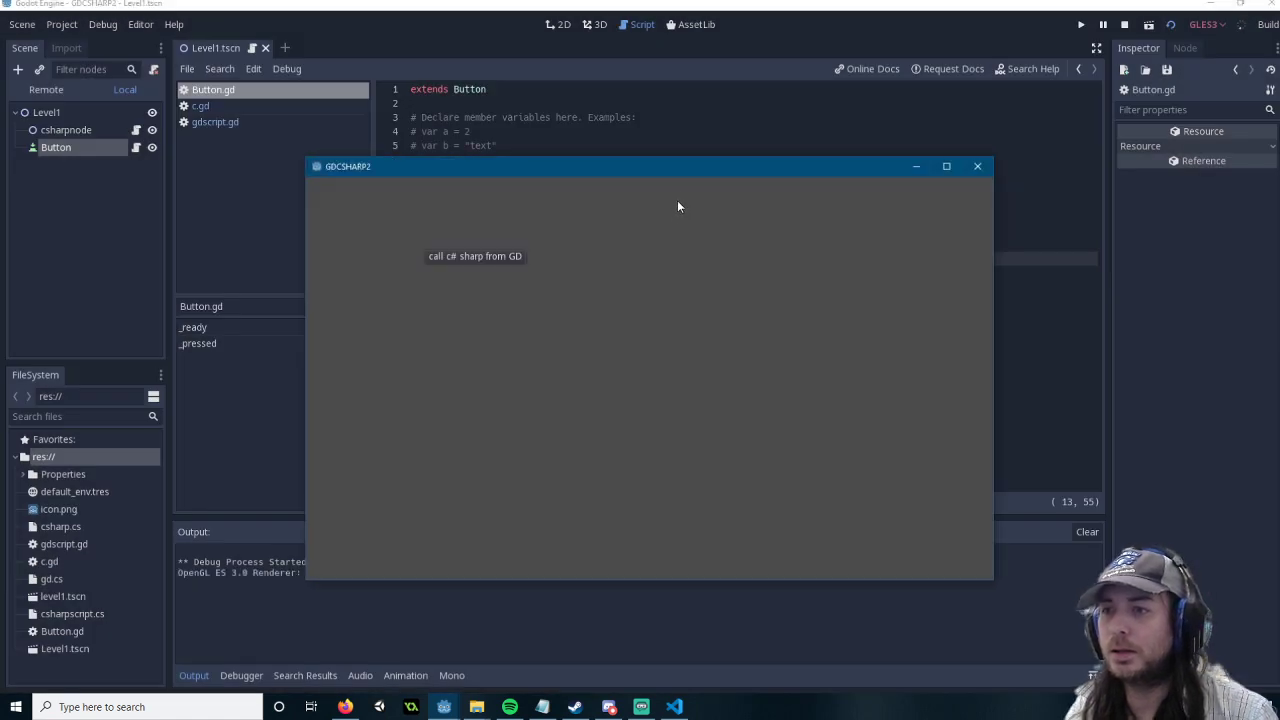
left_click(474, 256)
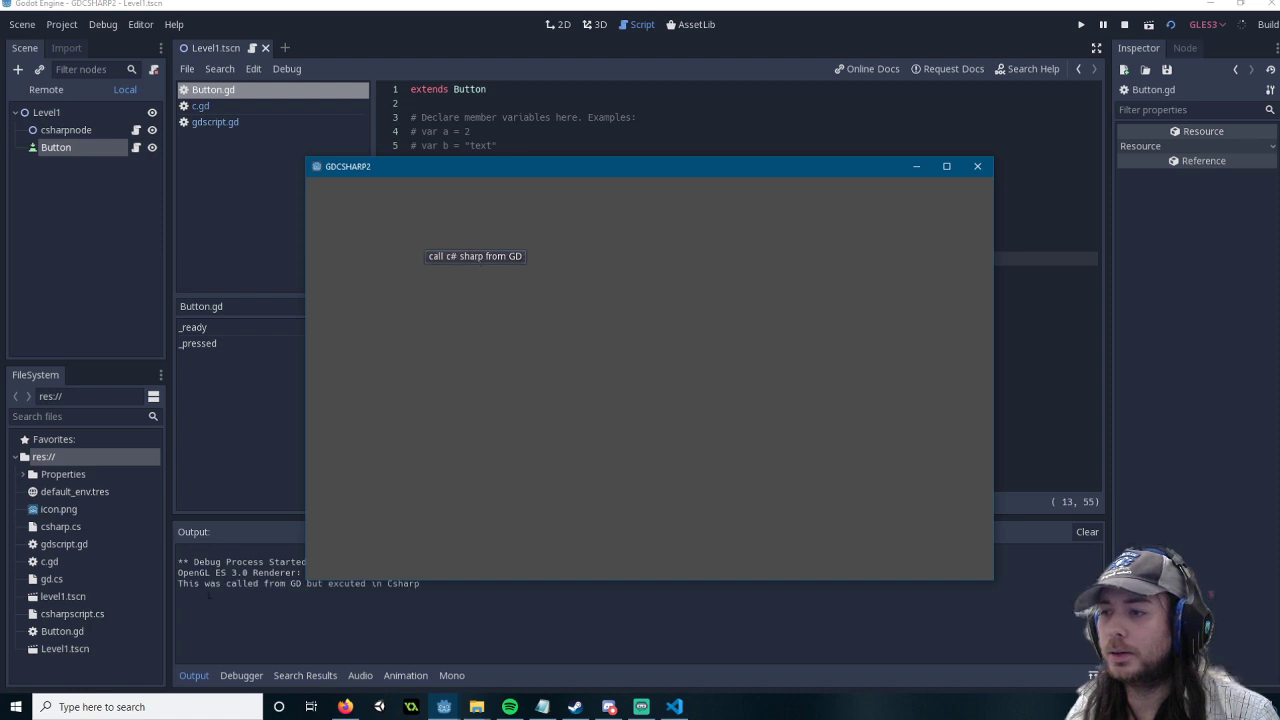
mouse_move(489, 235)
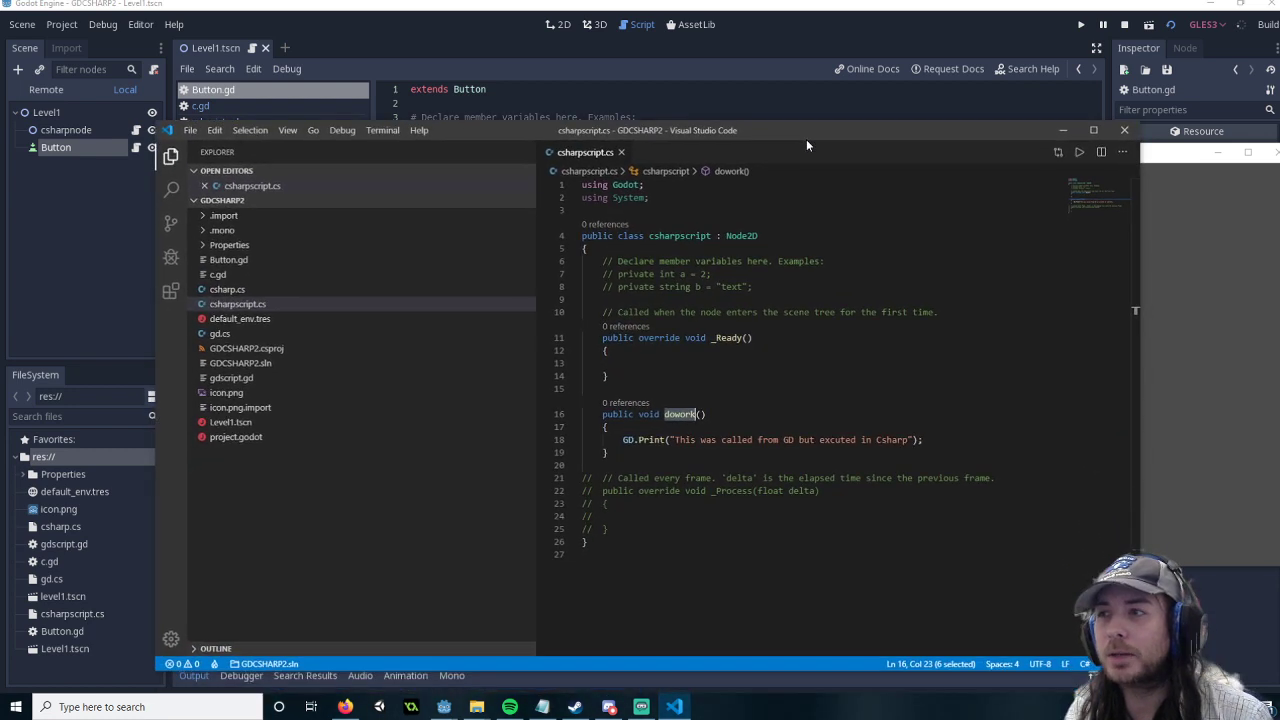
mouse_move(787, 160)
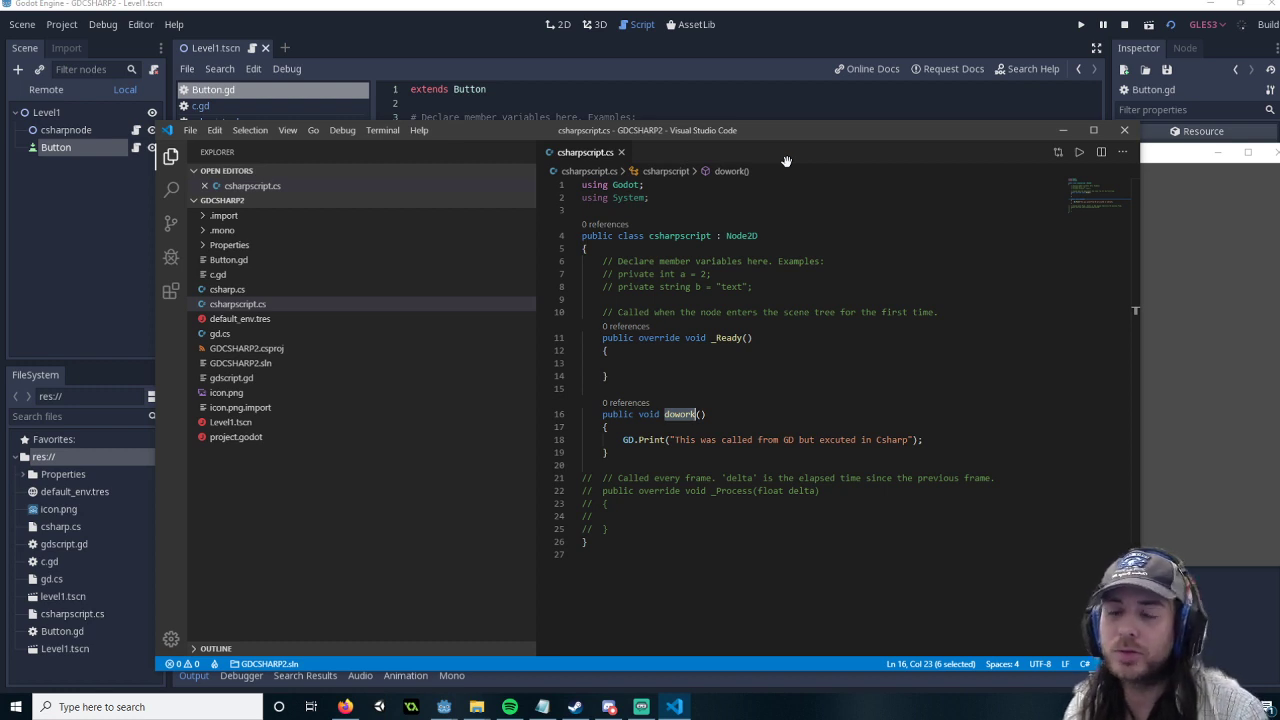
mouse_move(775, 258)
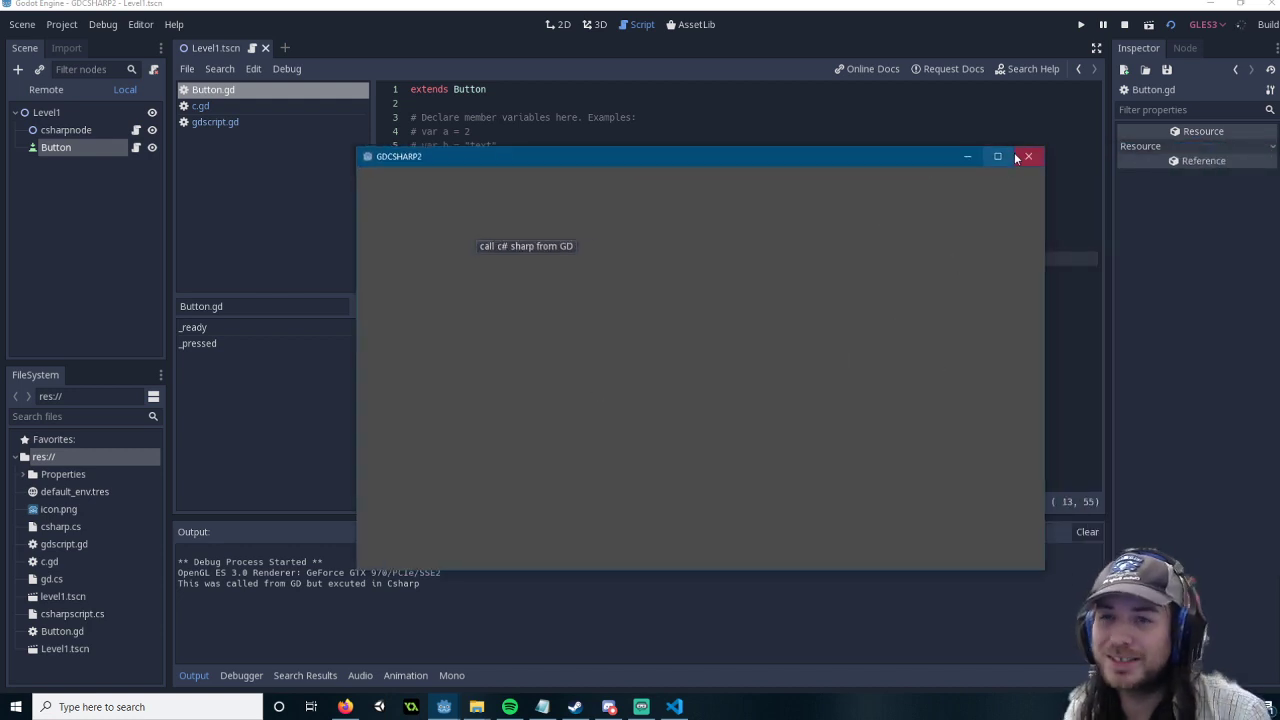
left_click(1027, 156)
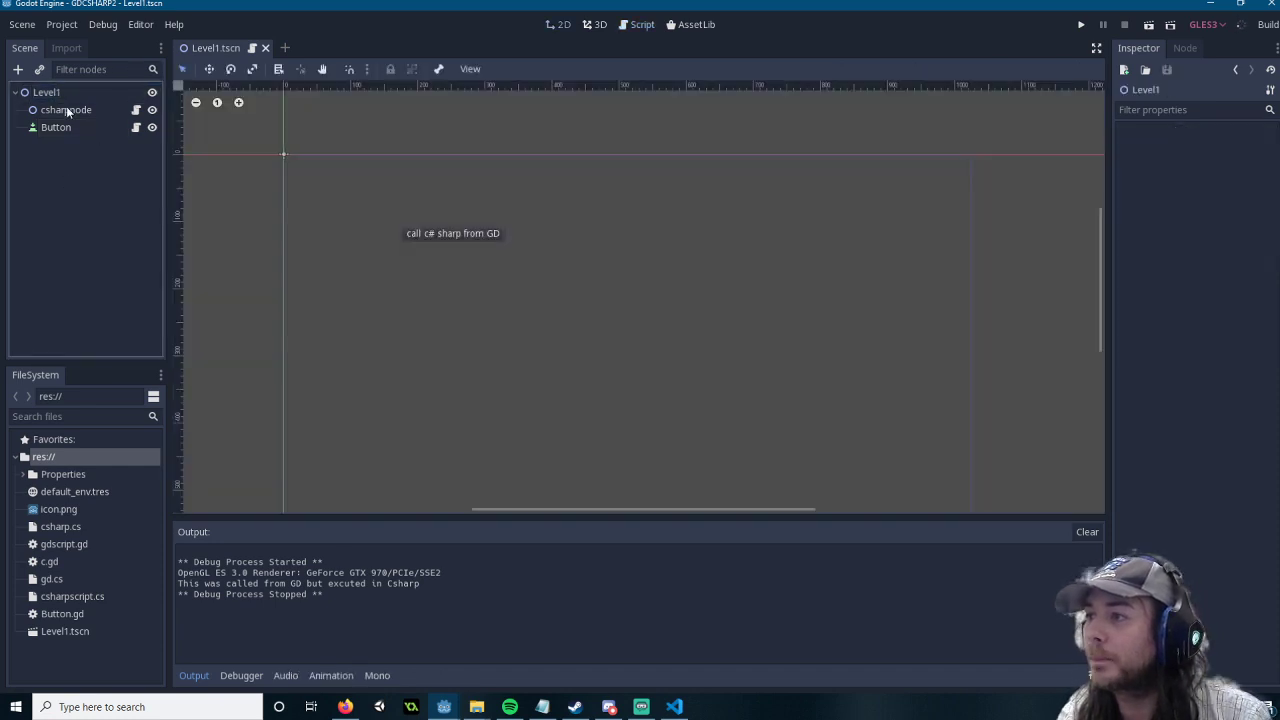
Step: Add a Node2D under Level1 and create the GDScript res://gloab.gd for it
left_click(17, 69)
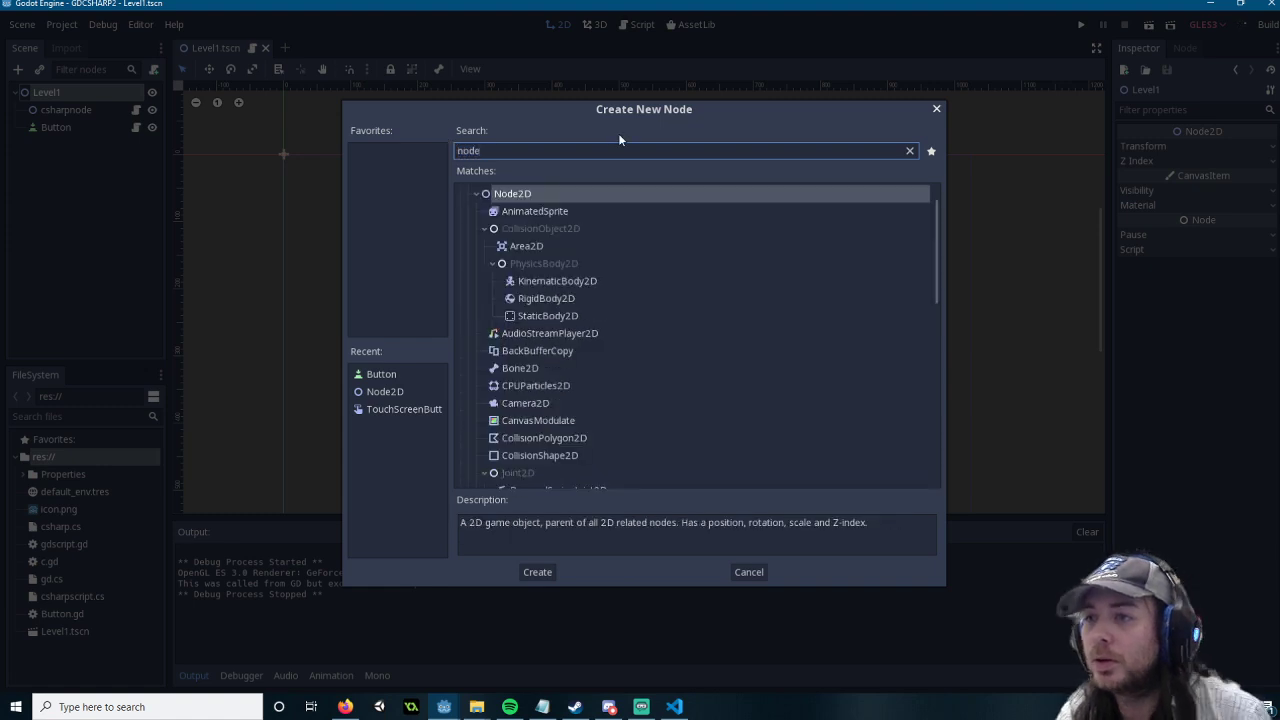
left_click(537, 571)
type("res://gloab.gd")
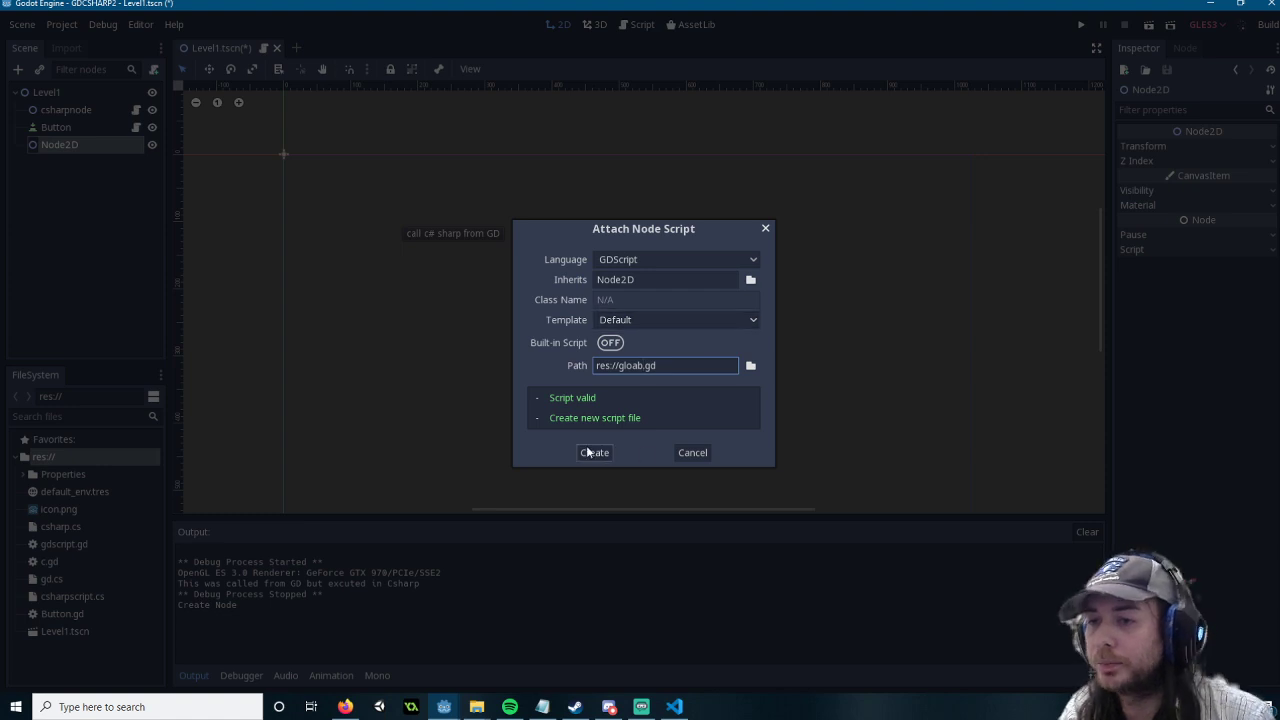
left_click(594, 452)
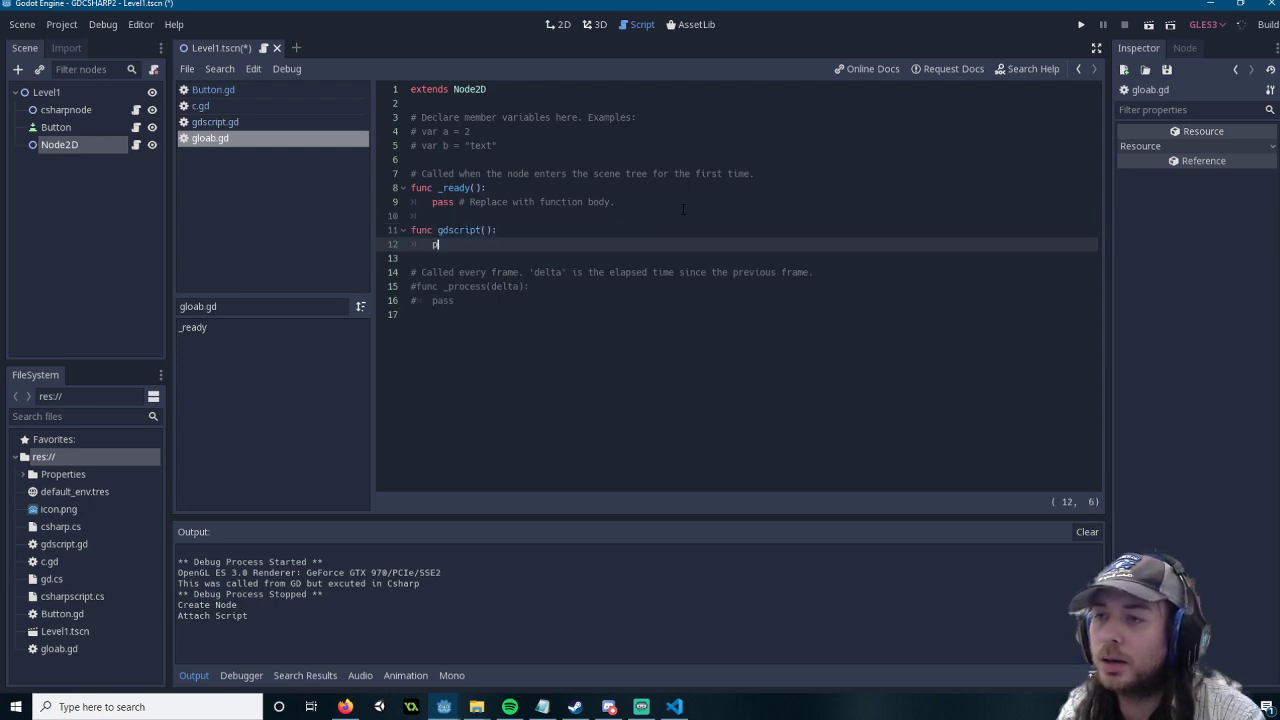
Step: Make gdscript() print "This was called from C# but it's a GDSCRIPT METHOD"
type("print(\"This was")
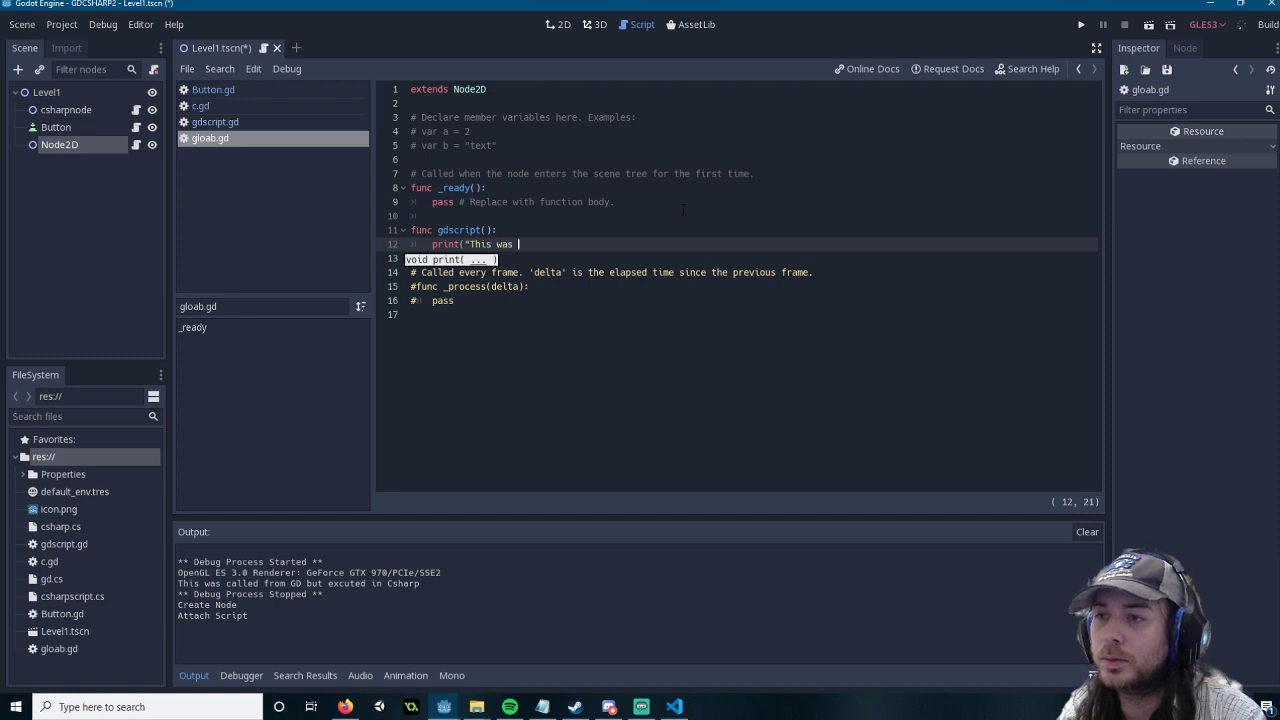
type("called from C#")
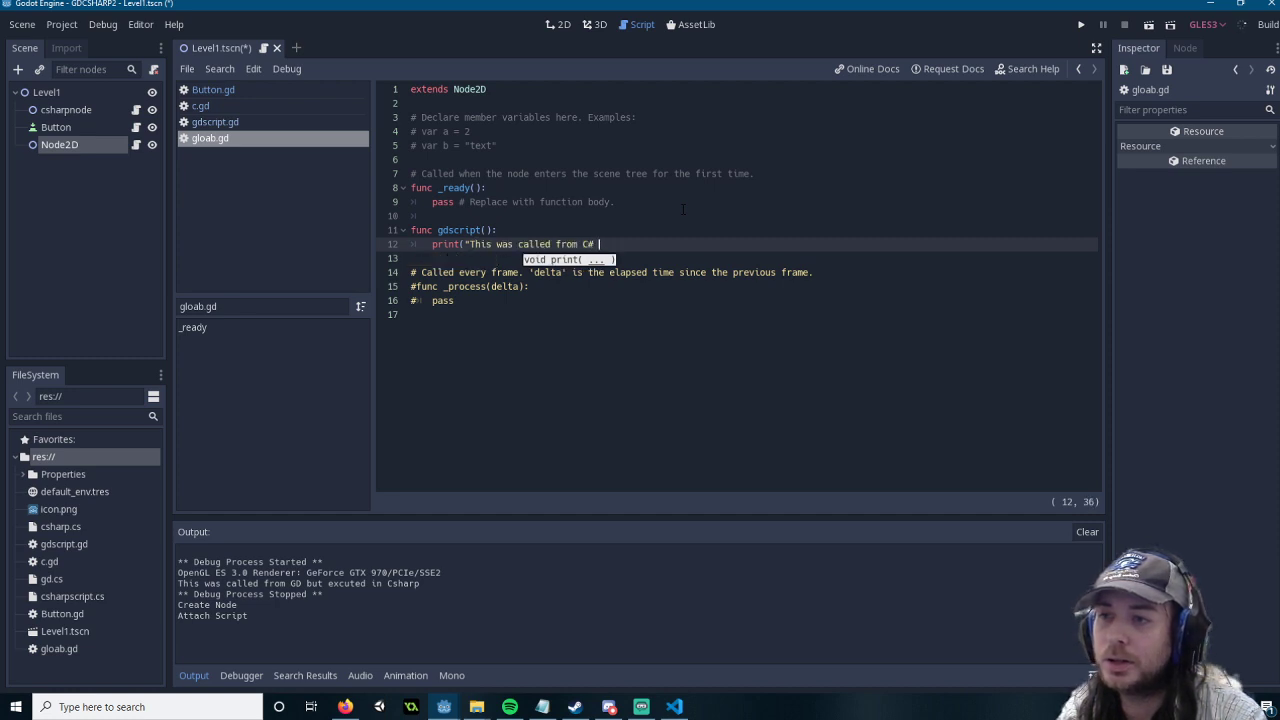
type("but it's a GDS")
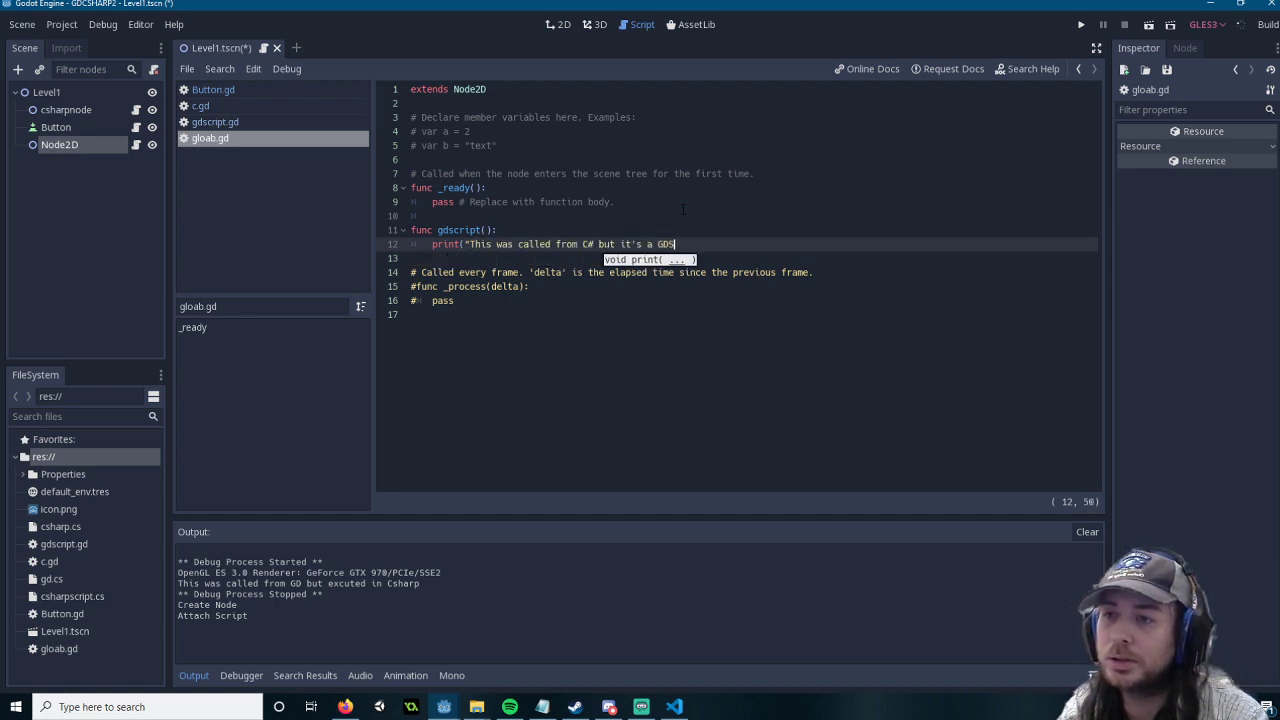
type("CRIPT METHOD")
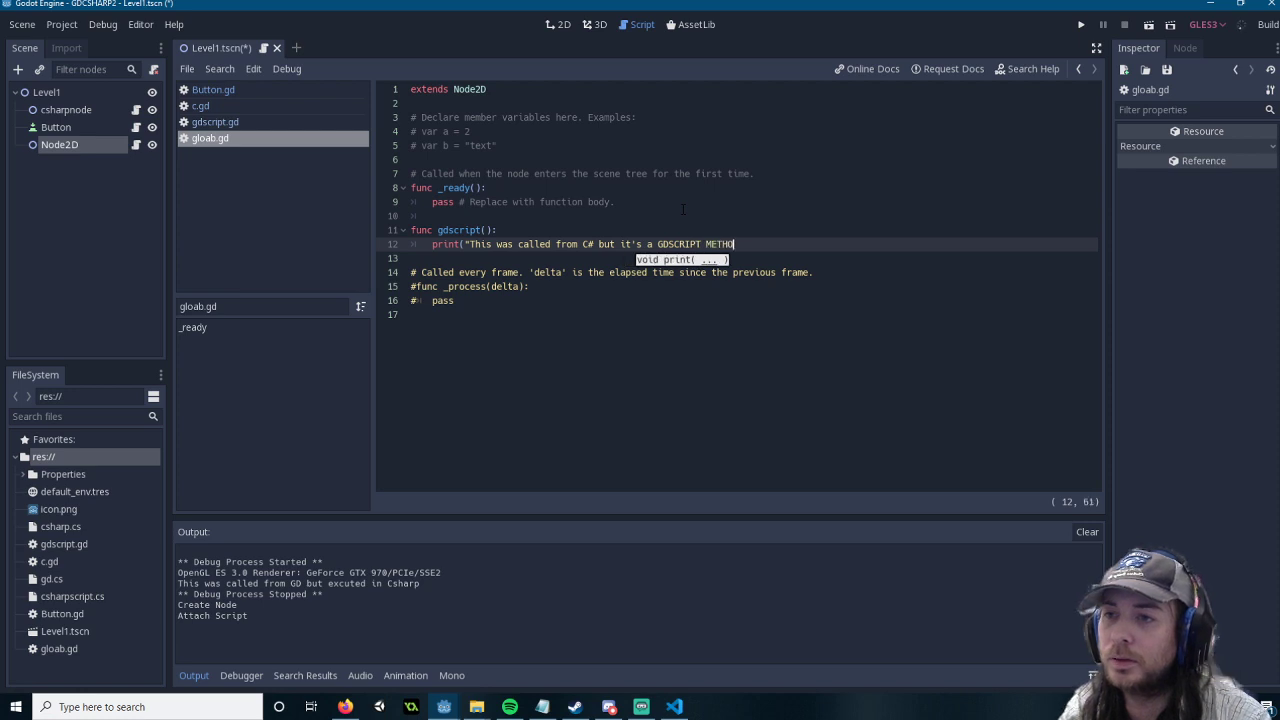
type("D\")")
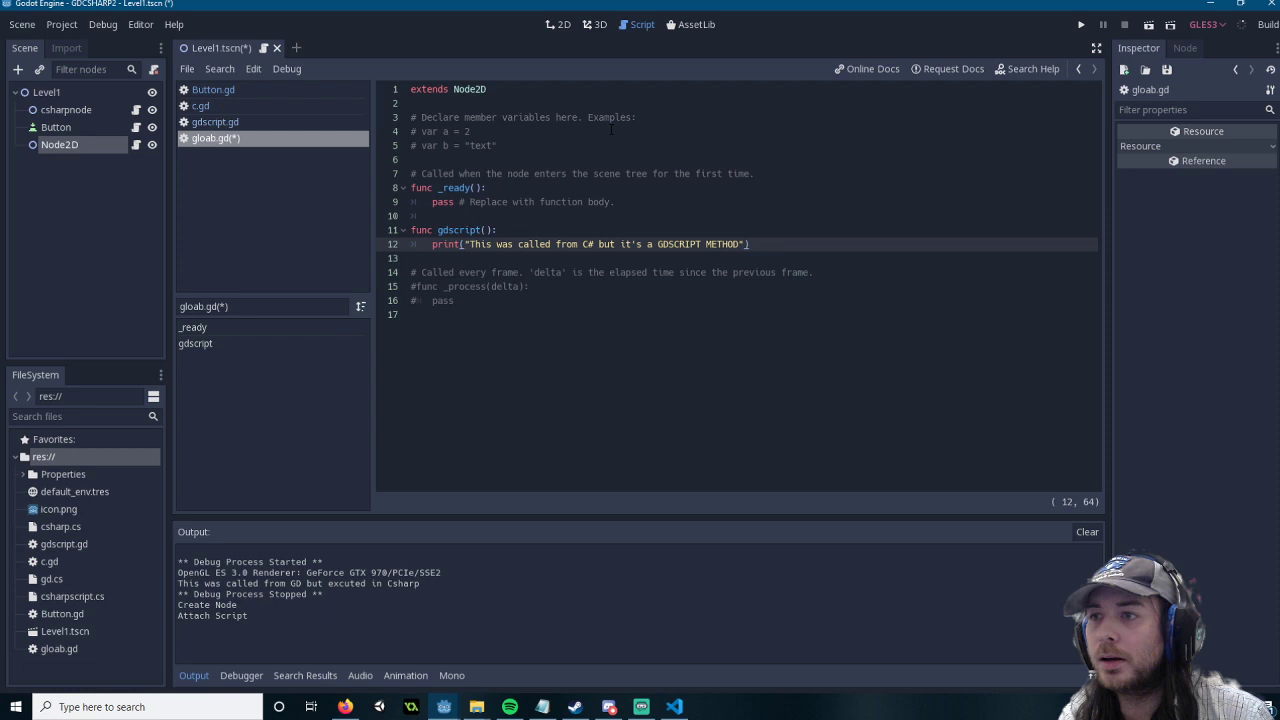
left_click(564, 24)
type("gd")
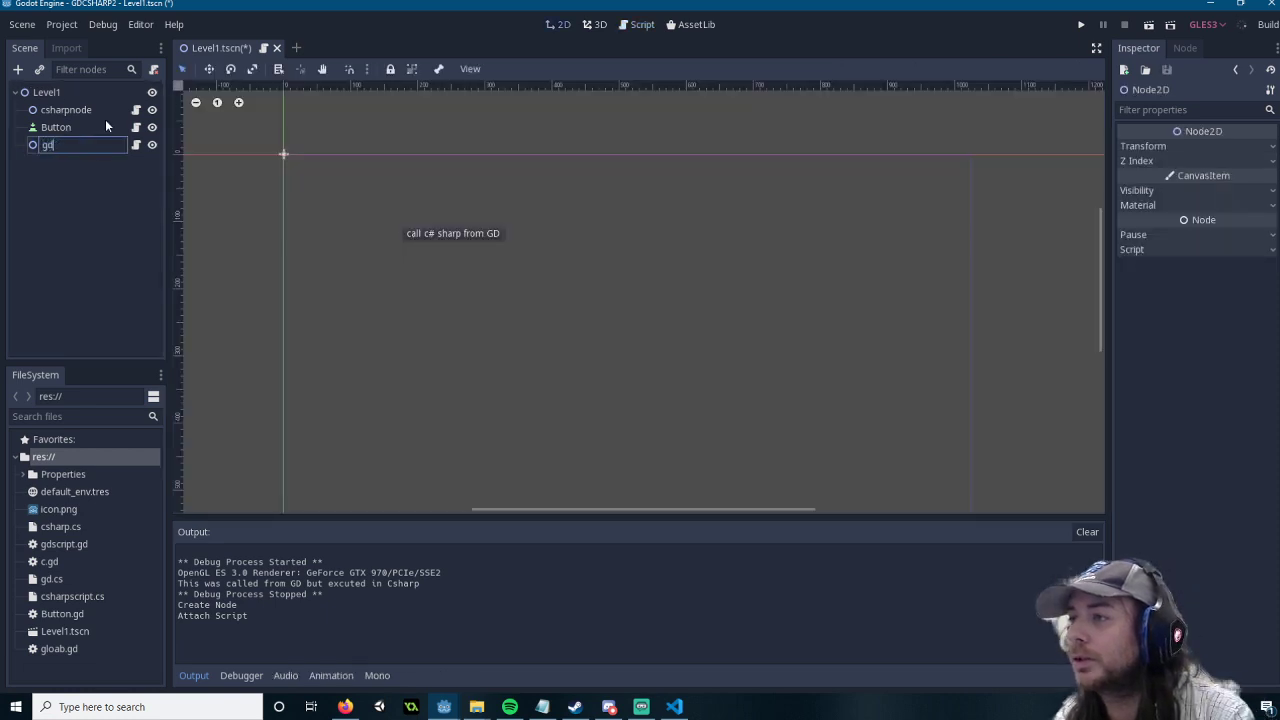
Step: Add a second Button under Level1 with Text 'call gd from c#'
key("Return")
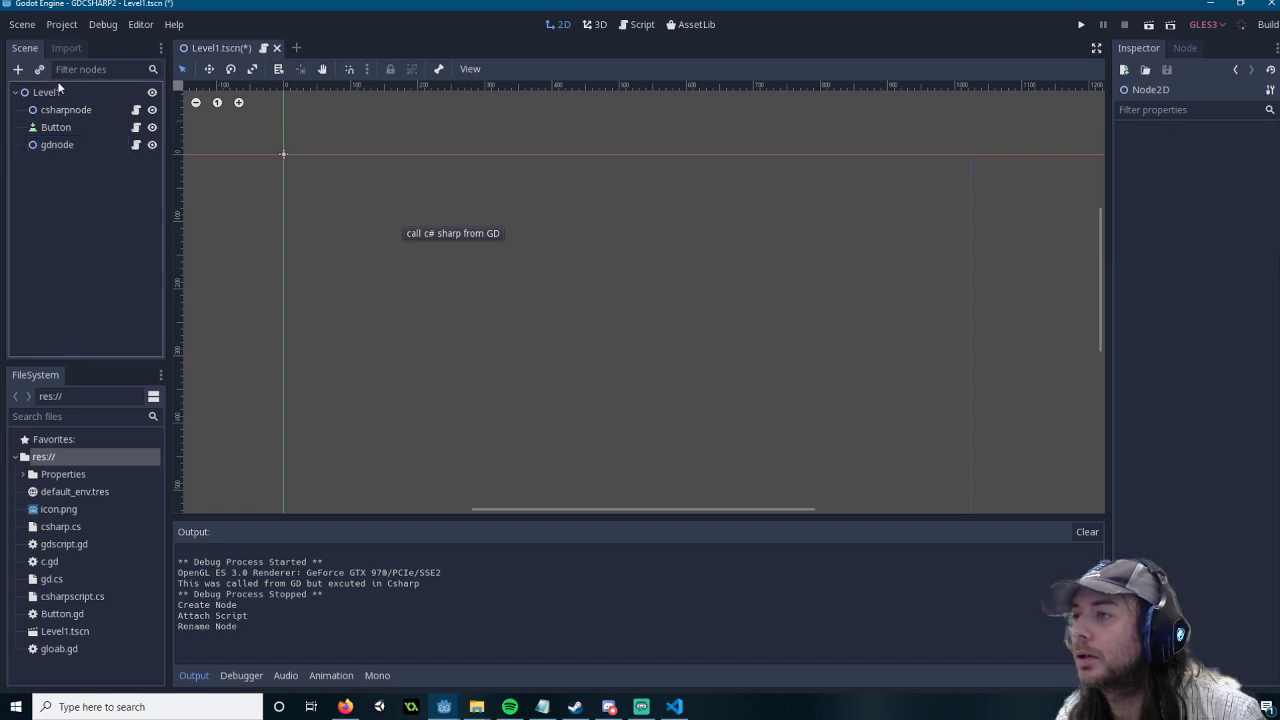
right_click(45, 91)
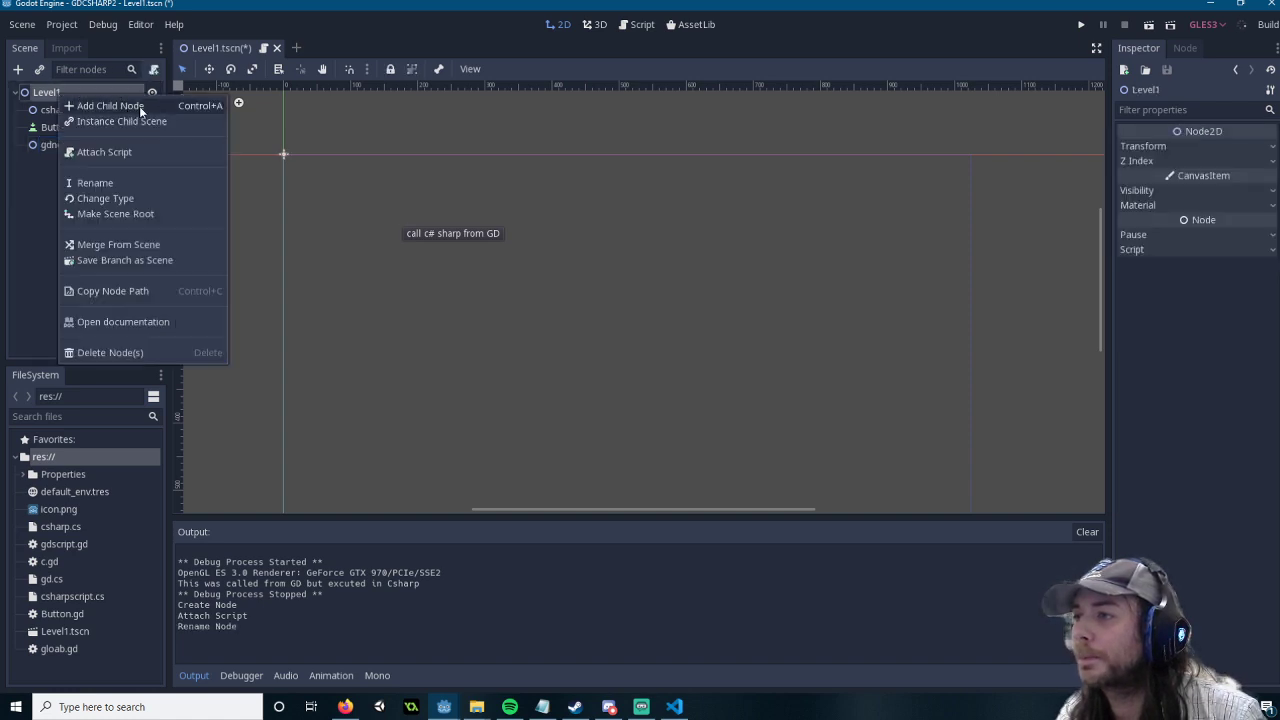
left_click(110, 105)
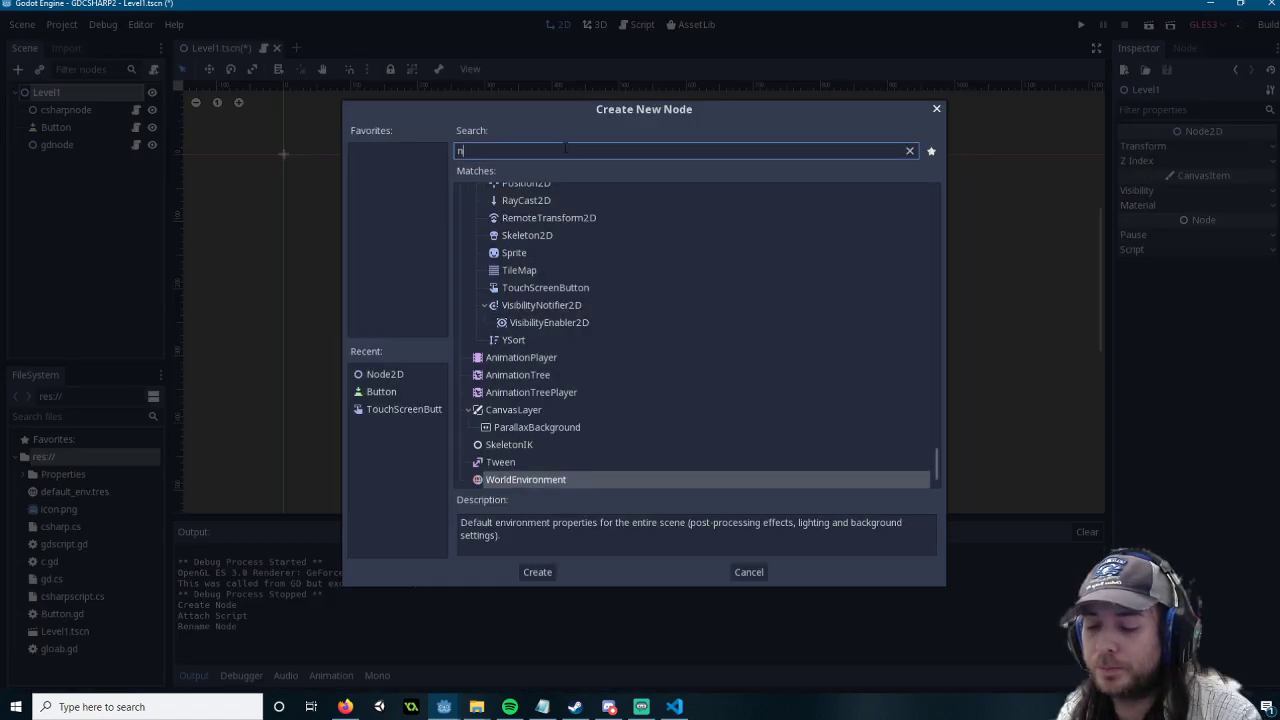
type("button")
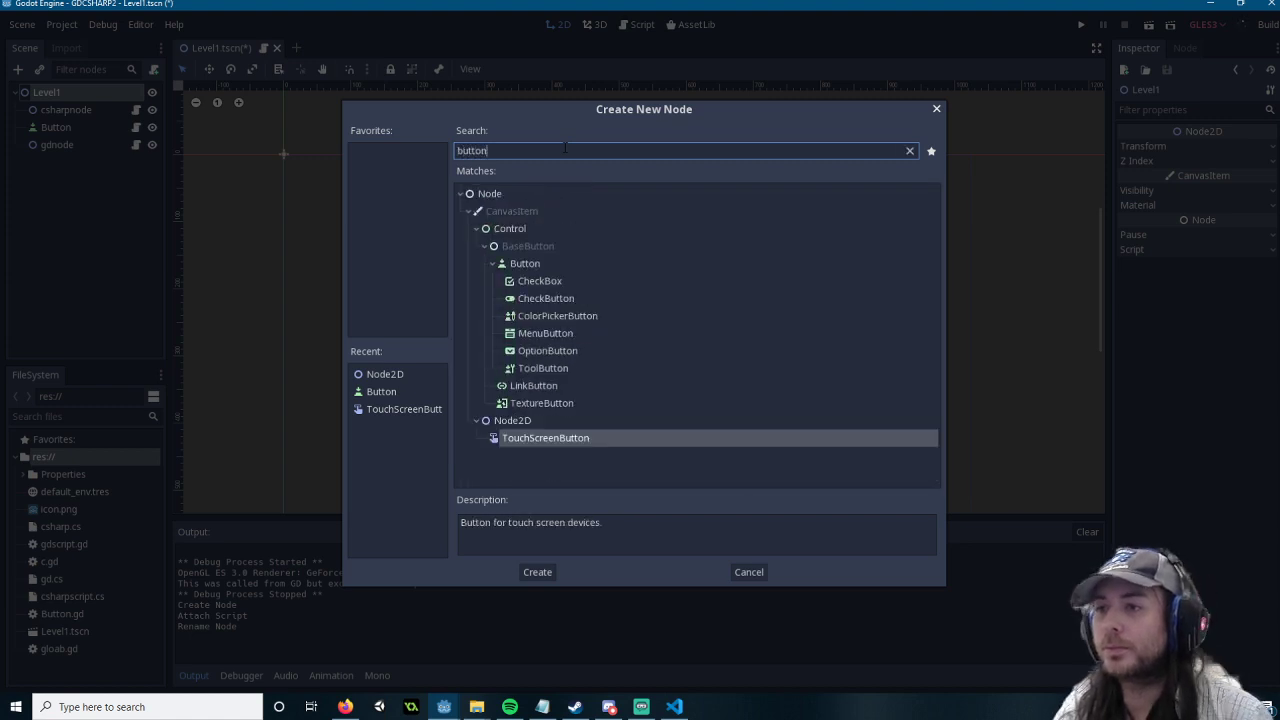
left_click(537, 572)
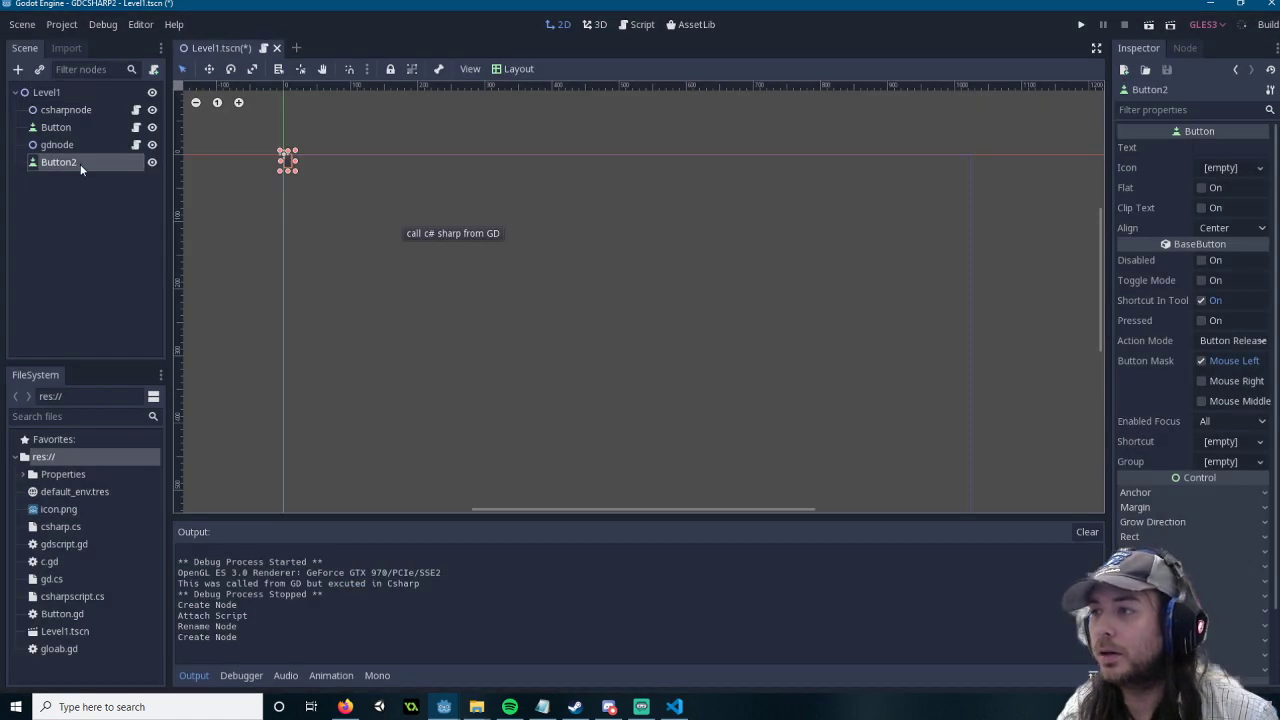
left_click(1230, 147)
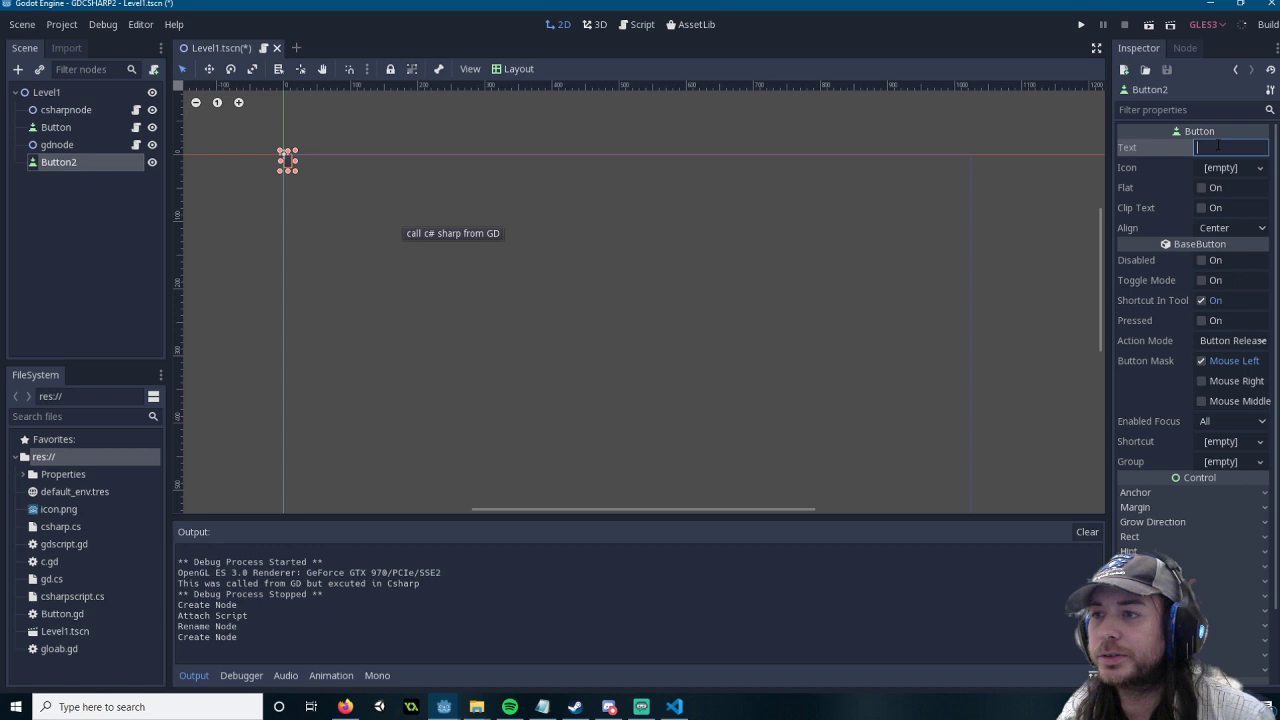
type("call gd from")
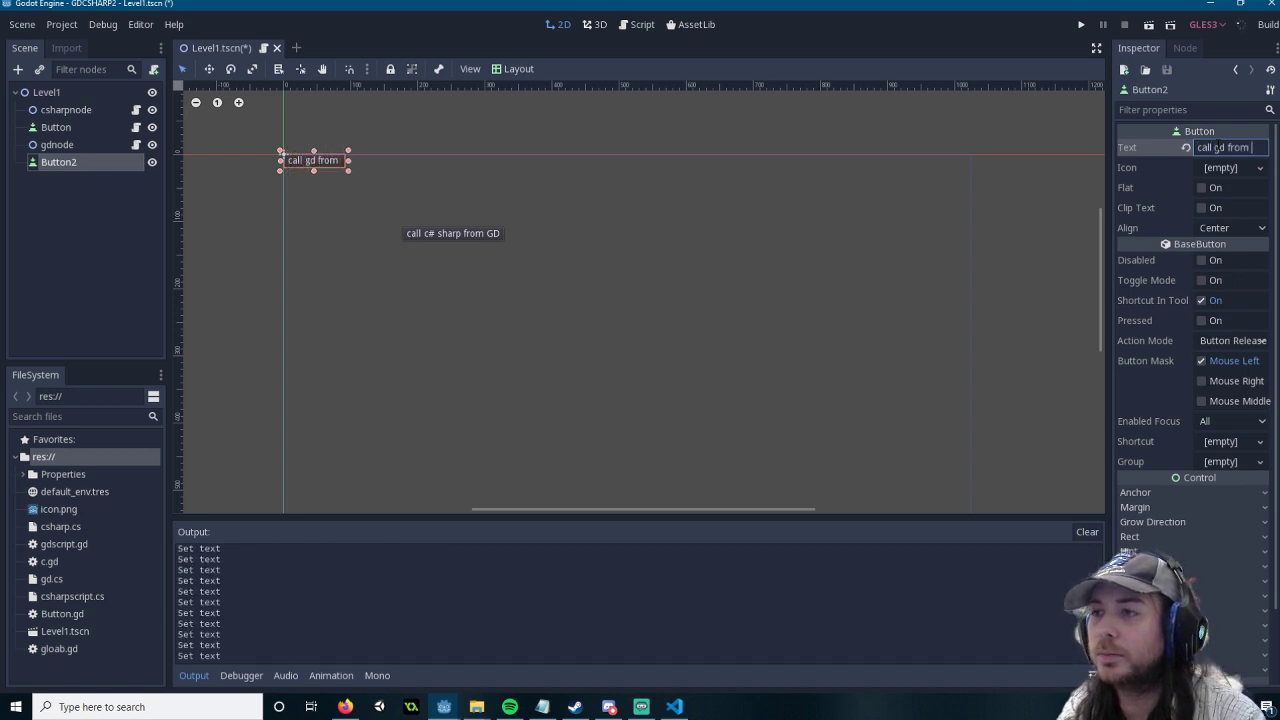
Step: Attach a new C# script, callgd.cs, to Button2
right_click(58, 162)
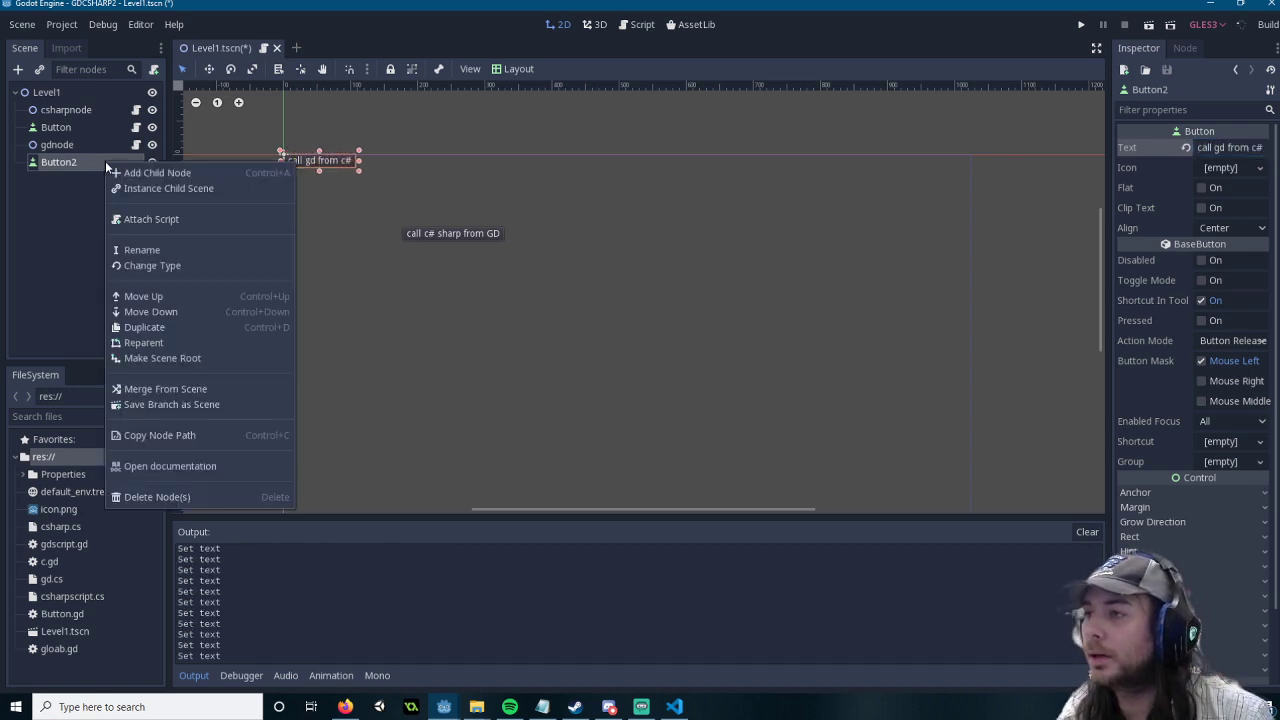
left_click(151, 218)
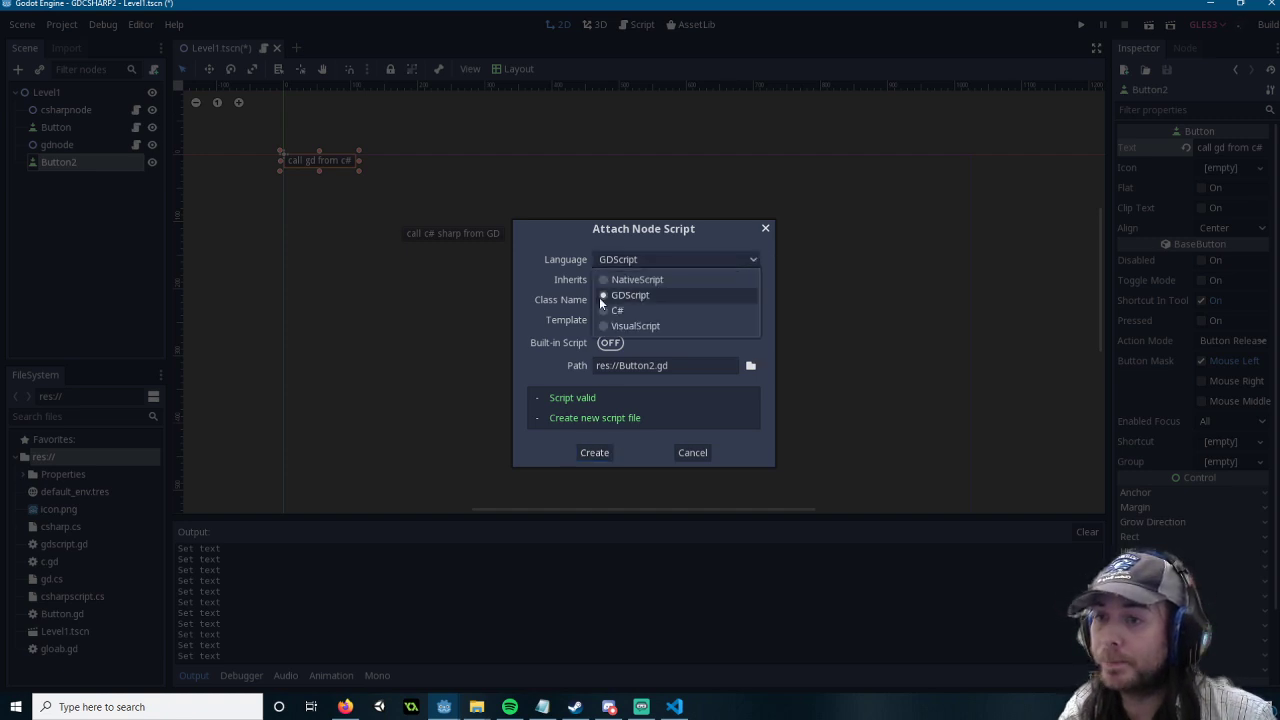
left_click(617, 310)
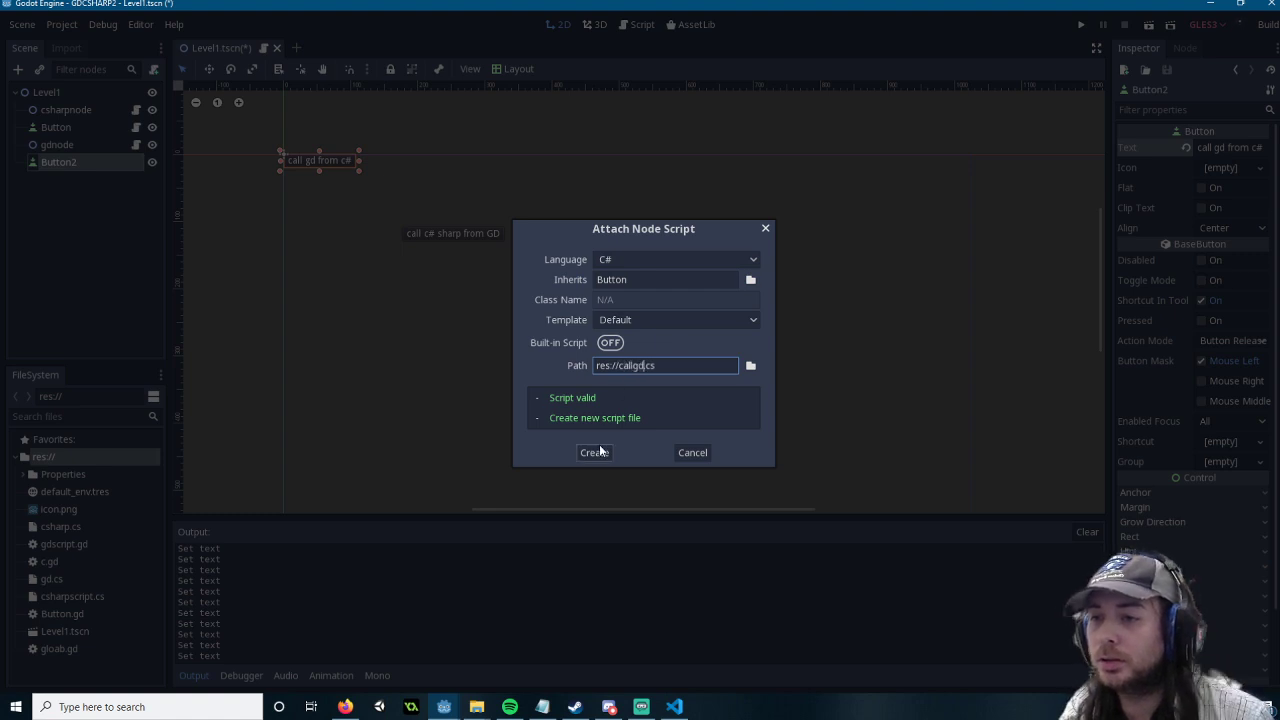
left_click(593, 452)
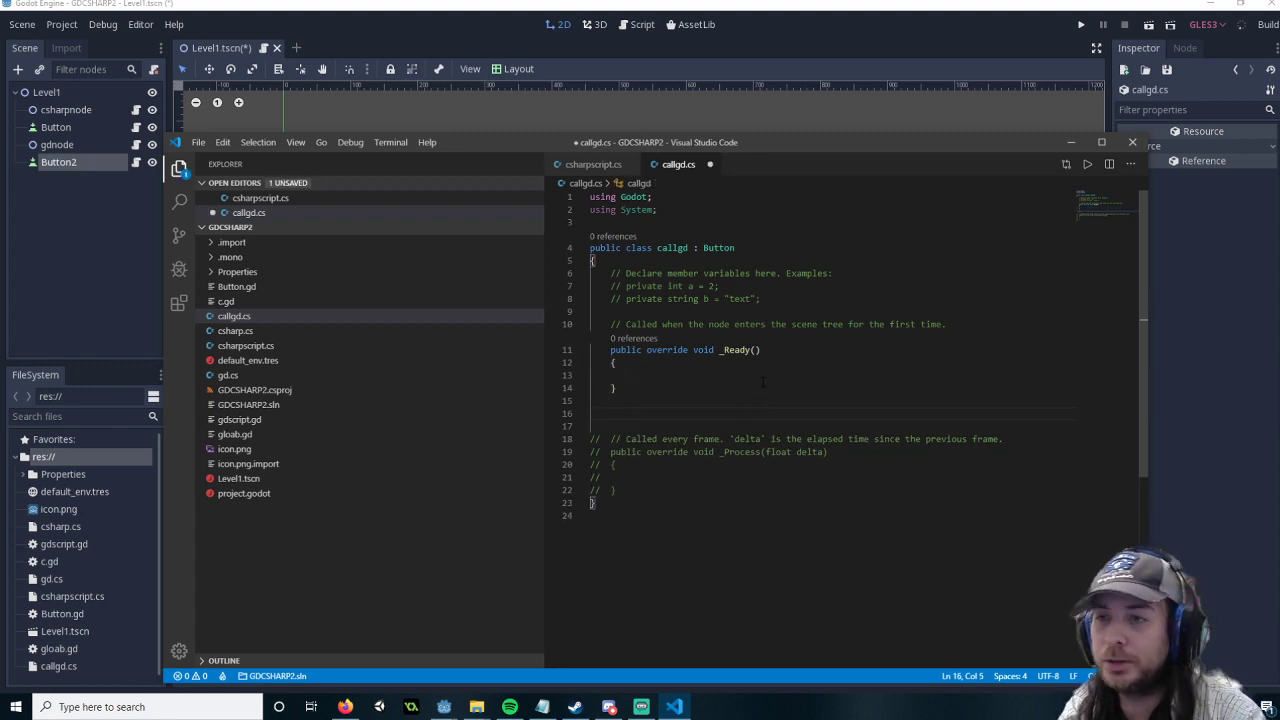
Step: Add a _Pressed override calling GetNode("/root/Level1/gdnode").Call() in callgd.cs
type("public override void _")
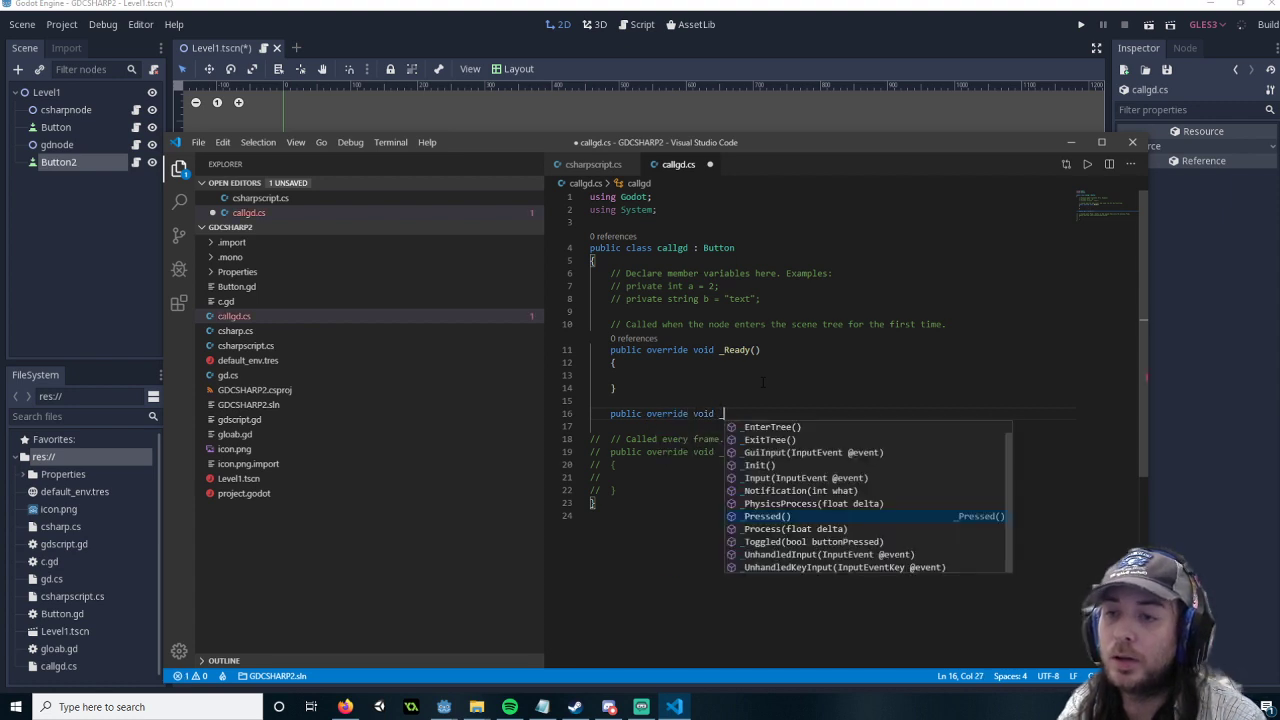
left_click(766, 515)
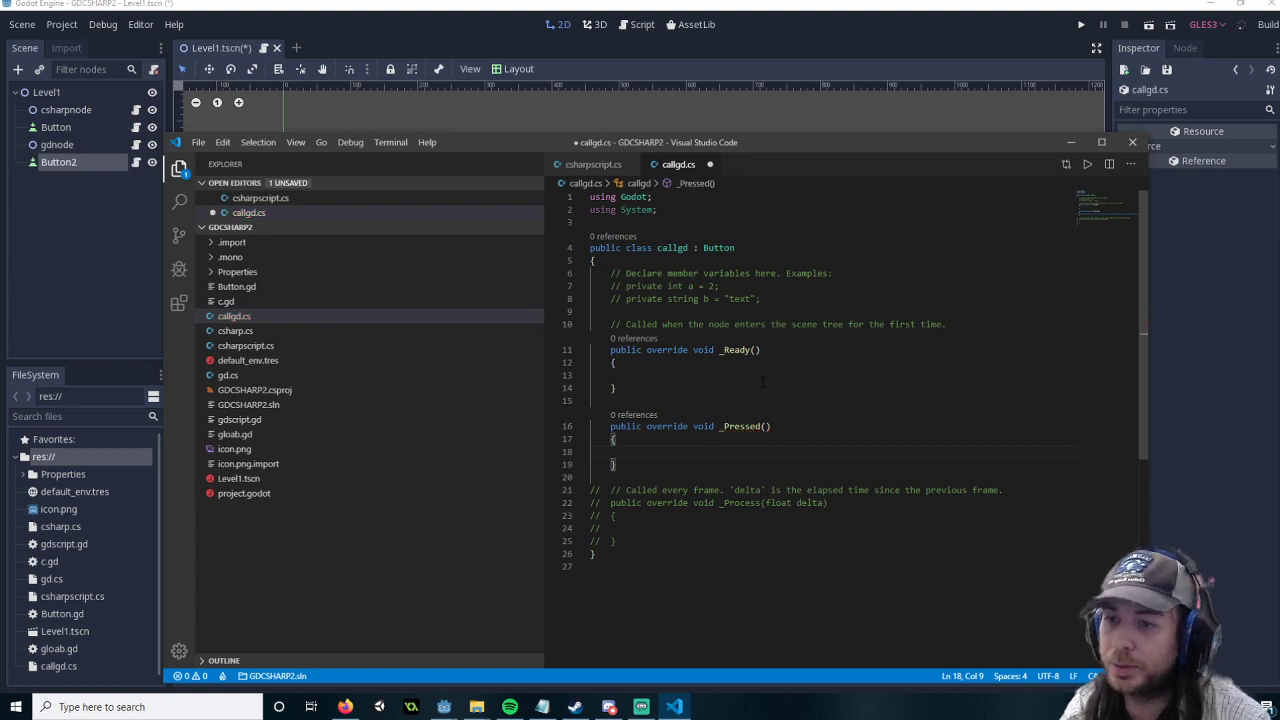
type("GetNode(")
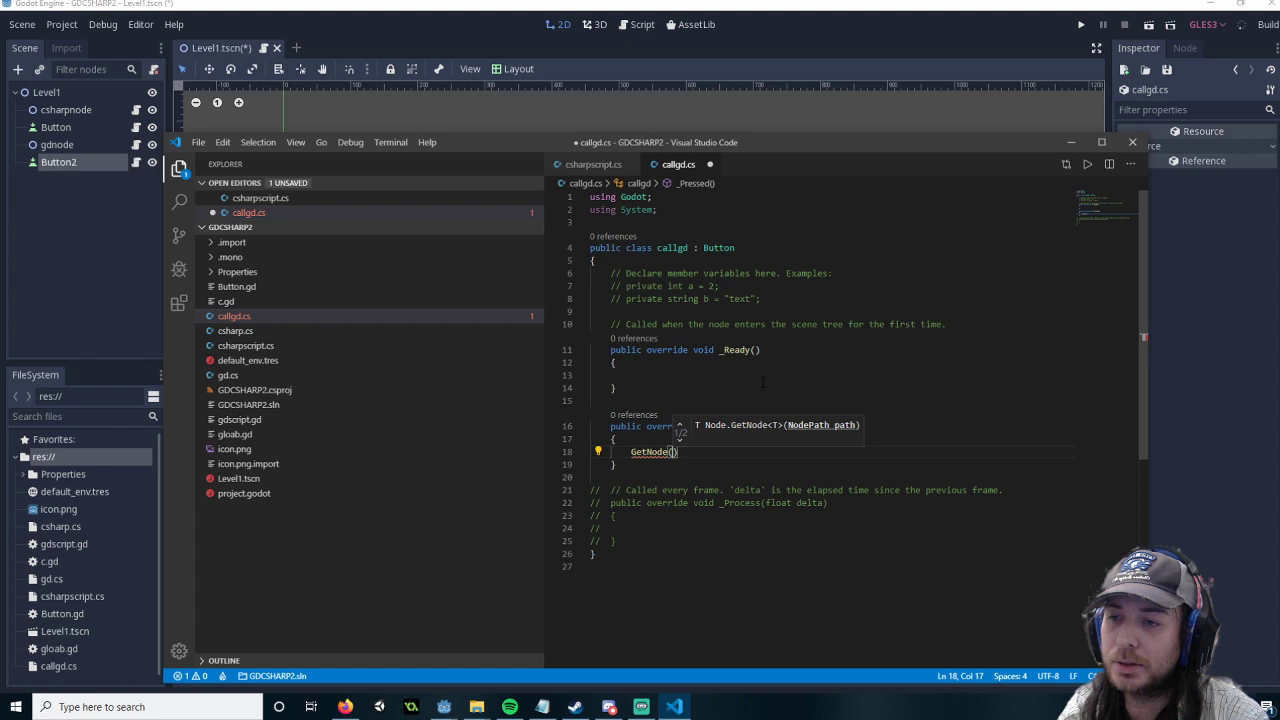
type("\"/root/L")
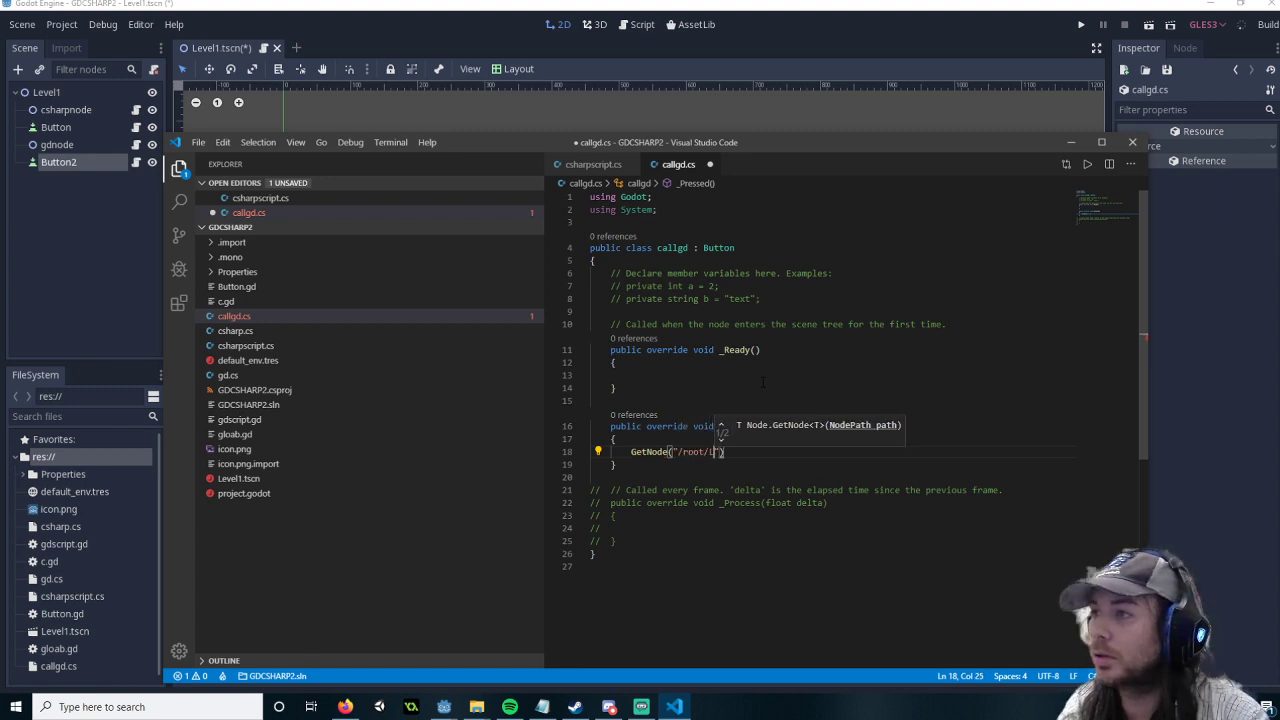
type("evel1/")
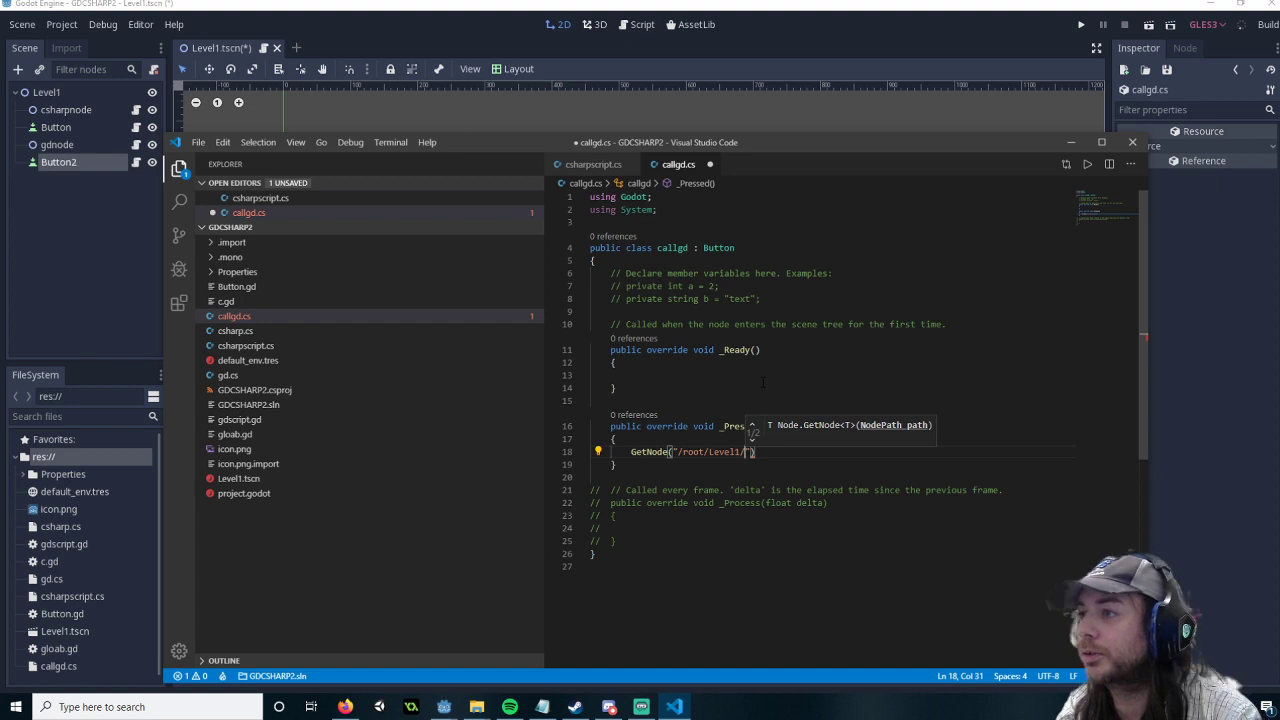
type("gdnode")
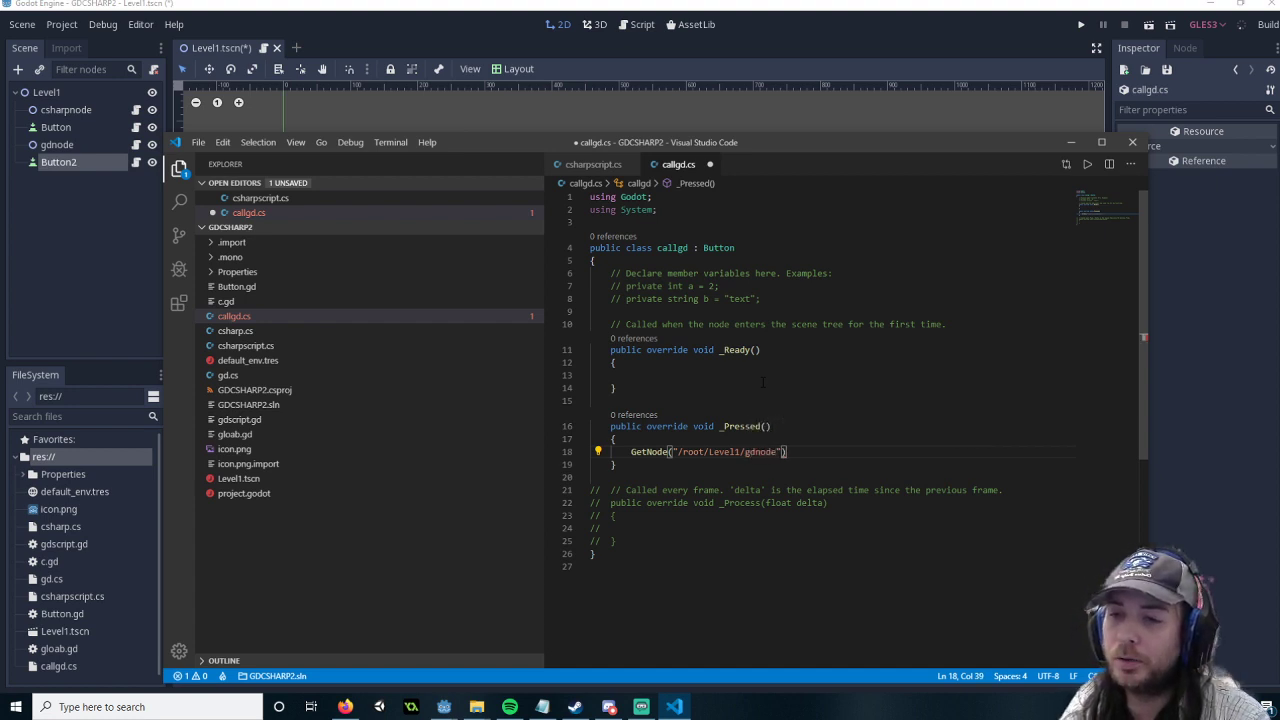
type(".Call()")
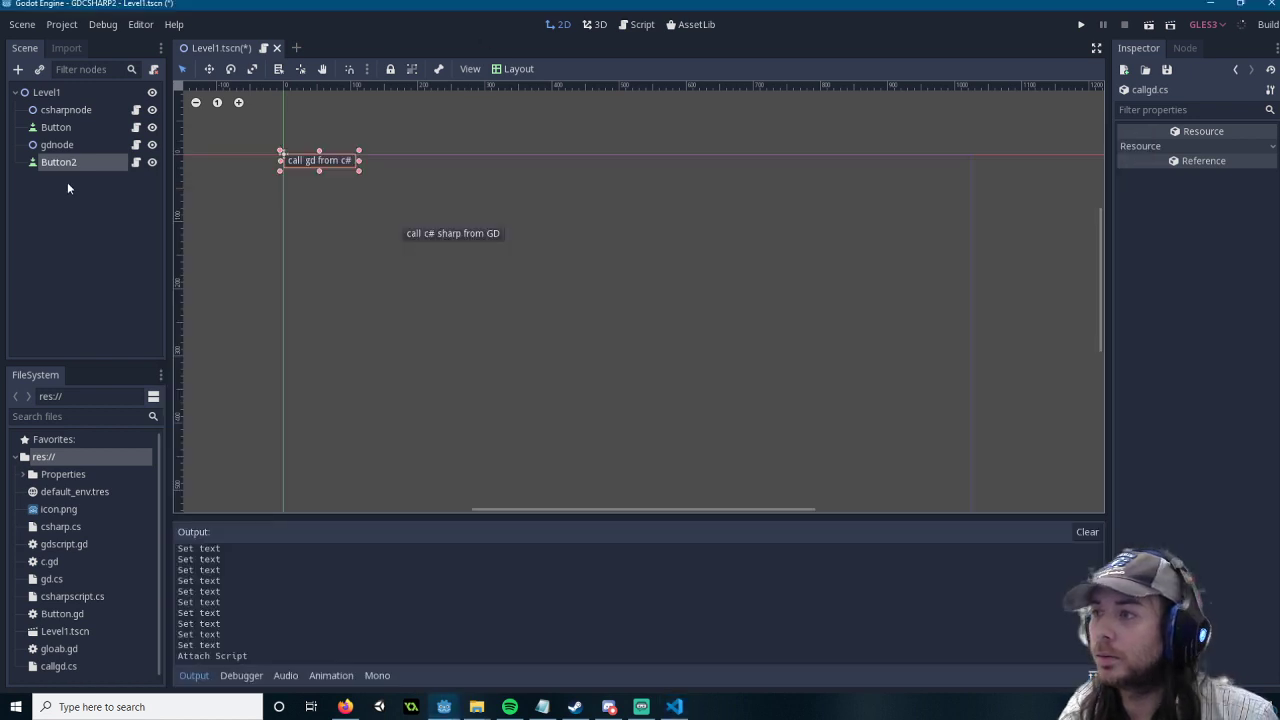
Step: Pass the gdscript method name from gloab.gd to Call, then run the project
left_click(642, 24)
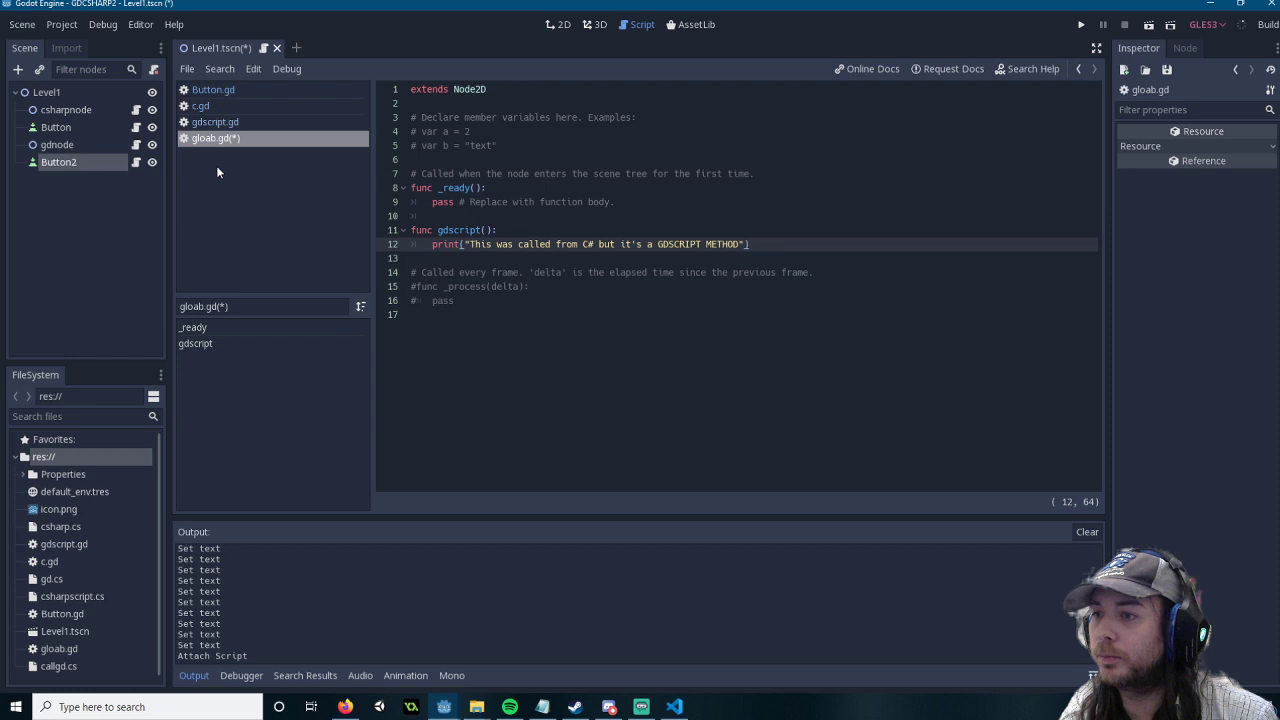
double_click(458, 230)
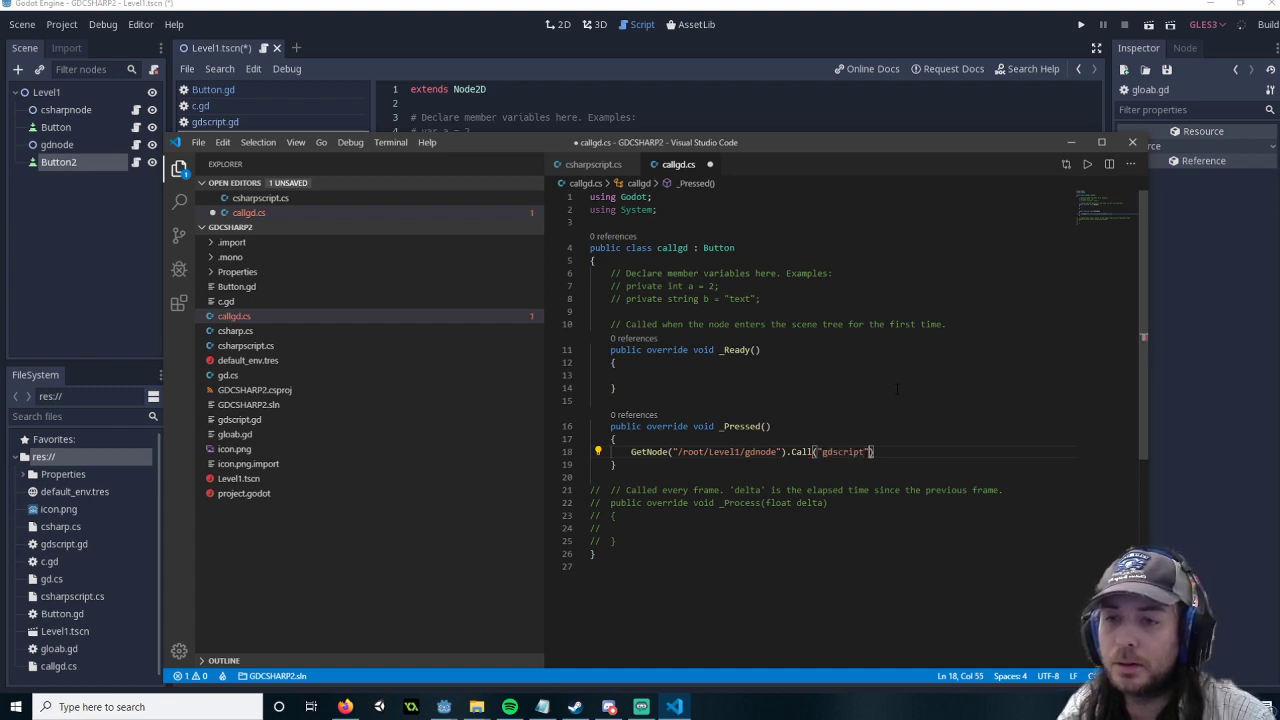
type(";")
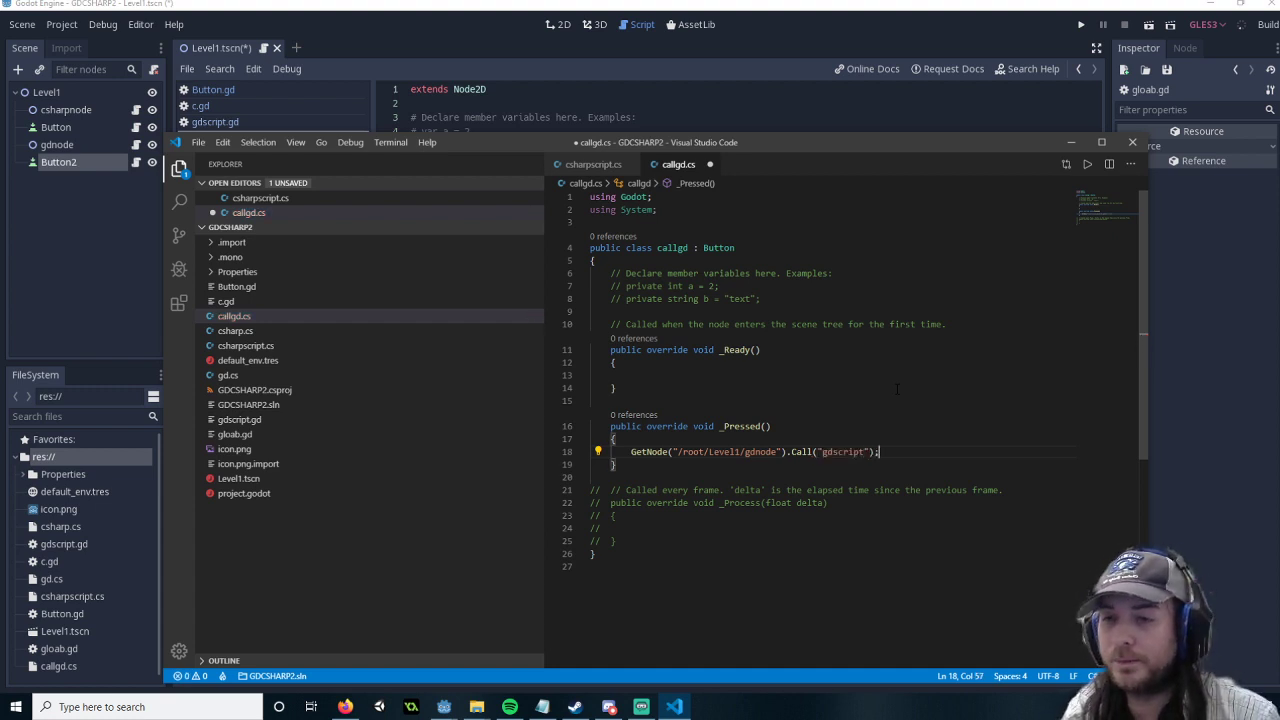
left_click(1081, 24)
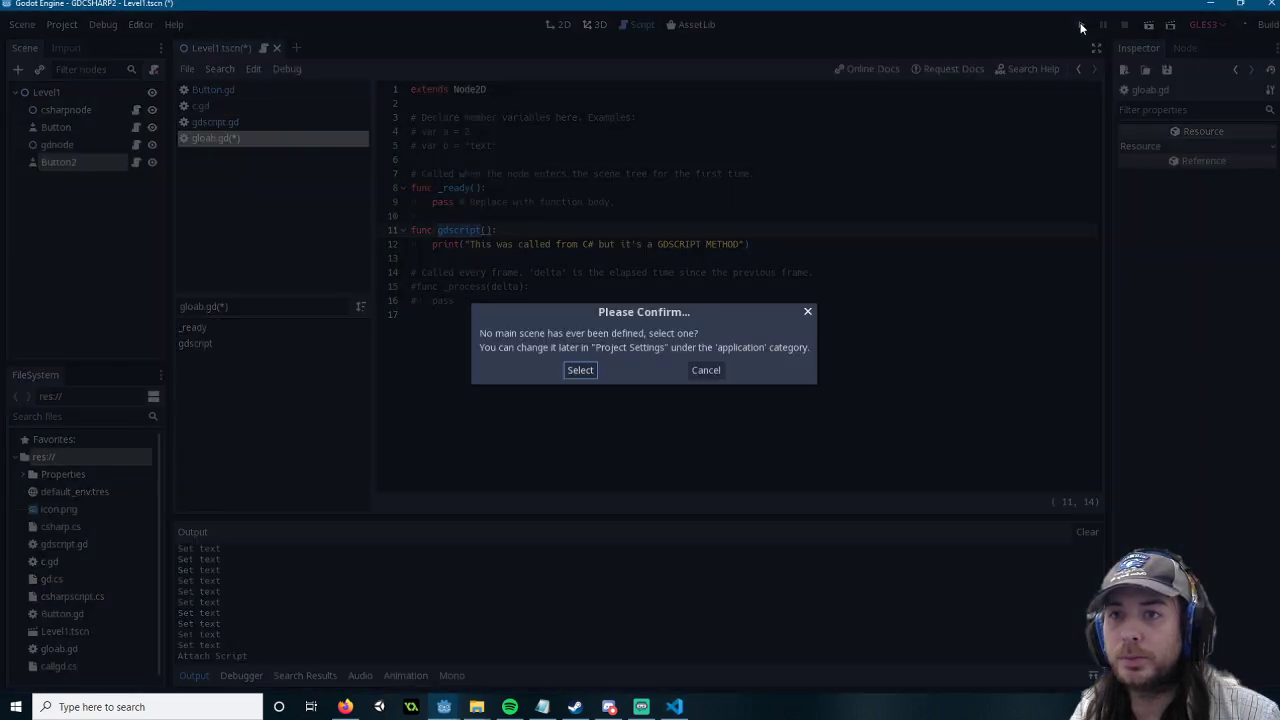
Step: Set Level1.tscn as the project's main scene and launch the game window
left_click(580, 370)
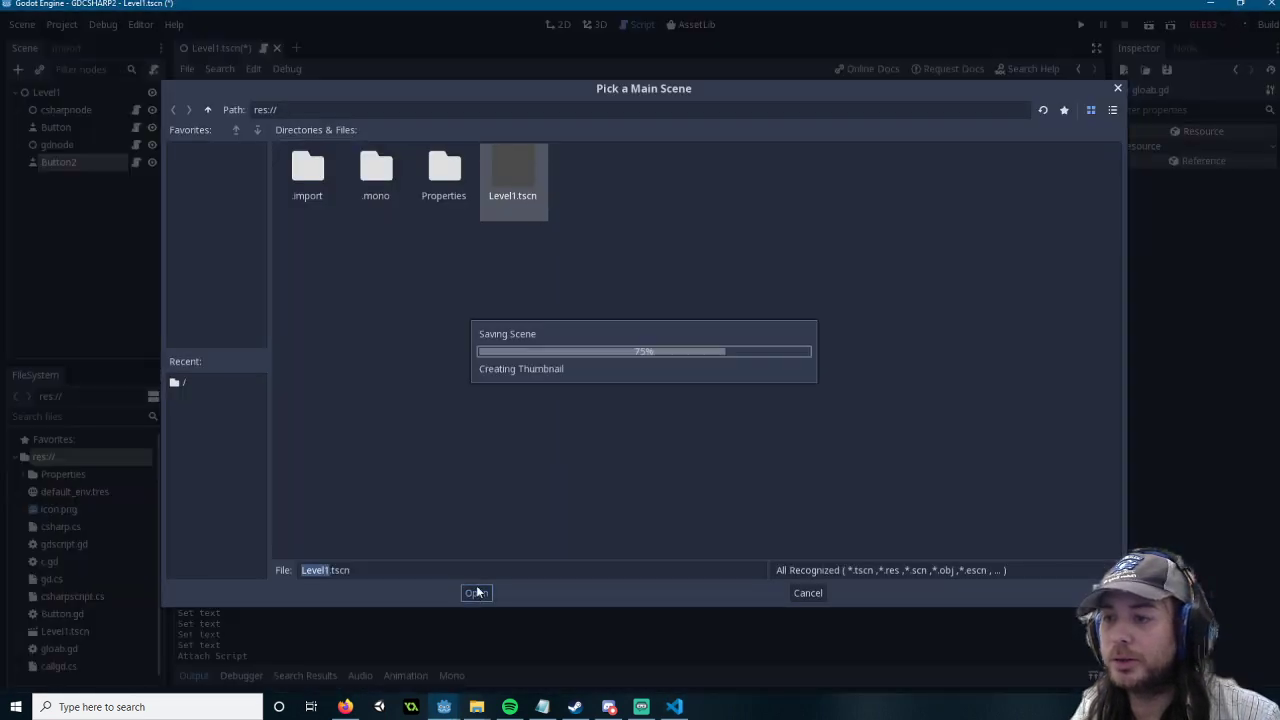
left_click(476, 592)
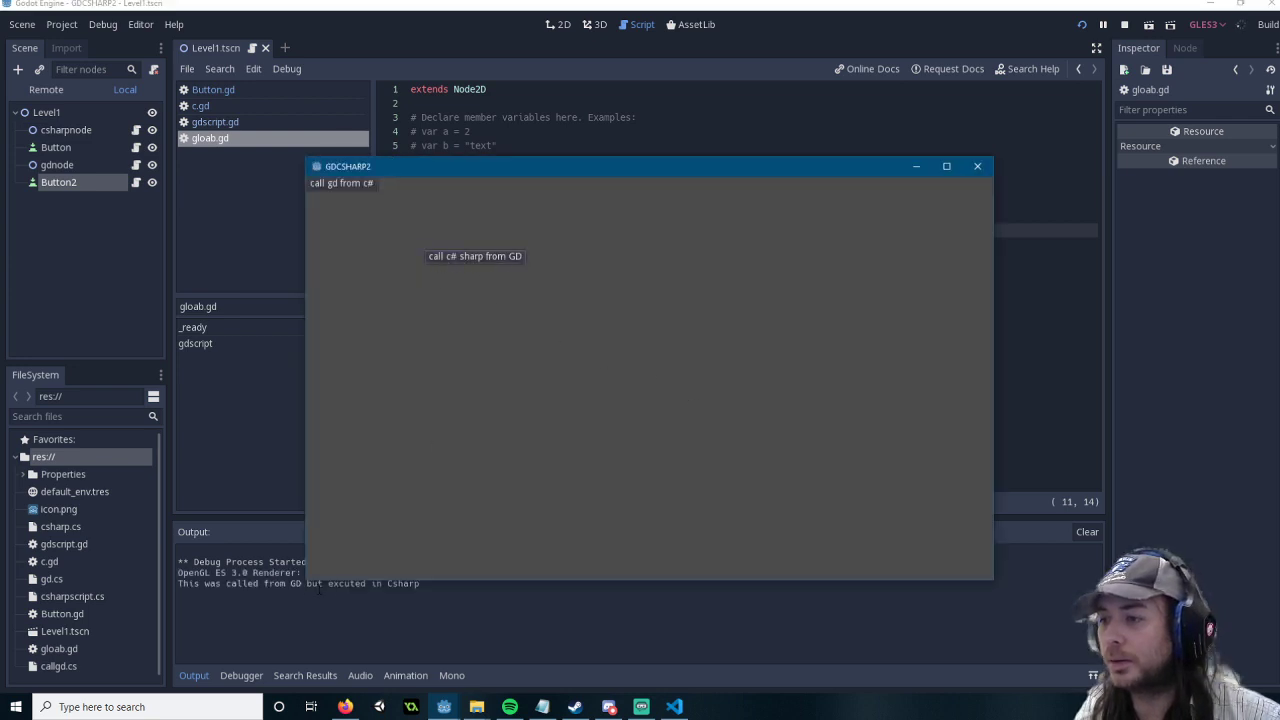
left_click(340, 183)
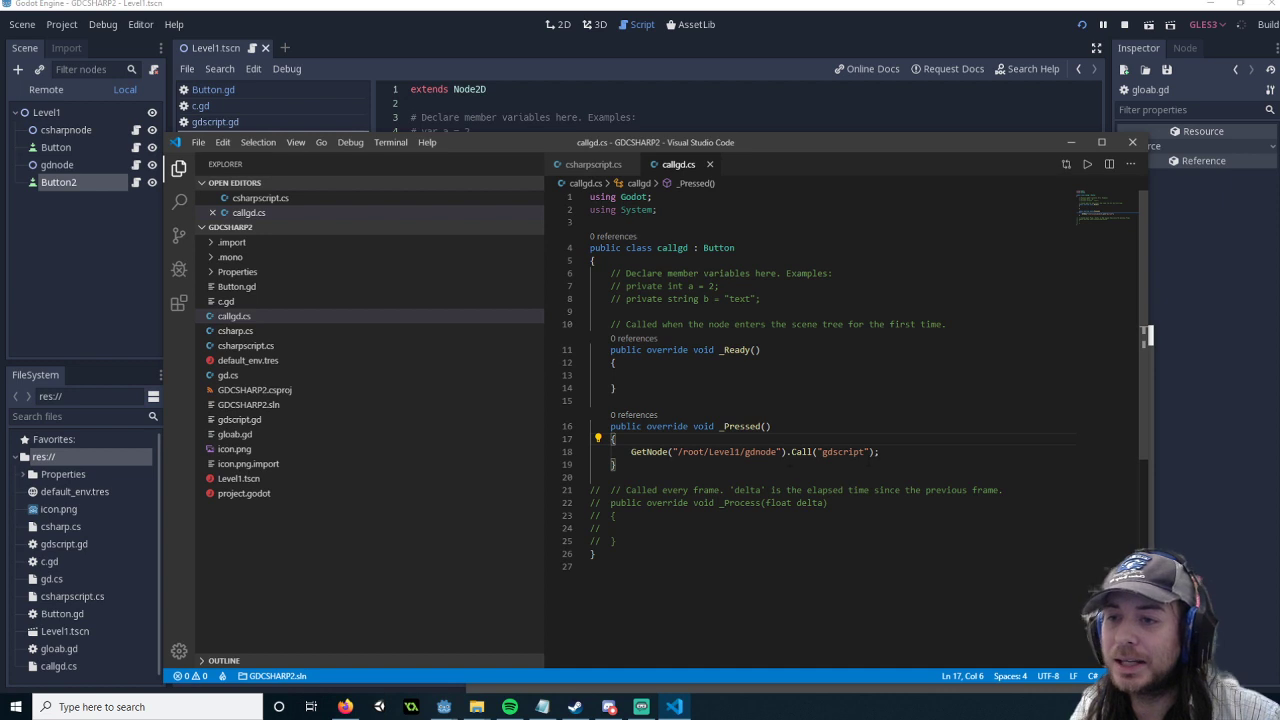
triple_click(750, 451)
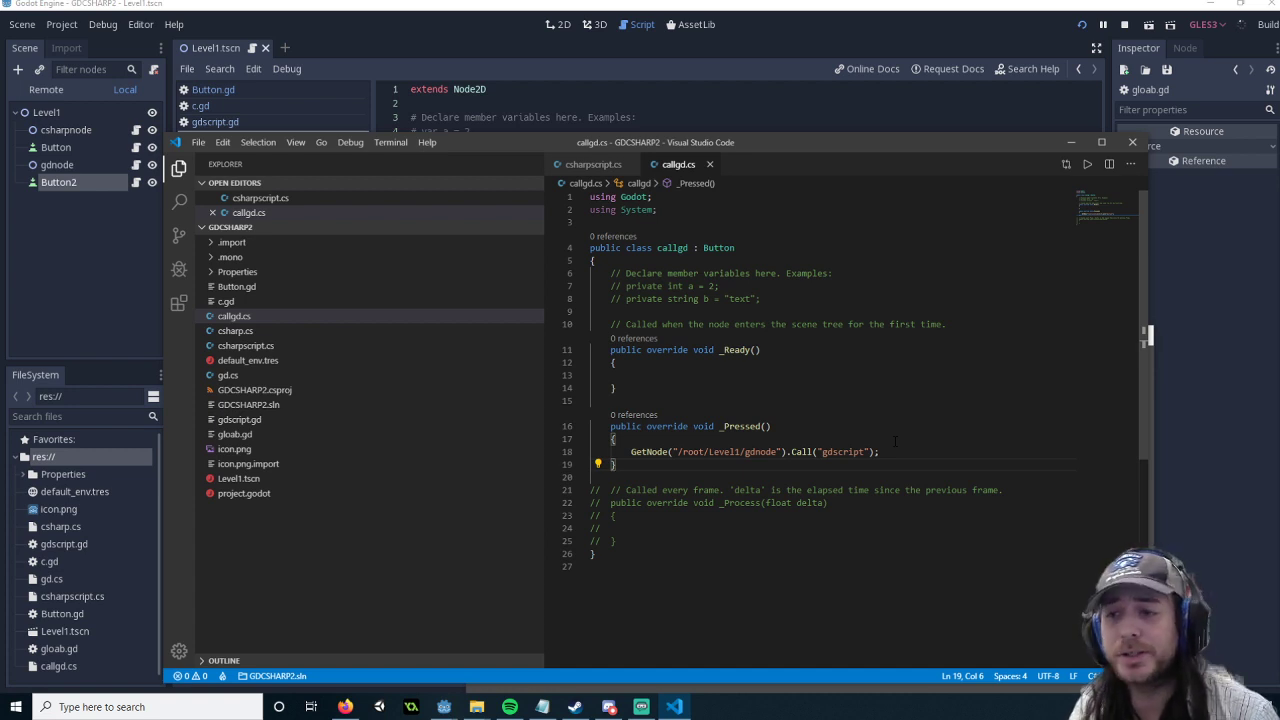
left_click(900, 451)
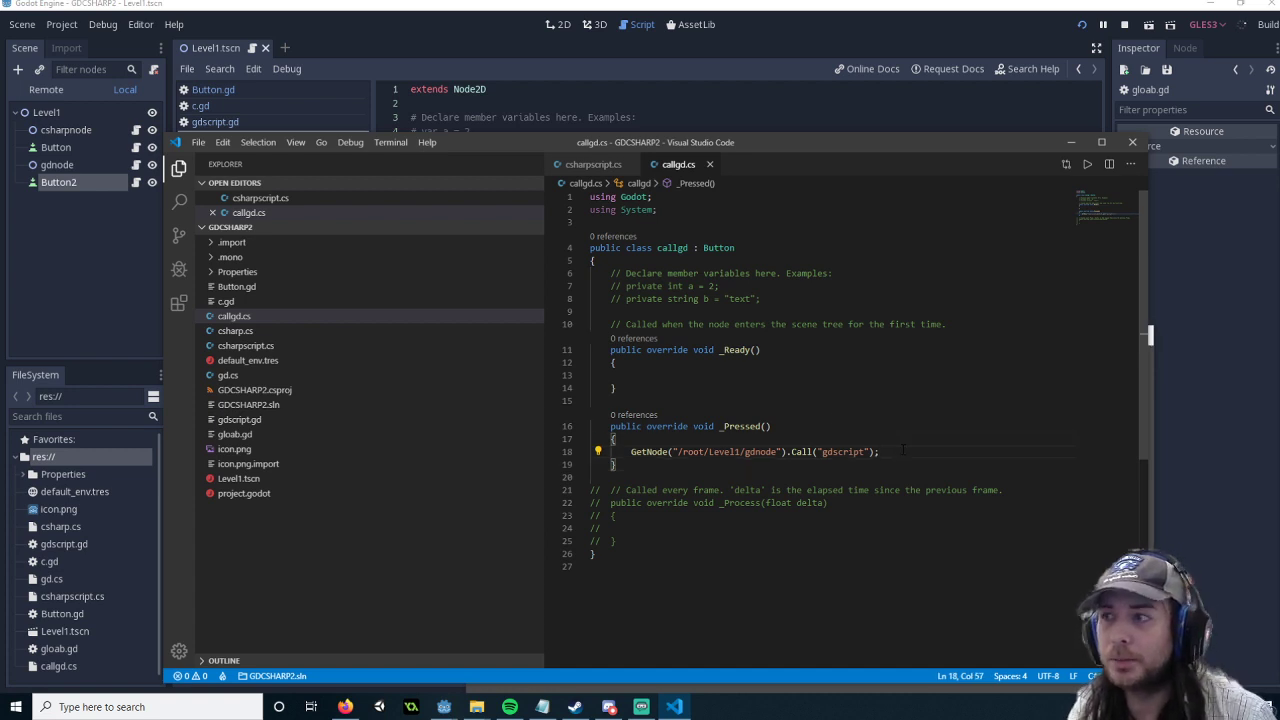